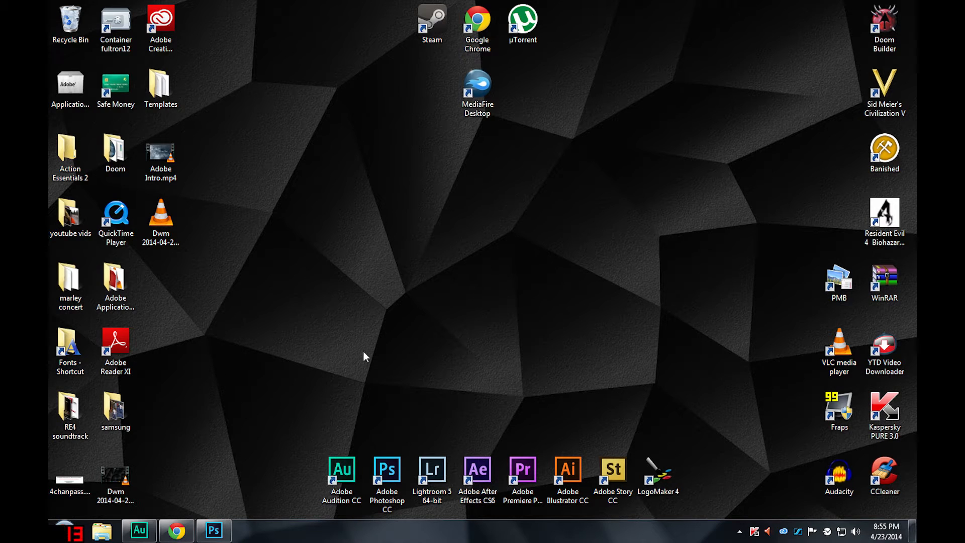
mouse_move(340, 343)
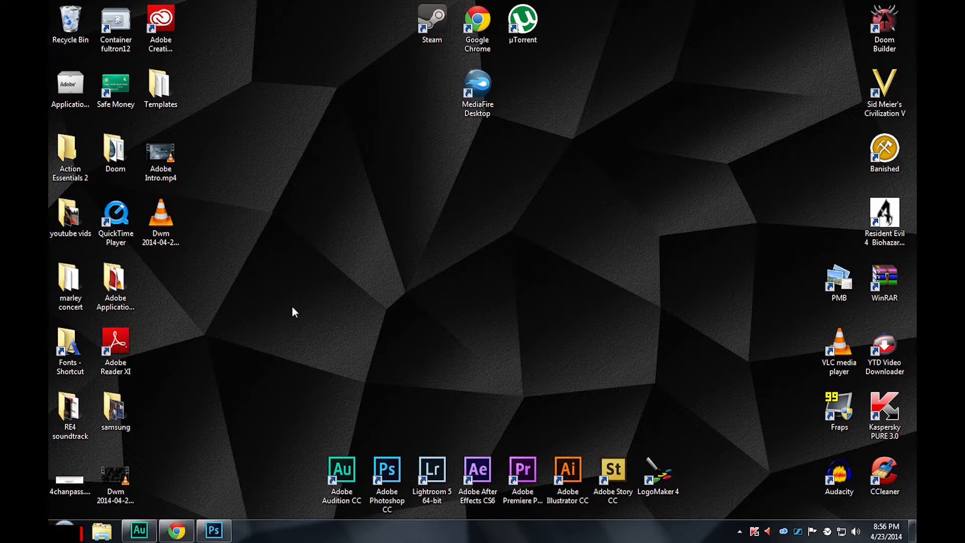
mouse_move(293, 368)
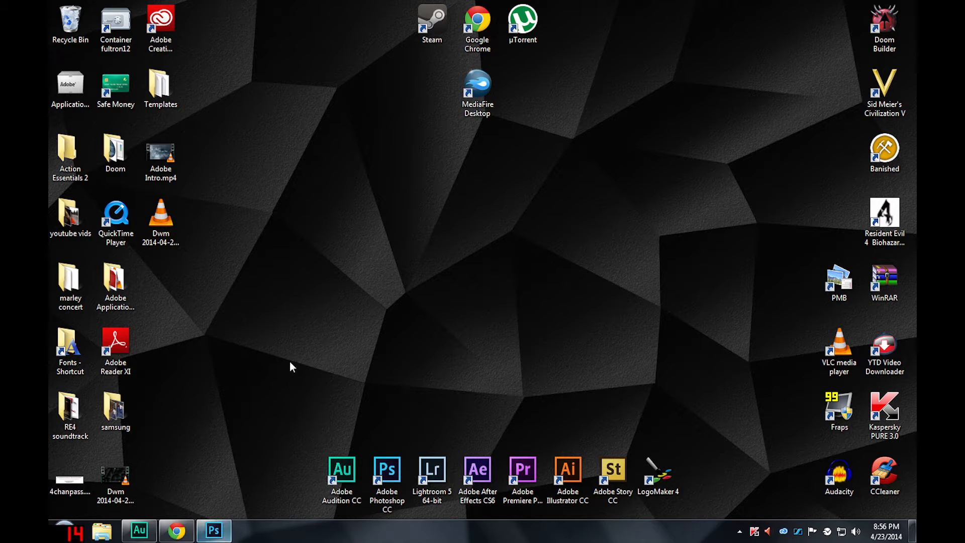
- Bring Photoshop forward, zoom into the tree and gulls, then return to the Move tool
left_click(213, 531)
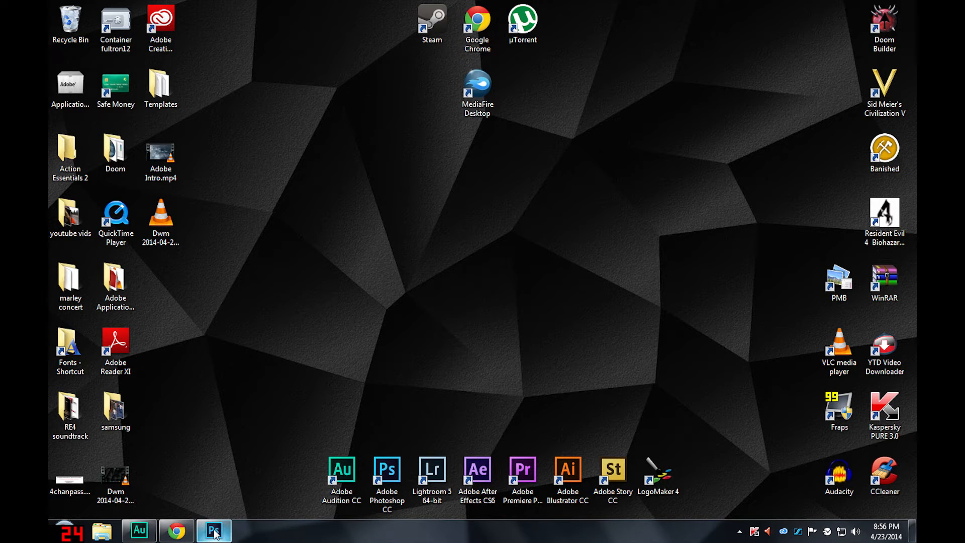
left_click(213, 530)
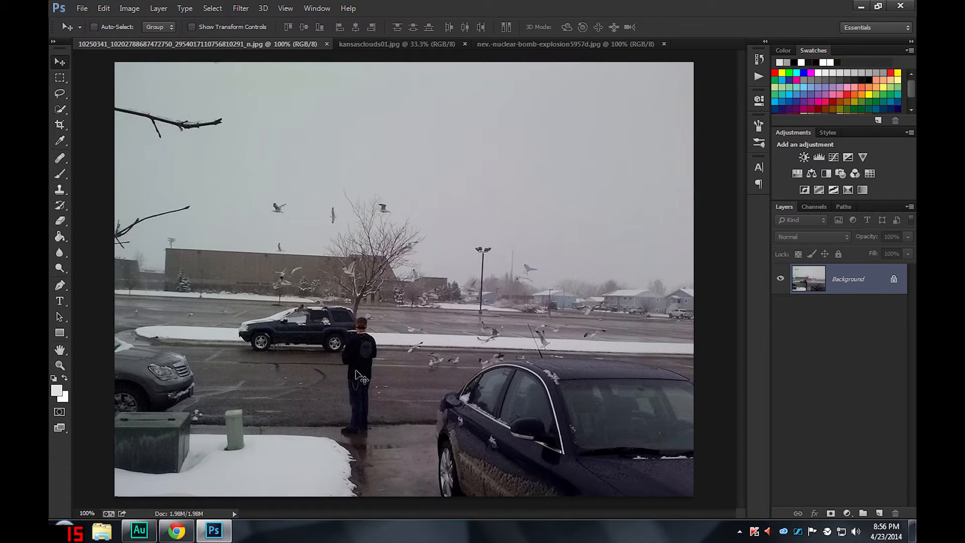
mouse_move(474, 197)
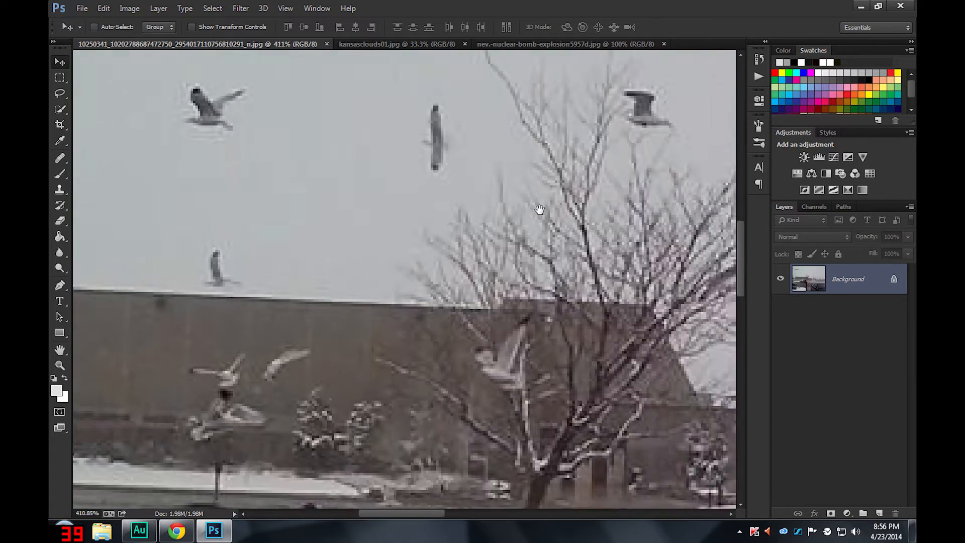
left_click_drag(541, 210, 333, 210)
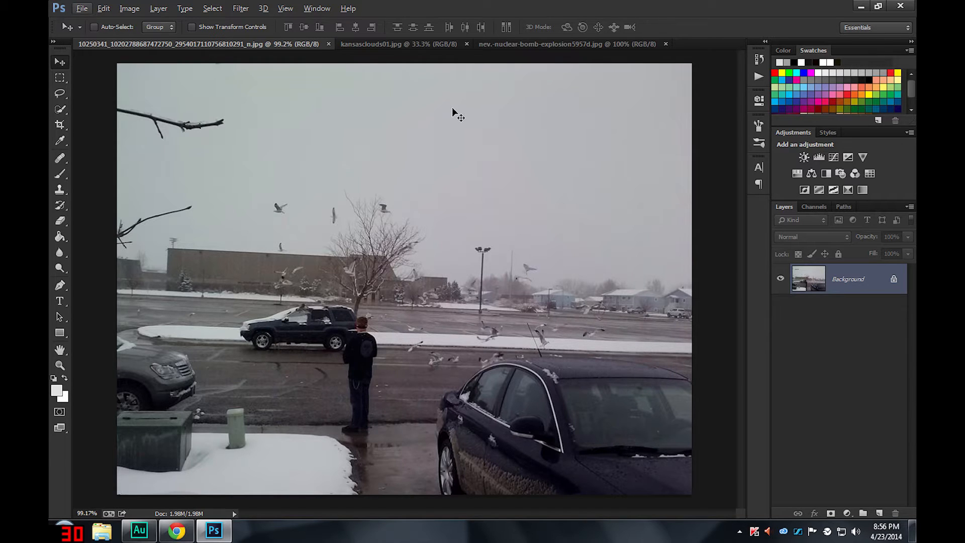
mouse_move(60, 188)
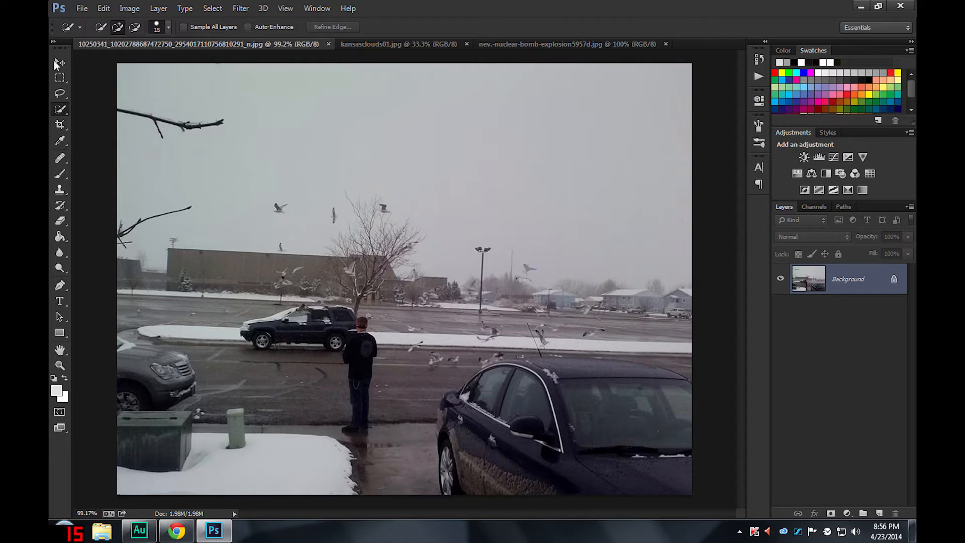
left_click(59, 61)
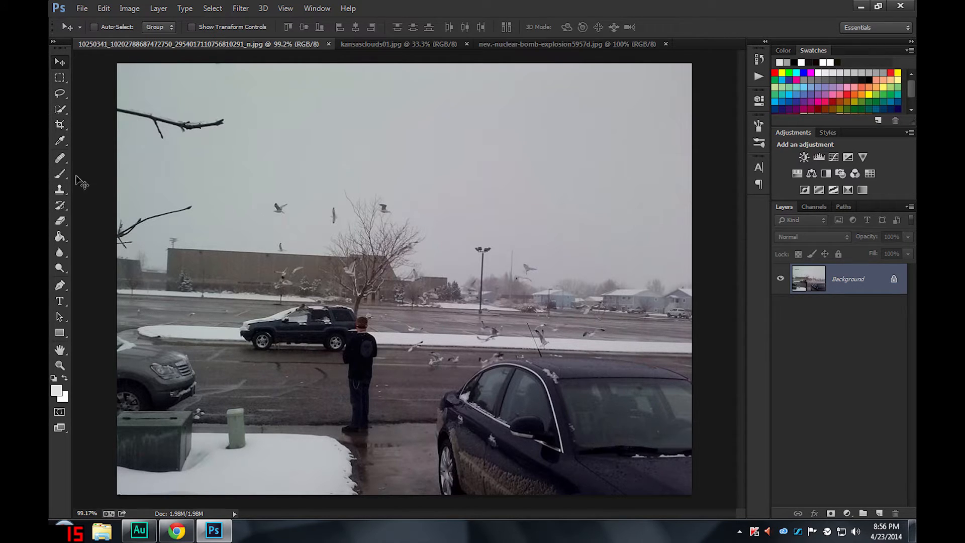
mouse_move(105, 136)
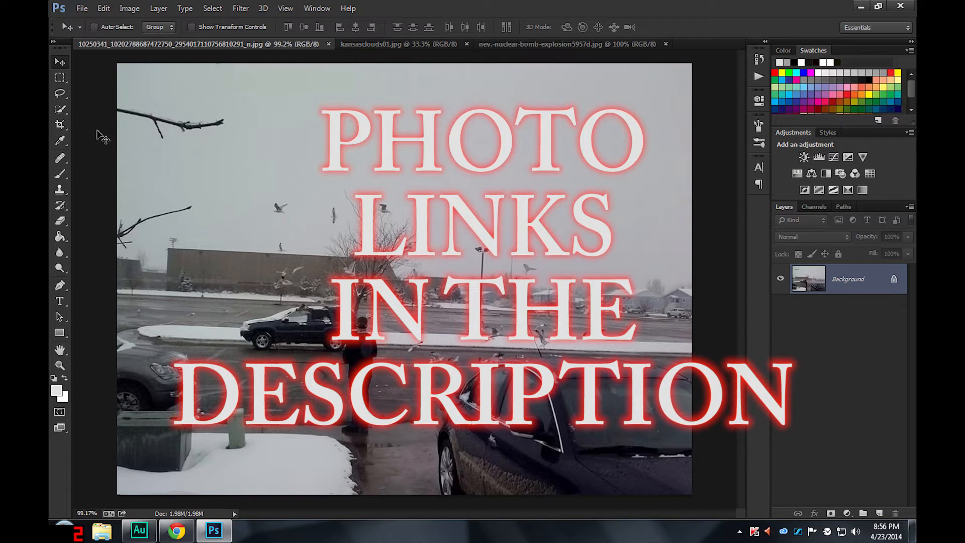
mouse_move(99, 136)
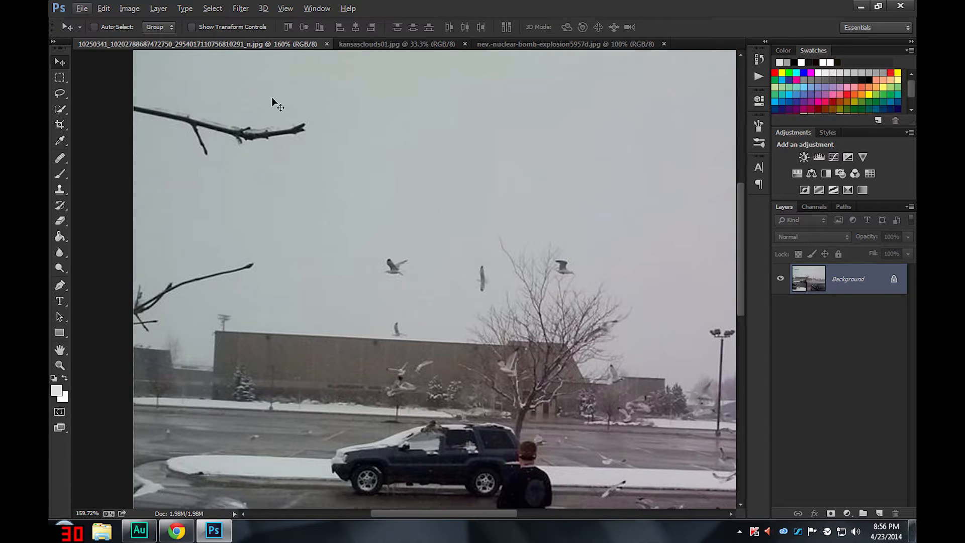
- Lasso the top-left branch and erase it with a Content-Aware fill
left_click(59, 94)
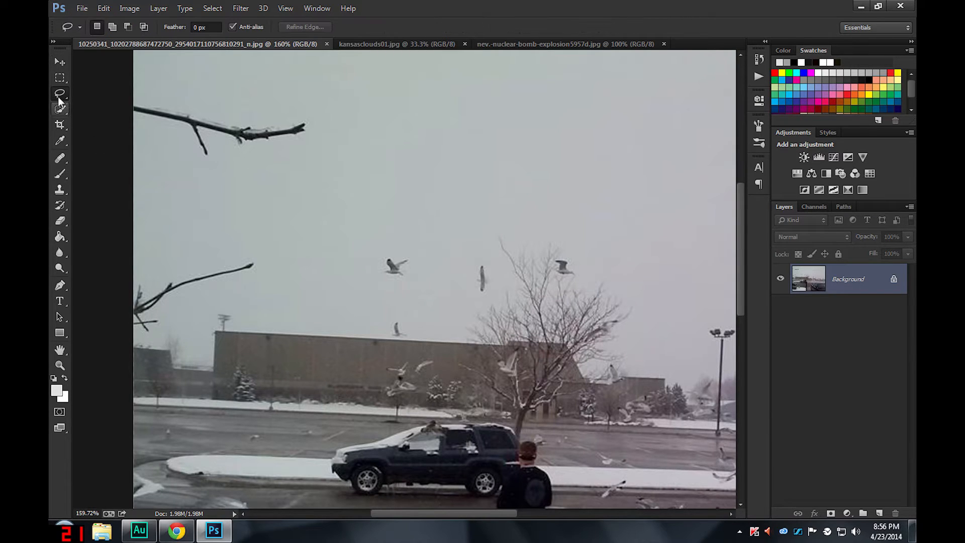
left_click_drag(133, 120, 336, 152)
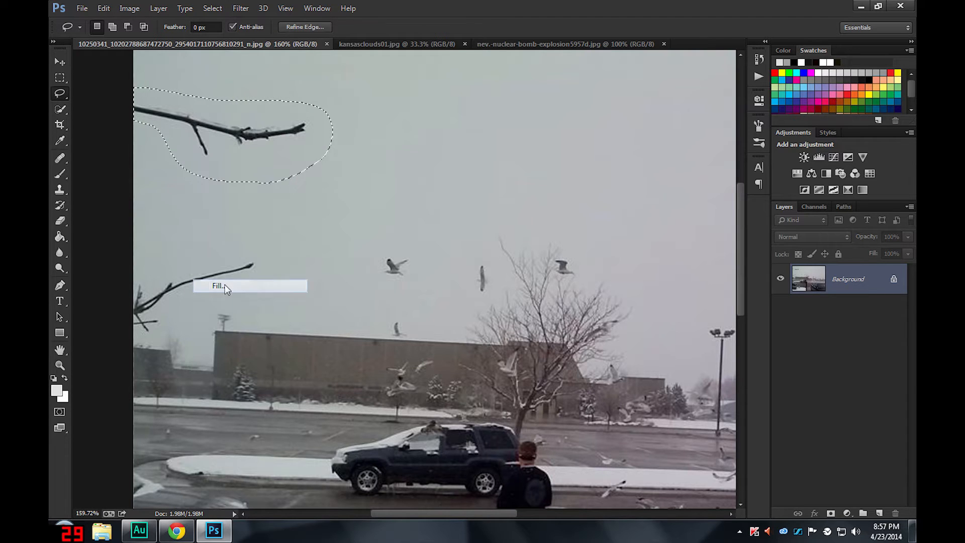
left_click(217, 286)
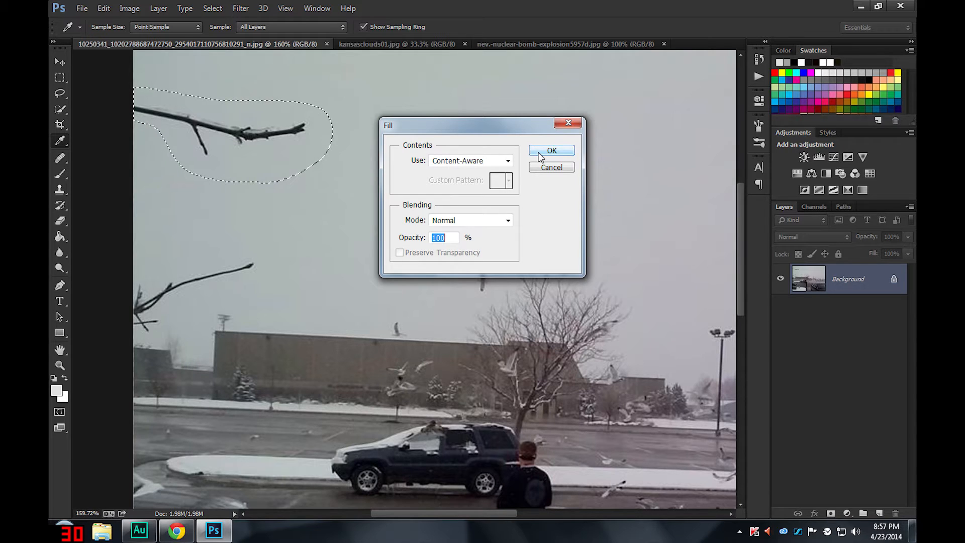
left_click(550, 149)
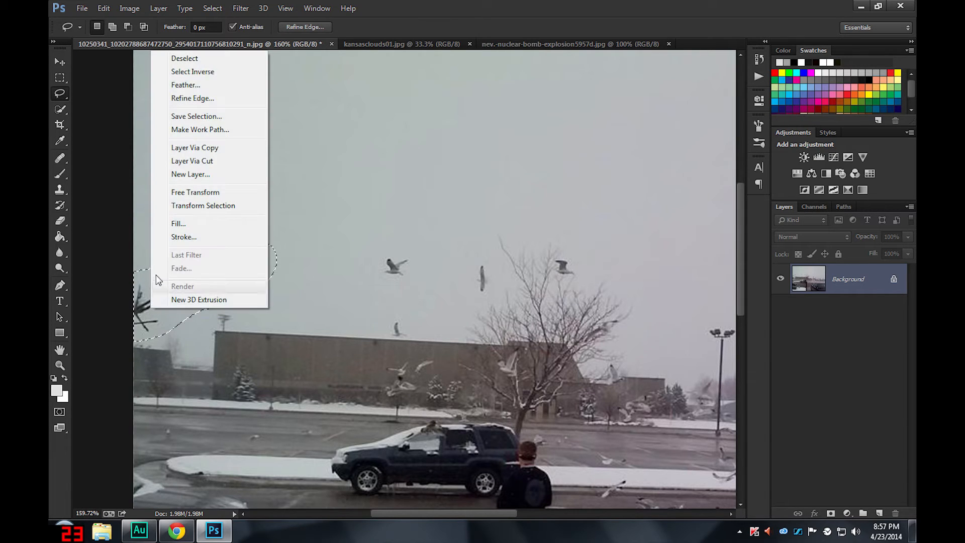
- Content-Aware fill the lower branch and the light fixture above the roof
left_click(178, 223)
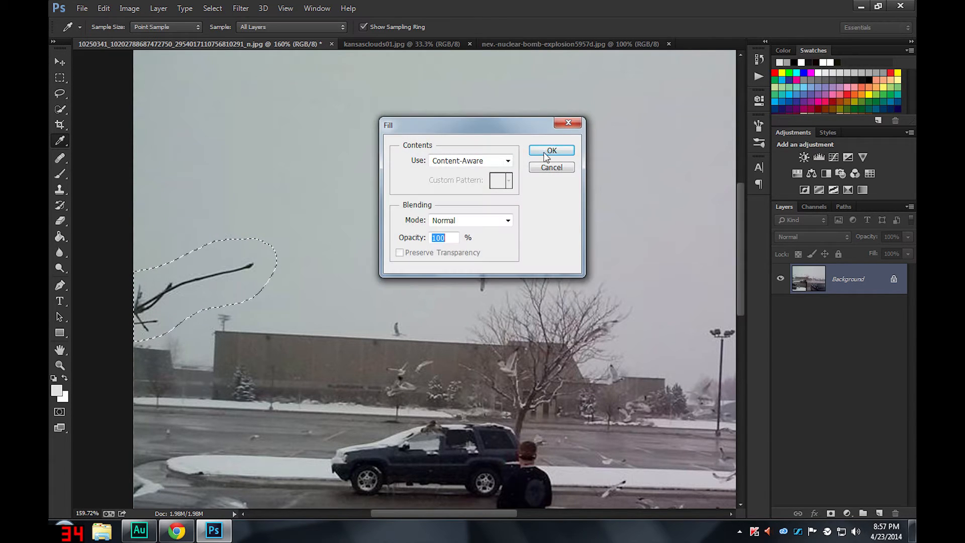
left_click(551, 151)
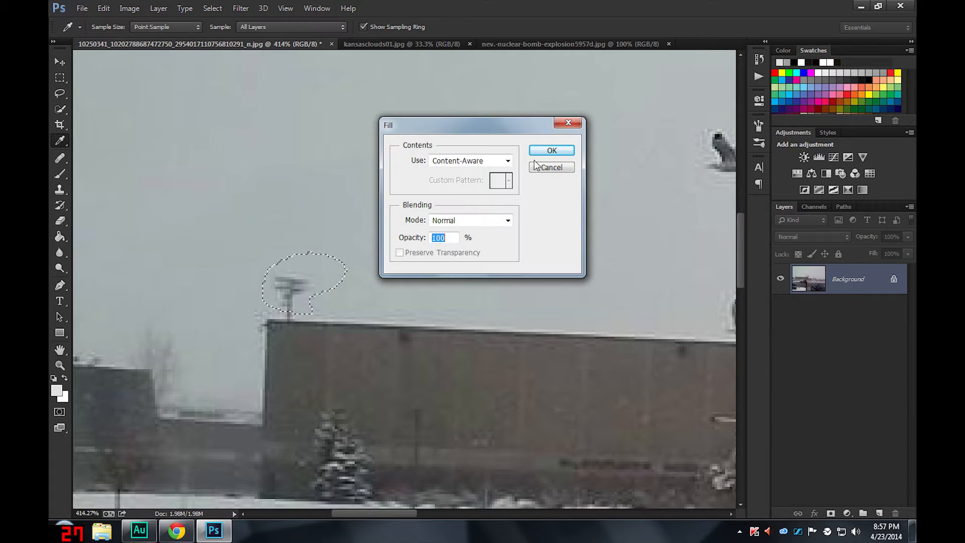
left_click(550, 149)
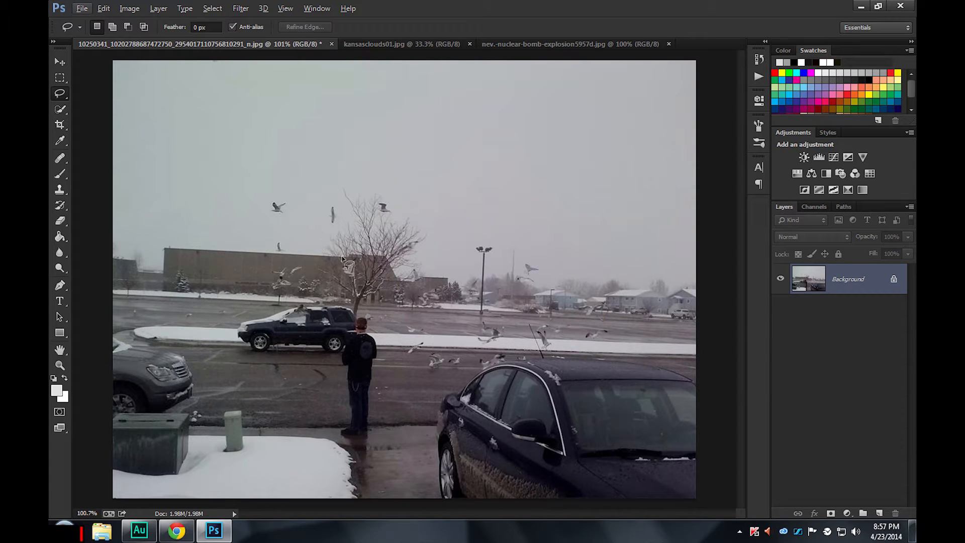
mouse_move(283, 247)
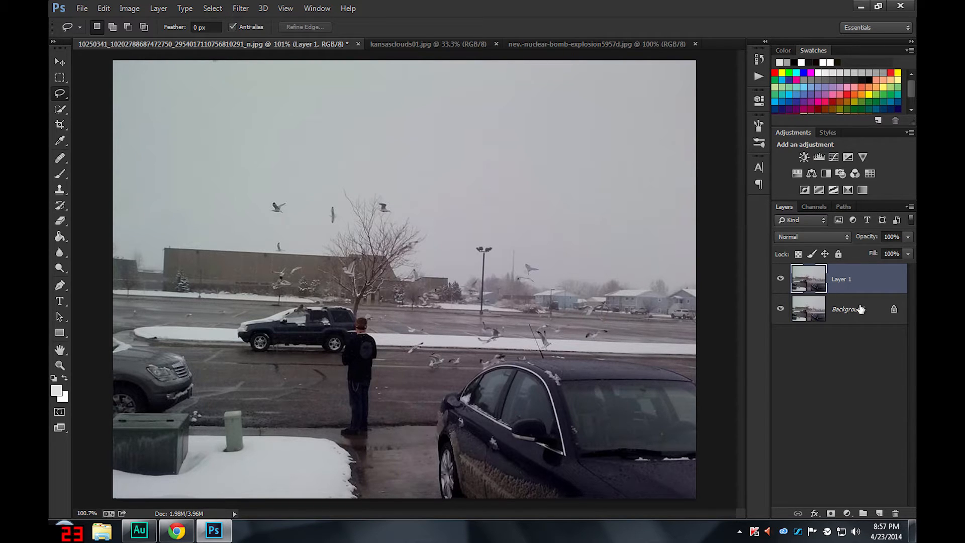
- Duplicate the Background layer, zoom out, and switch to the kansasclouds01.jpg image
left_click(848, 309)
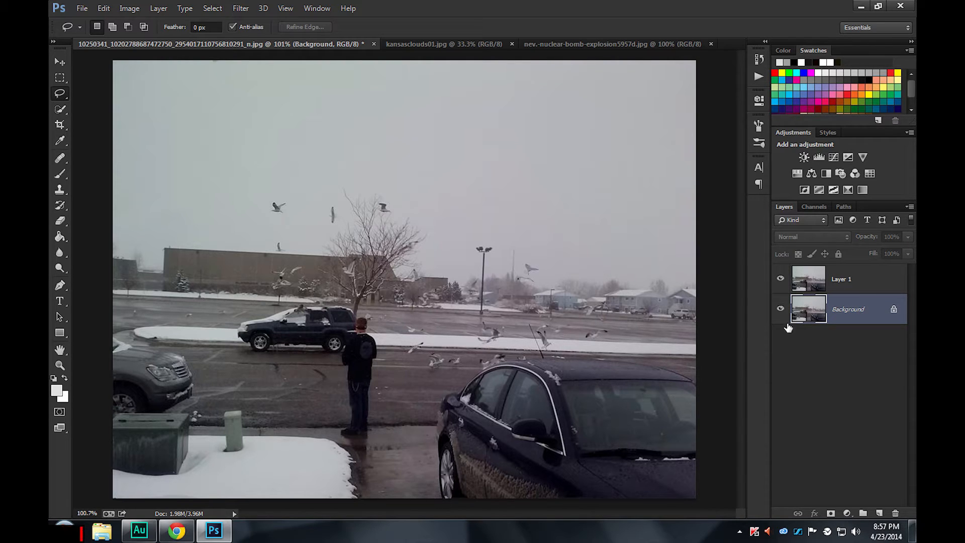
left_click(849, 279)
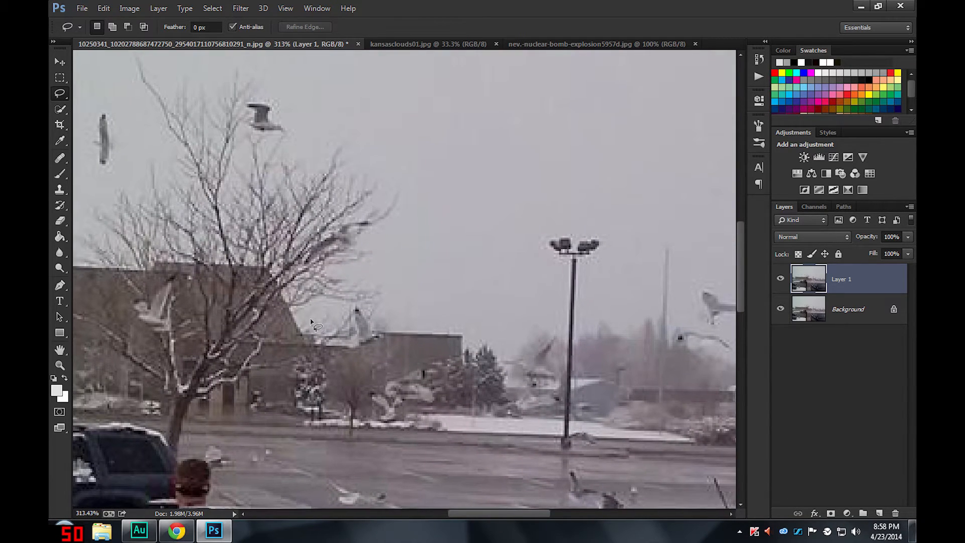
left_click_drag(311, 322, 243, 333)
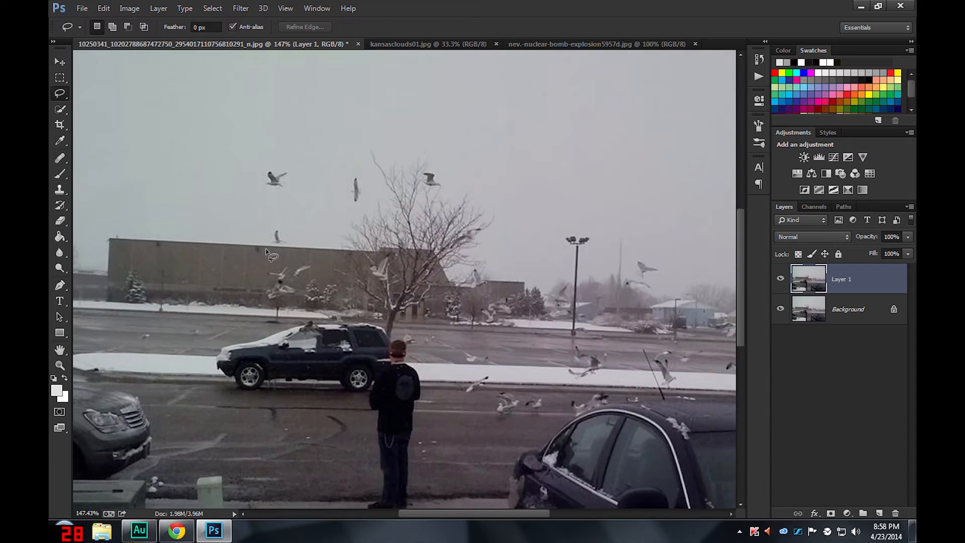
left_click(428, 43)
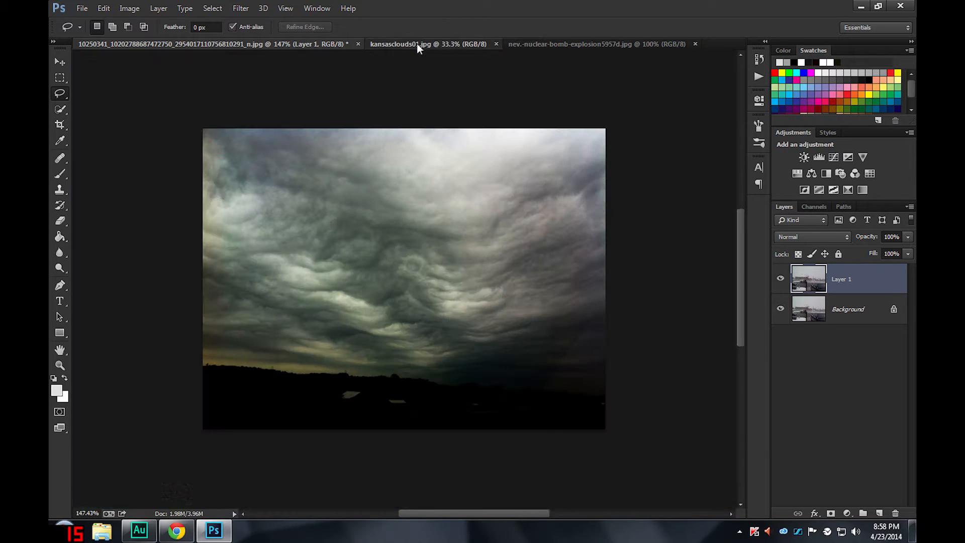
- Return to the snow photo and Quick-Select the sky along the rooftops
left_click(596, 43)
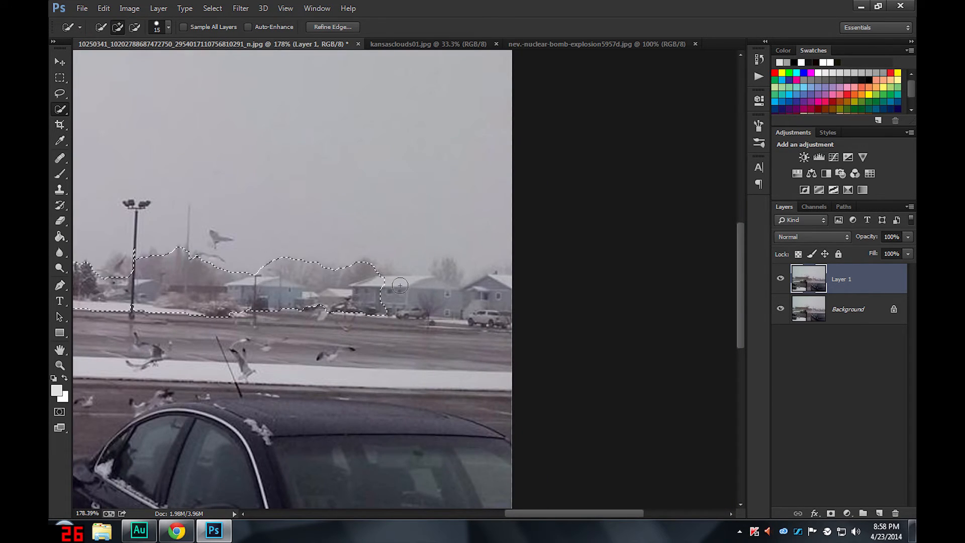
left_click_drag(400, 285, 499, 276)
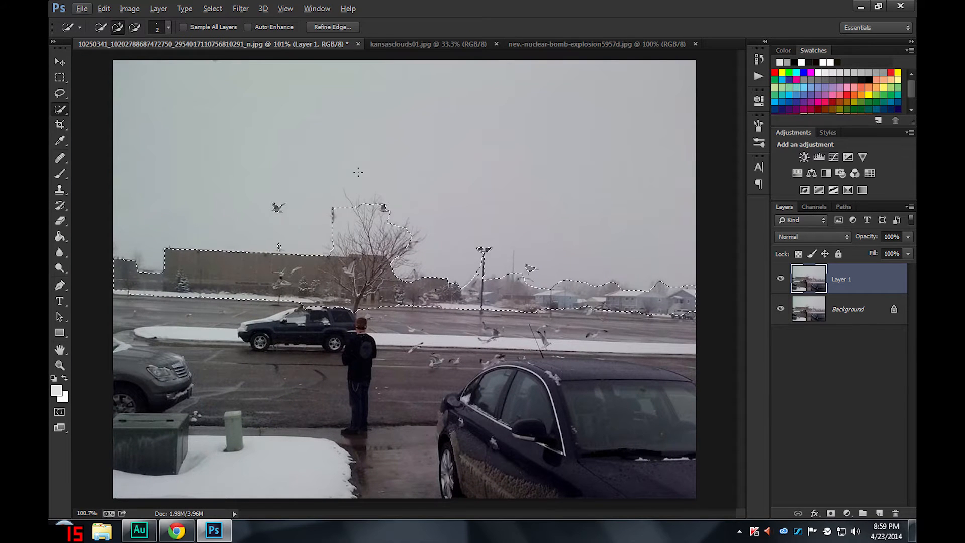
- In Refine Edge, paint the Refine Radius along the tree branches and the birds in the sky
left_click(332, 26)
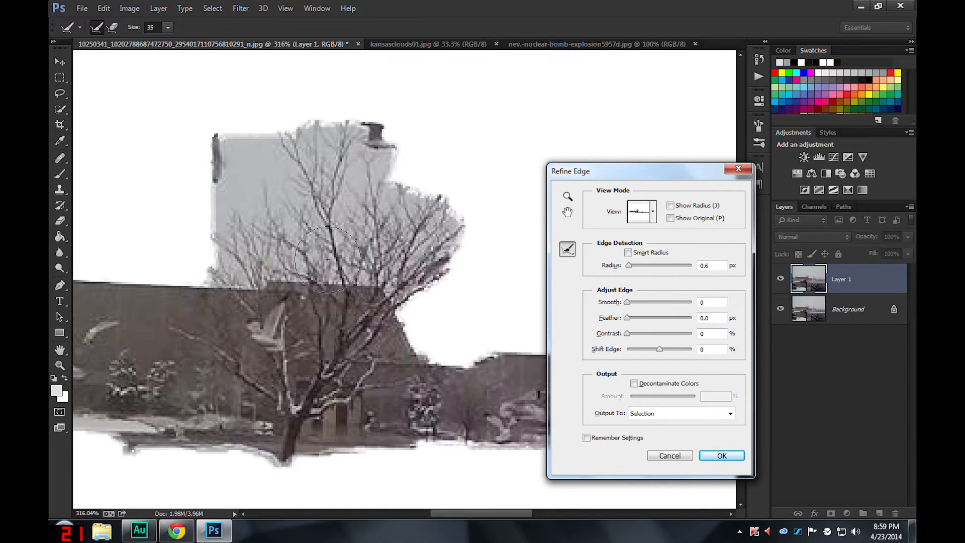
left_click_drag(326, 258, 438, 237)
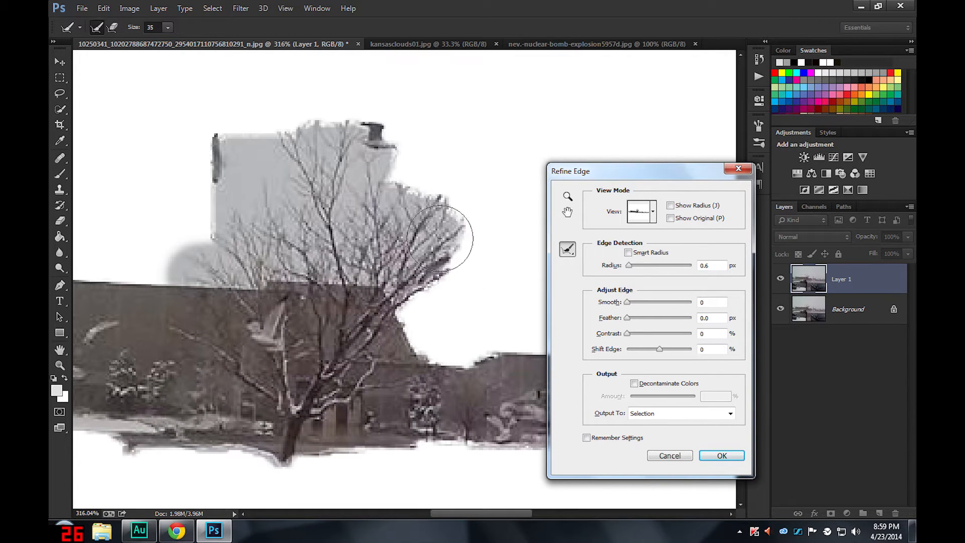
left_click_drag(441, 237, 400, 160)
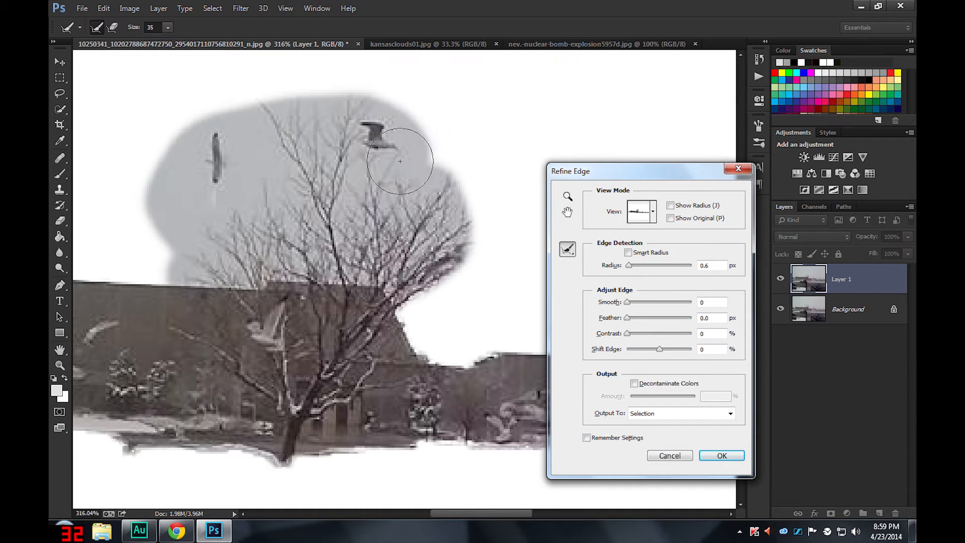
left_click_drag(400, 160, 224, 196)
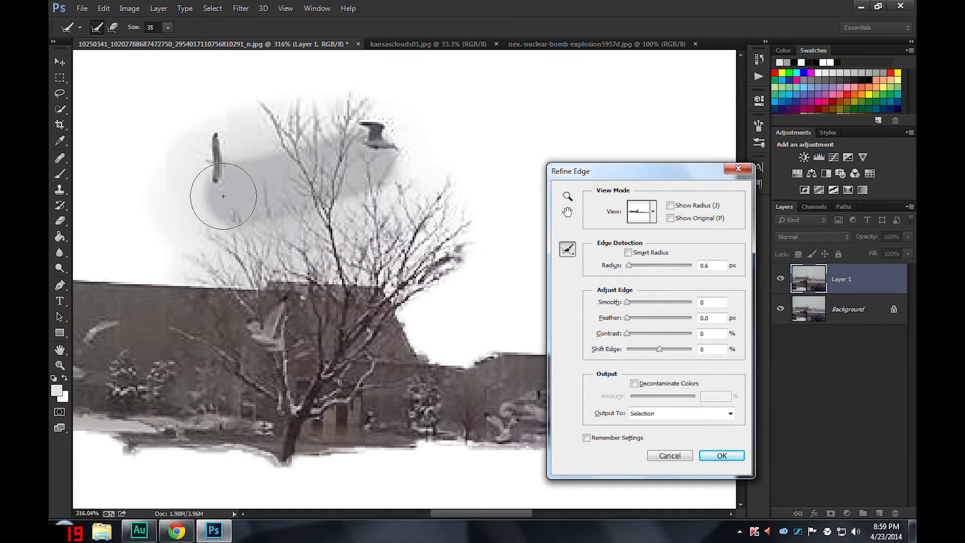
left_click_drag(223, 196, 355, 194)
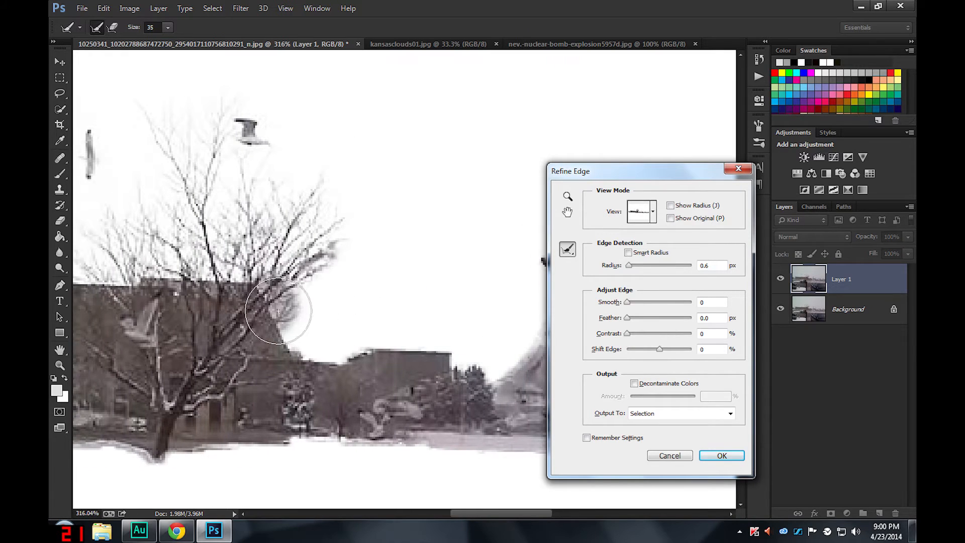
- Refine the edge along lower branches, lamp post and trees behind houses, erasing refinement over the rooftop
left_click_drag(277, 311, 385, 267)
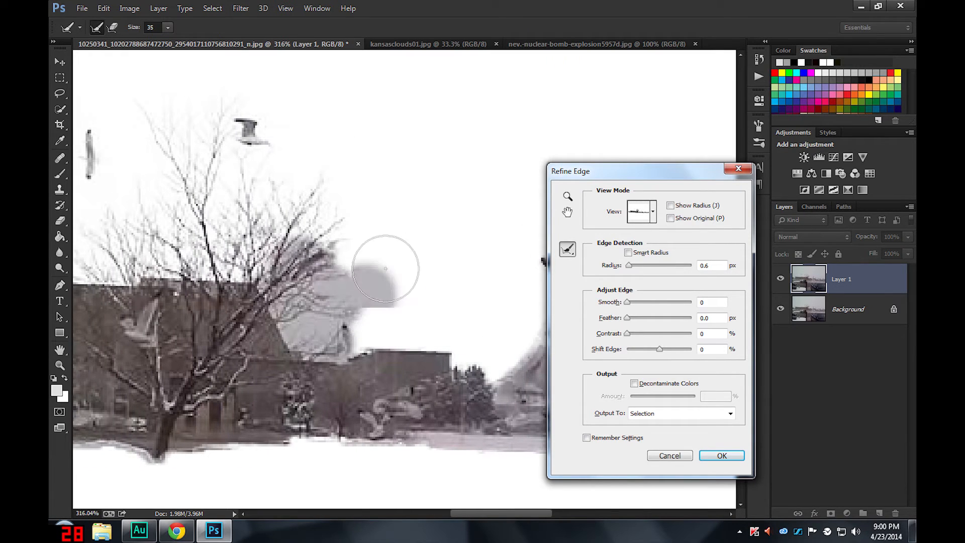
left_click_drag(385, 269, 337, 325)
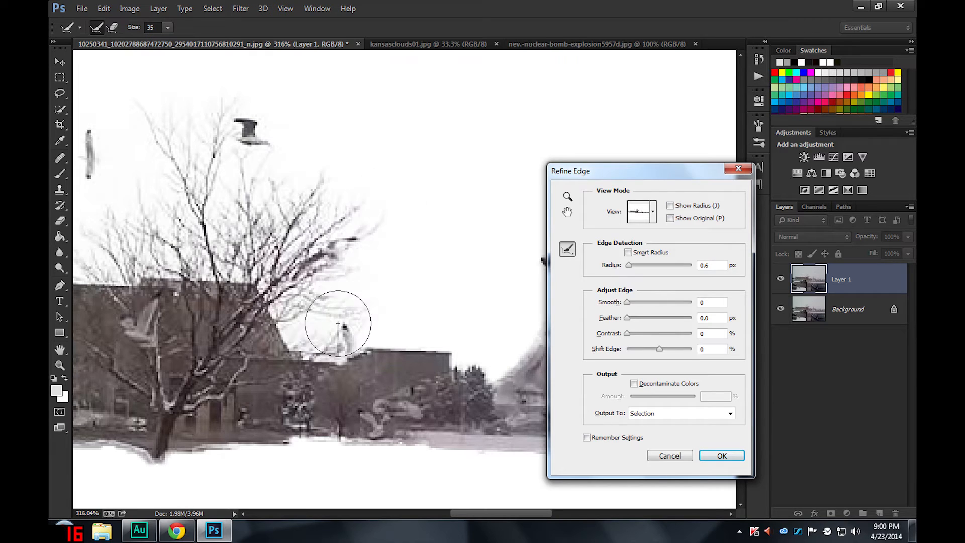
left_click_drag(337, 325, 420, 348)
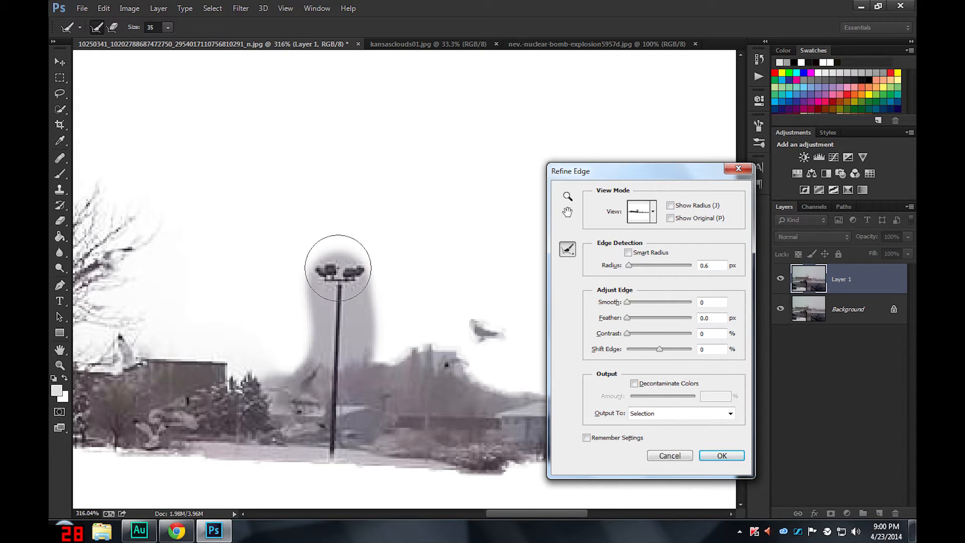
left_click_drag(338, 267, 363, 397)
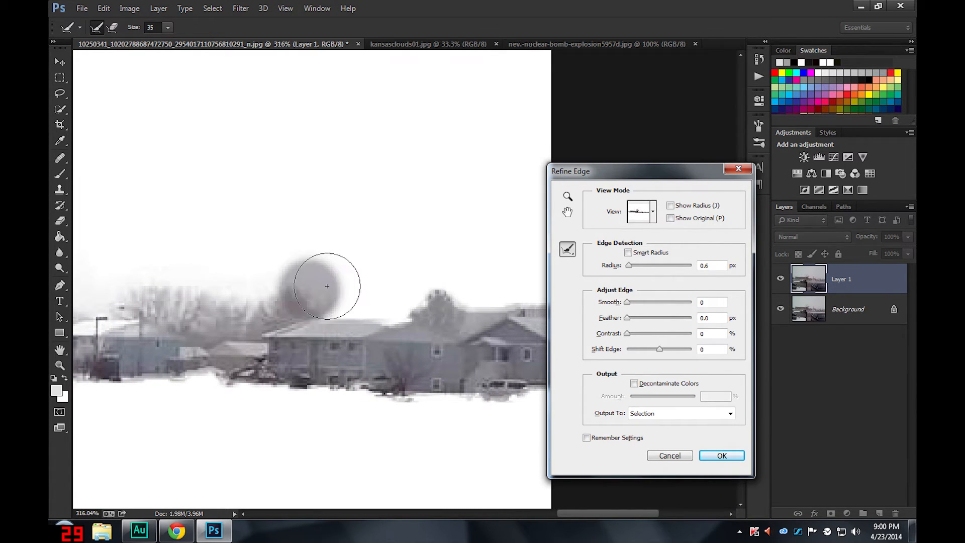
left_click_drag(326, 285, 414, 297)
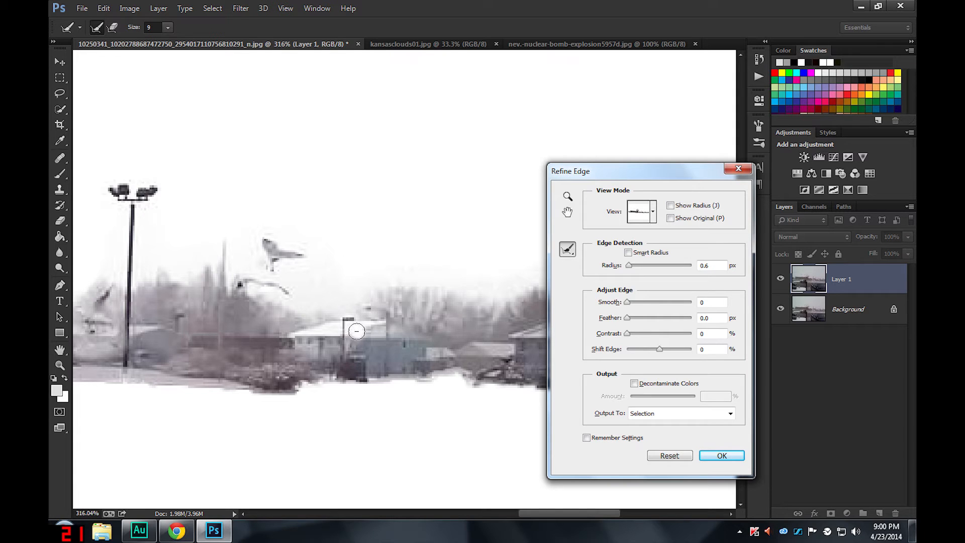
left_click_drag(356, 331, 309, 336)
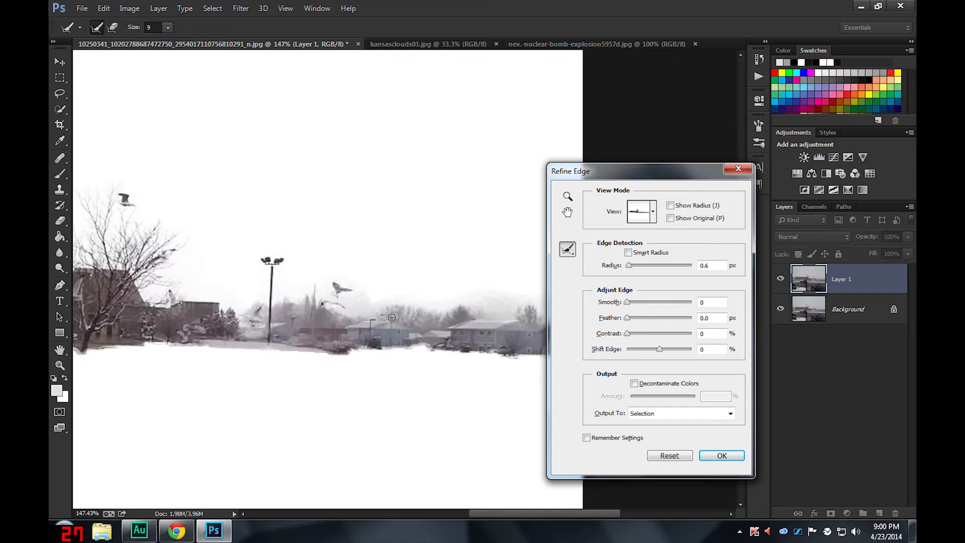
left_click_drag(652, 171, 157, 214)
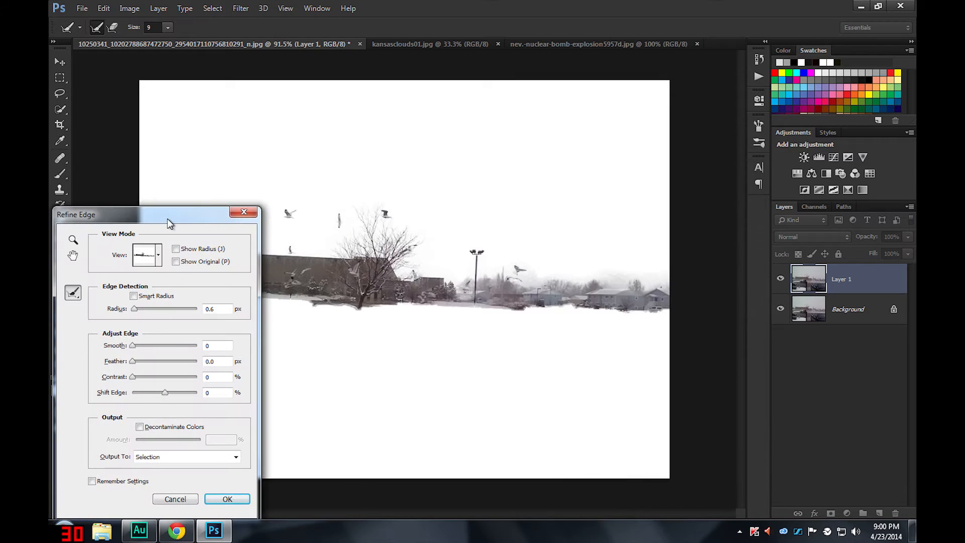
- Accept the refined edge, copy it to a new layer and rename it 'top layer'
left_click(226, 498)
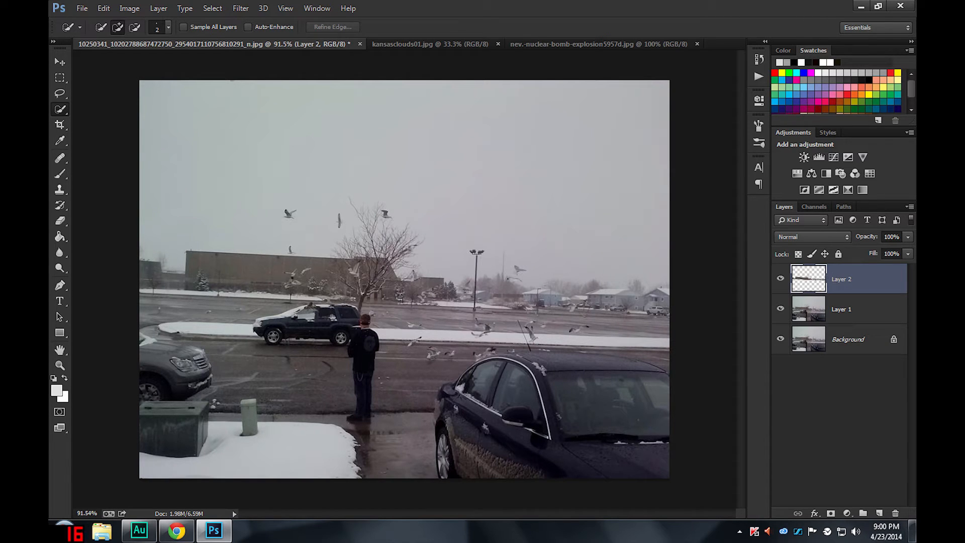
double_click(842, 279)
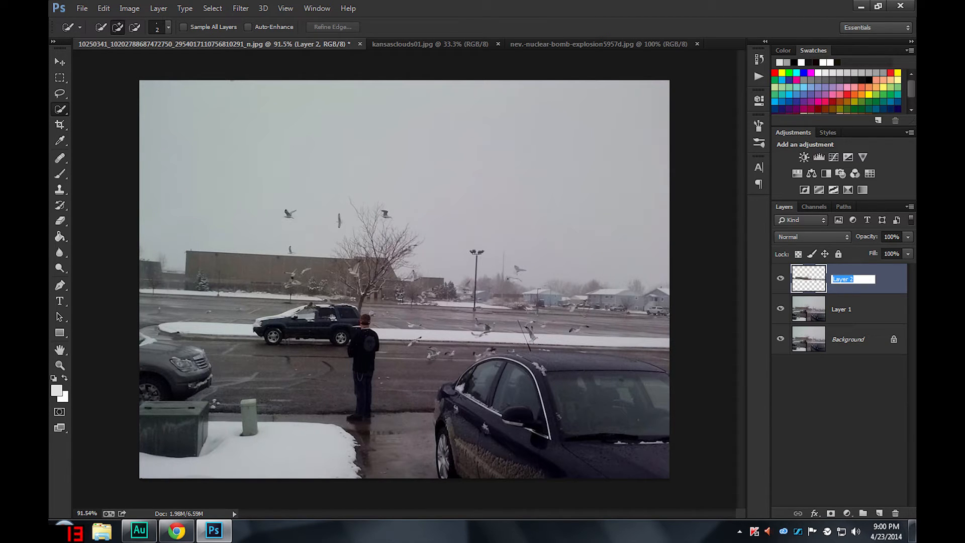
type("top layer")
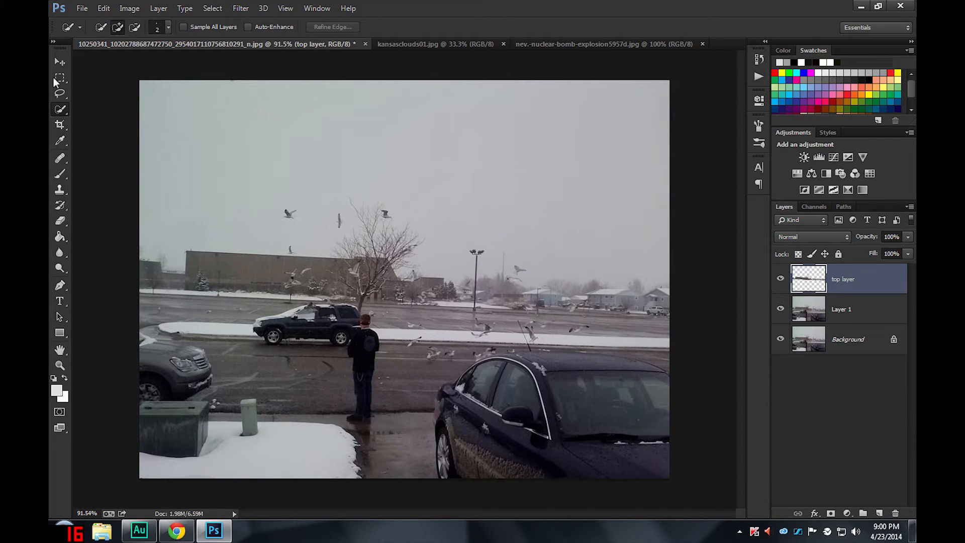
left_click(435, 43)
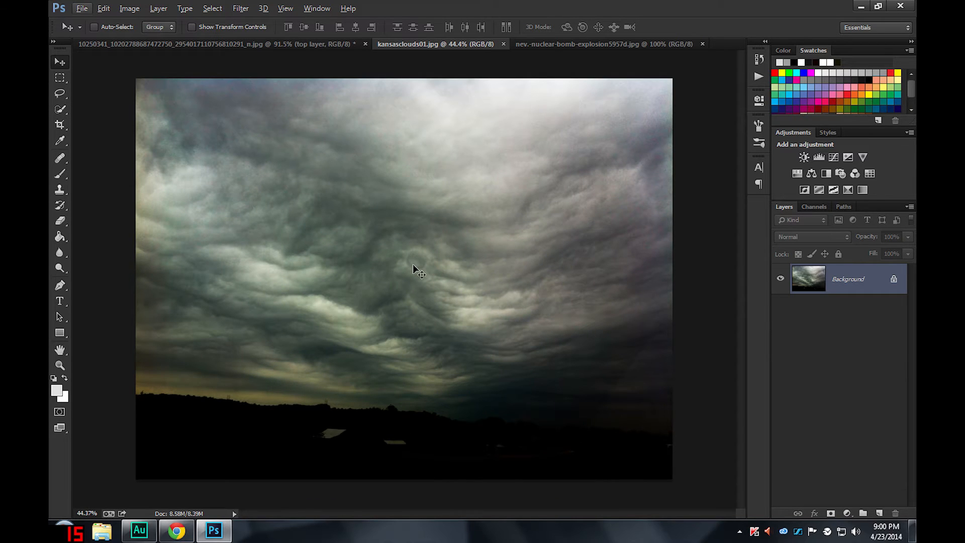
mouse_move(397, 310)
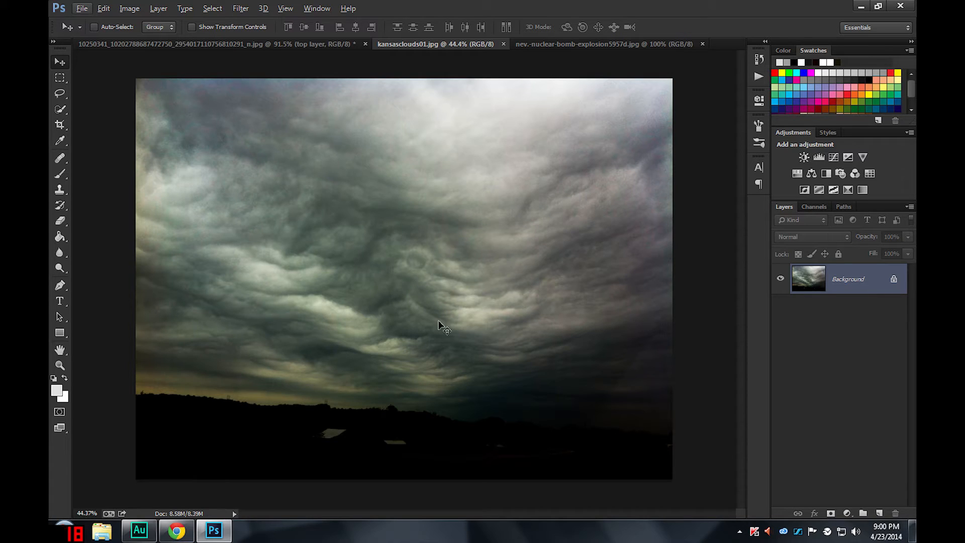
mouse_move(280, 336)
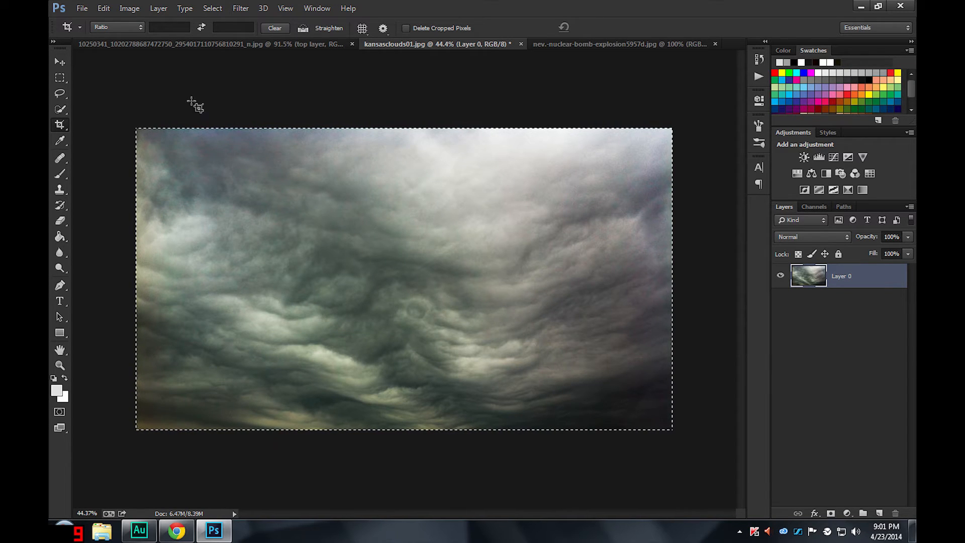
- Trim the dark horizon off the cloud photo and select all of it
left_click(215, 44)
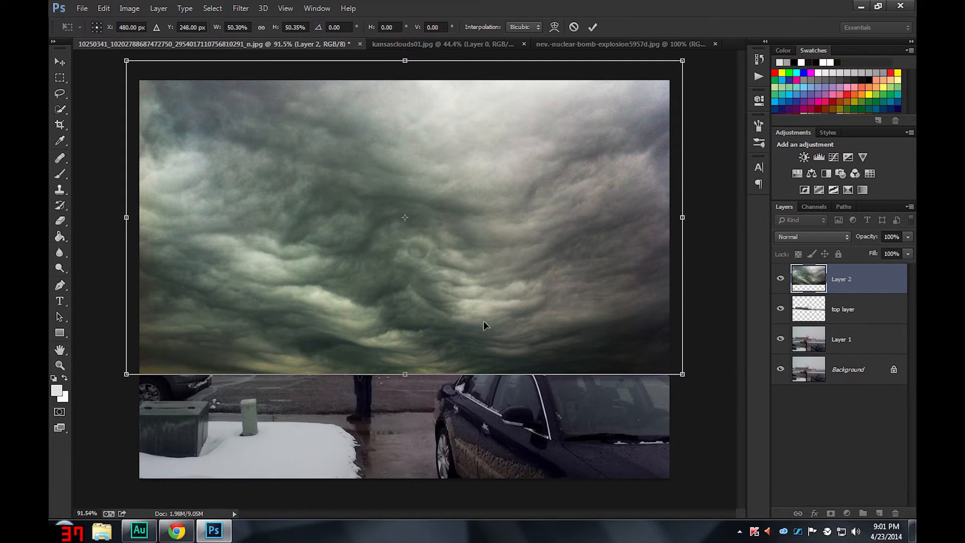
mouse_move(406, 315)
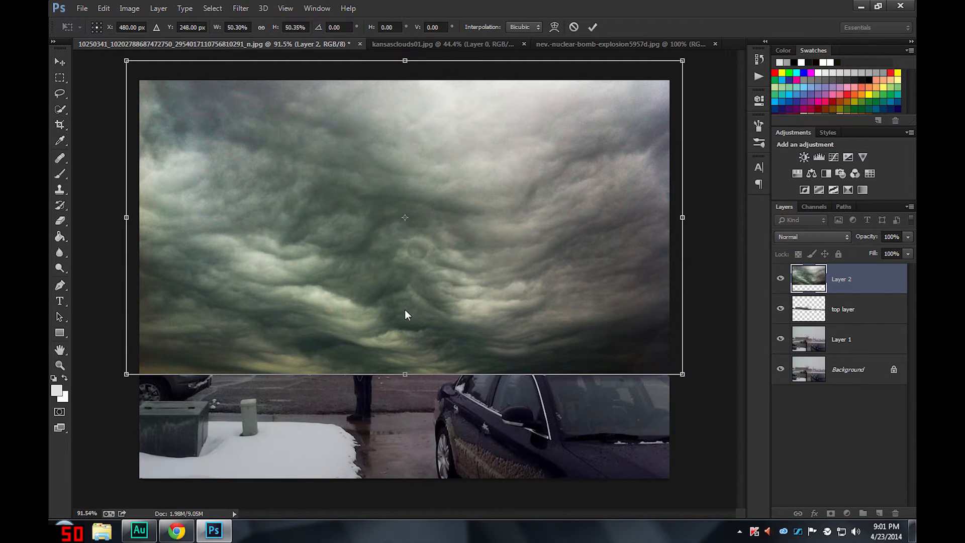
mouse_move(366, 174)
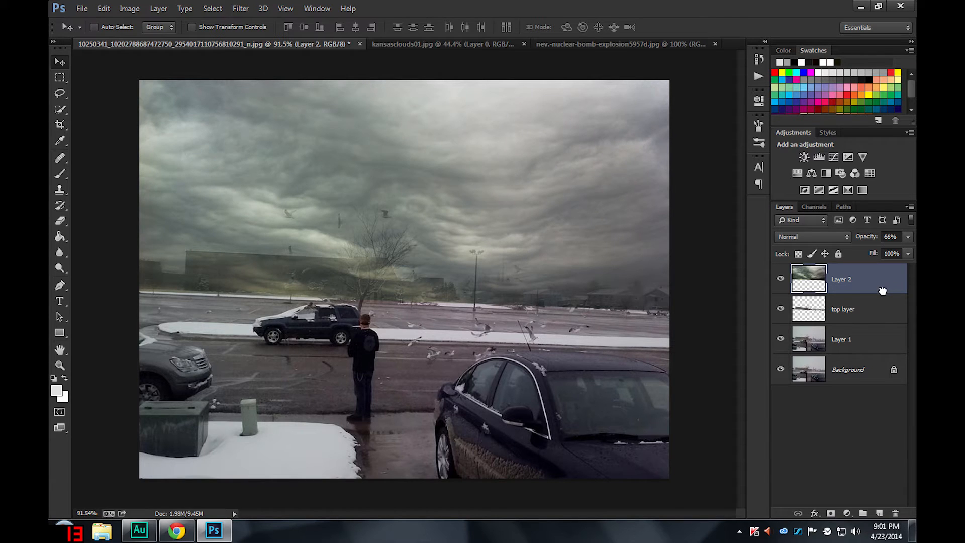
- Move the clouds layer beneath 'top layer' and set its opacity to about 66%
left_click_drag(841, 278, 841, 309)
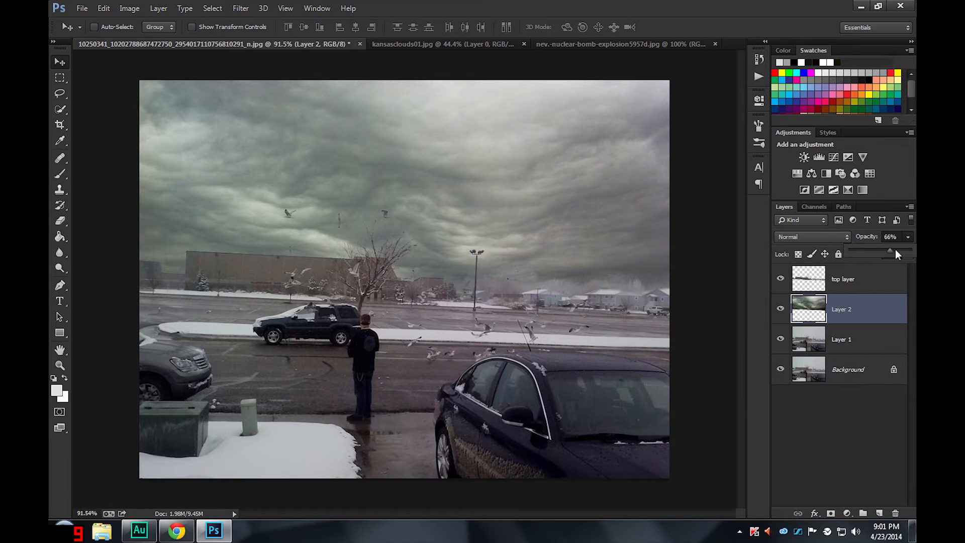
left_click_drag(873, 253, 908, 253)
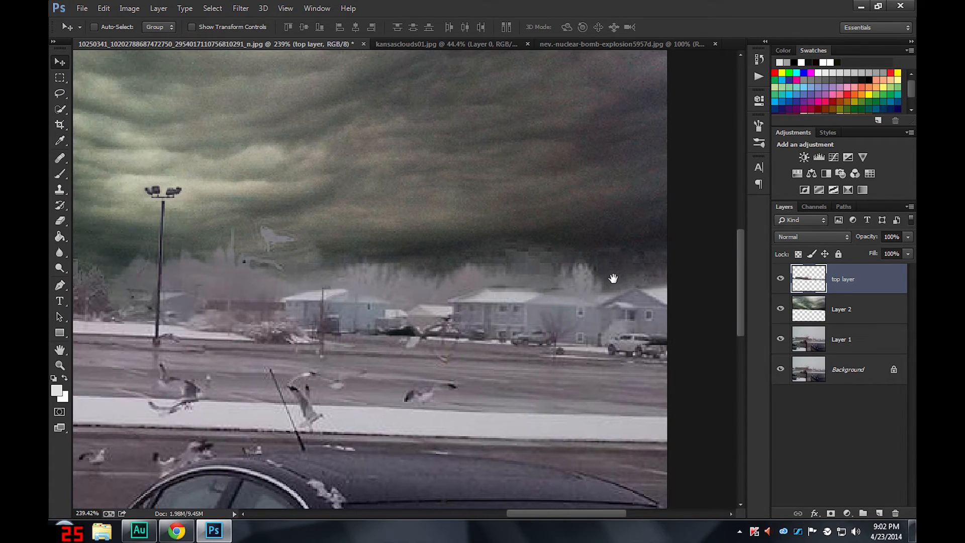
- Pan to the left skyline and burn the building along the horizon with Midtones at 50% exposure
left_click_drag(613, 279, 583, 272)
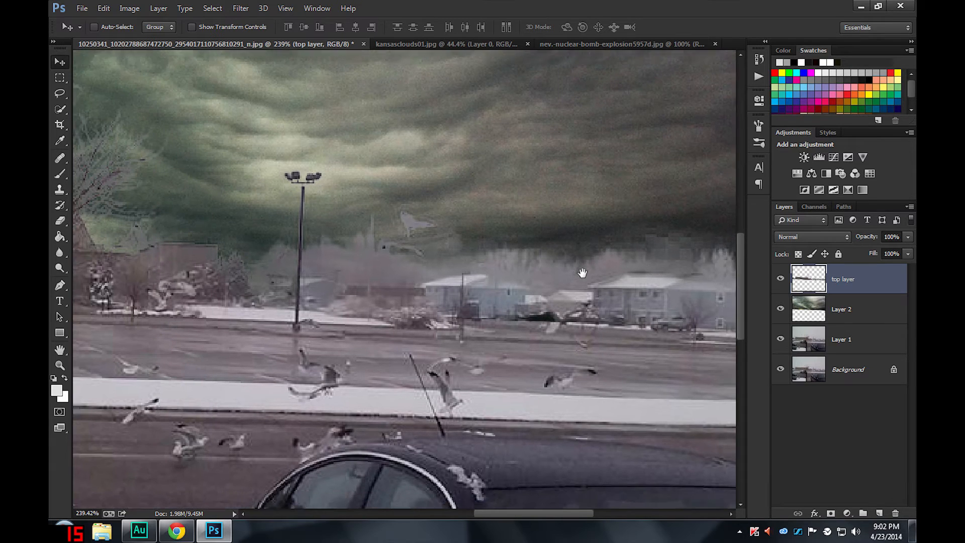
left_click_drag(583, 273, 670, 270)
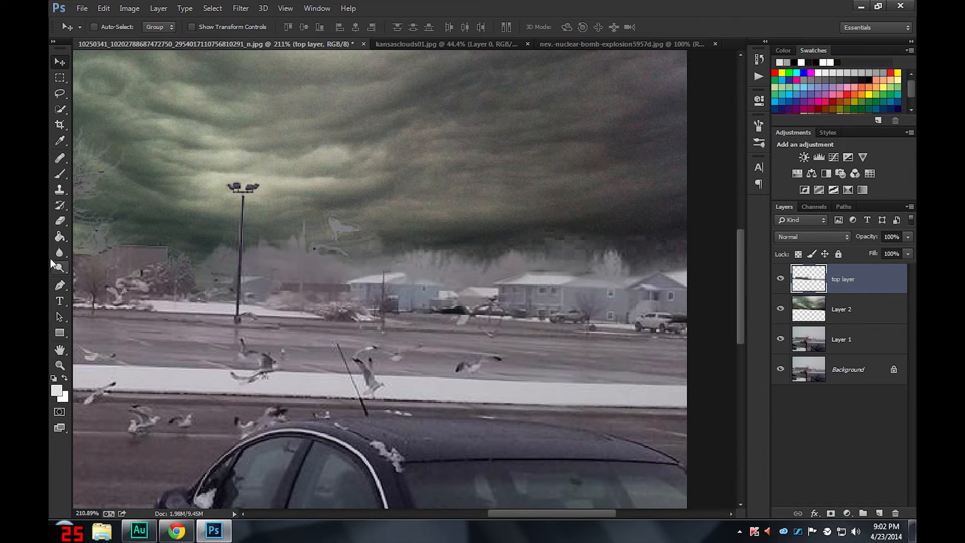
left_click(60, 268)
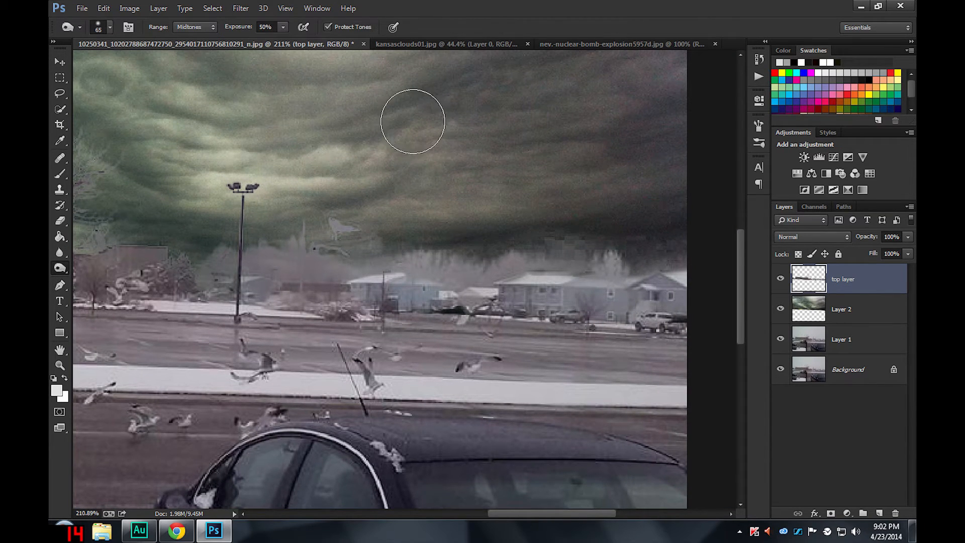
left_click(194, 26)
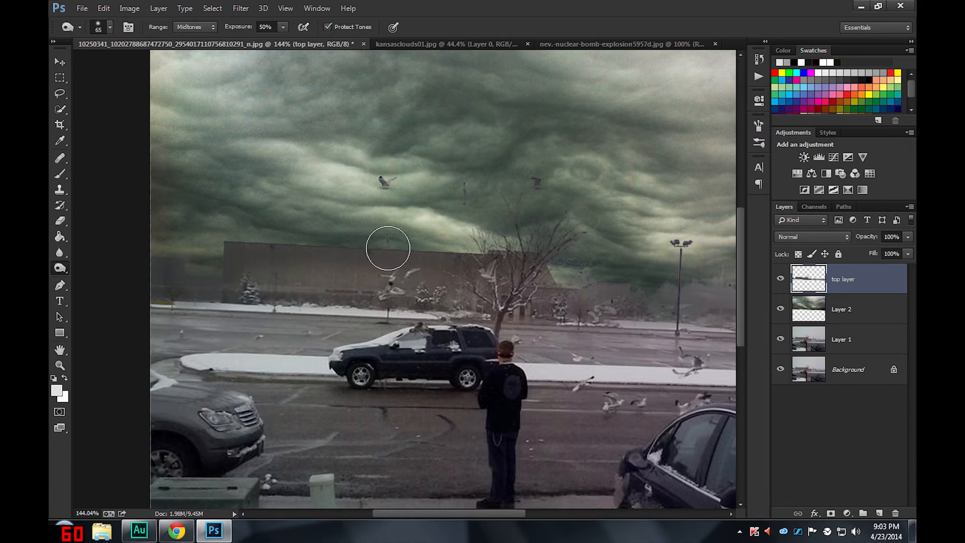
left_click_drag(388, 248, 413, 263)
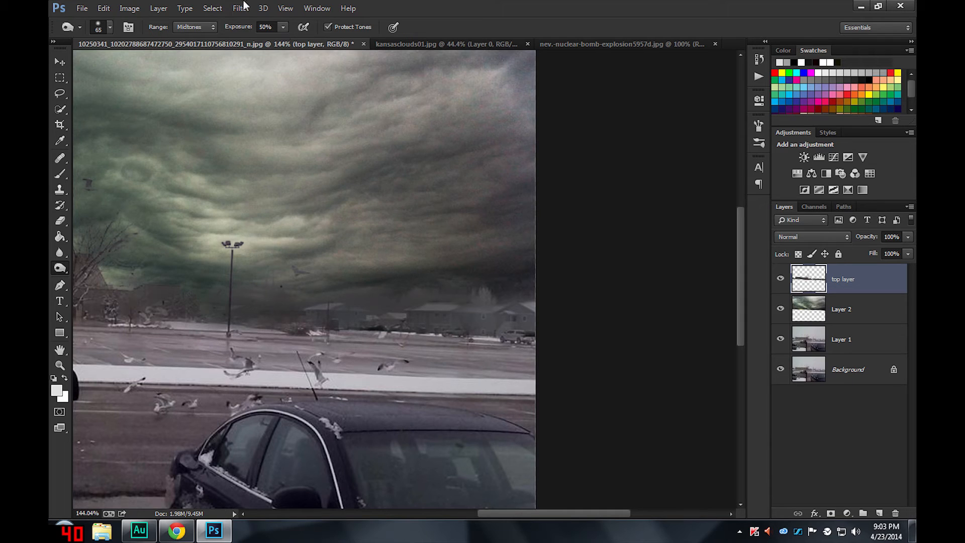
- Set the Burn range to Shadows and darken the sky edge above the buildings and behind the houses
left_click(194, 26)
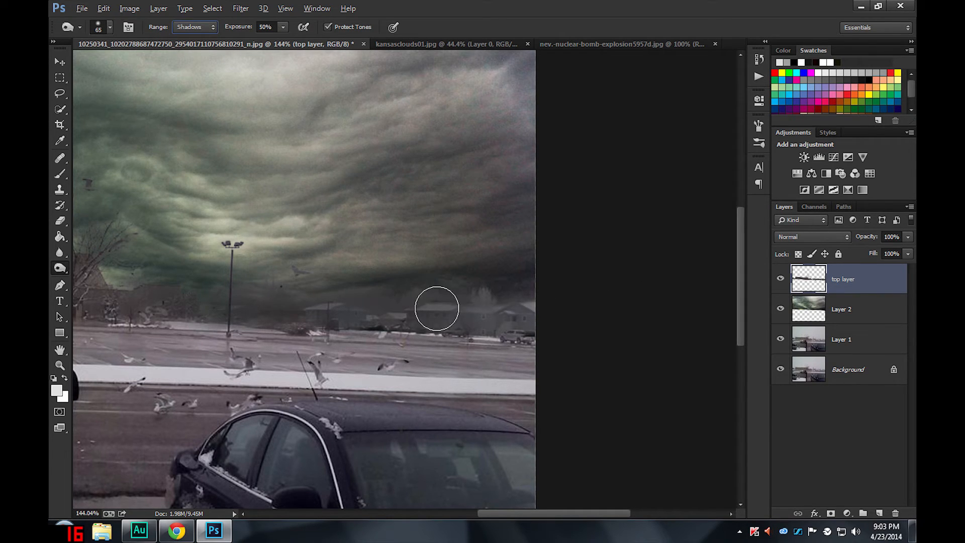
left_click(194, 26)
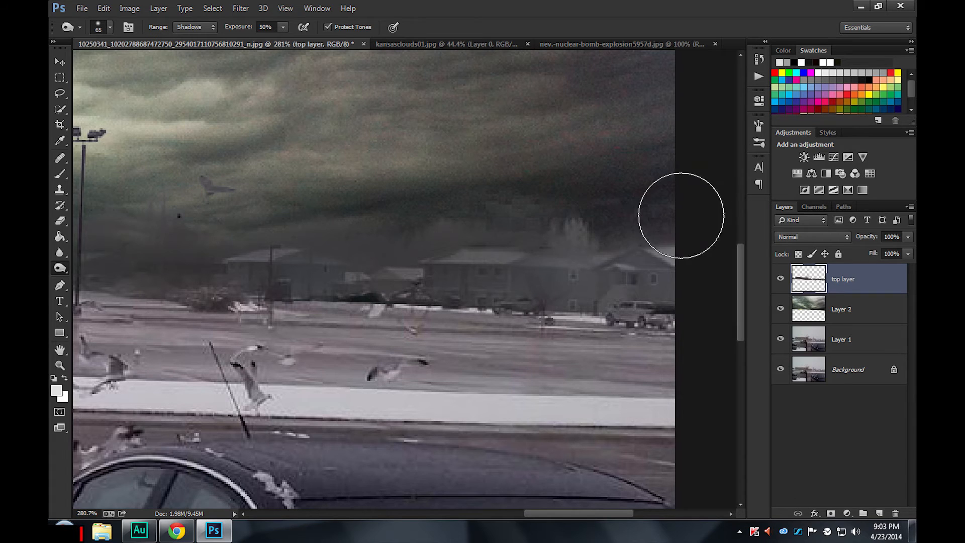
left_click_drag(681, 215, 329, 232)
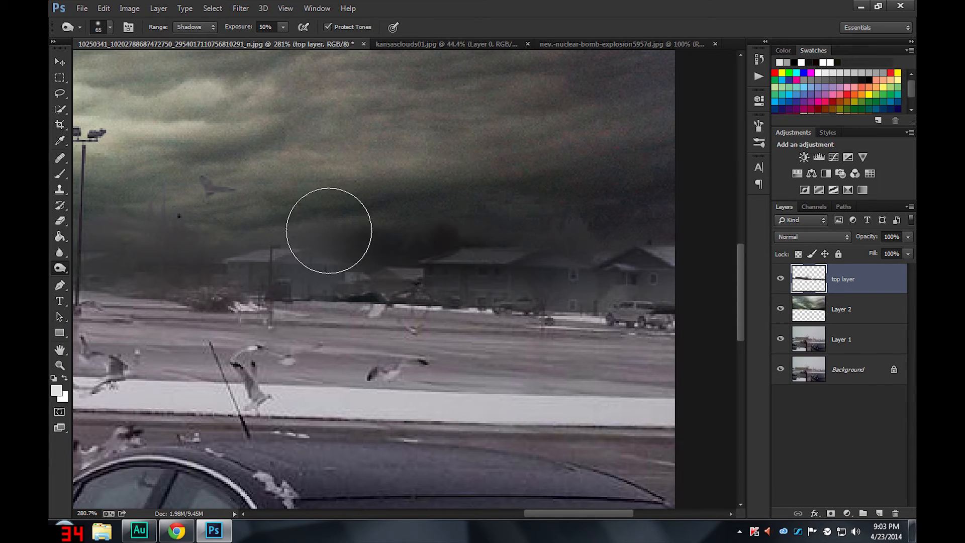
left_click_drag(328, 232, 336, 246)
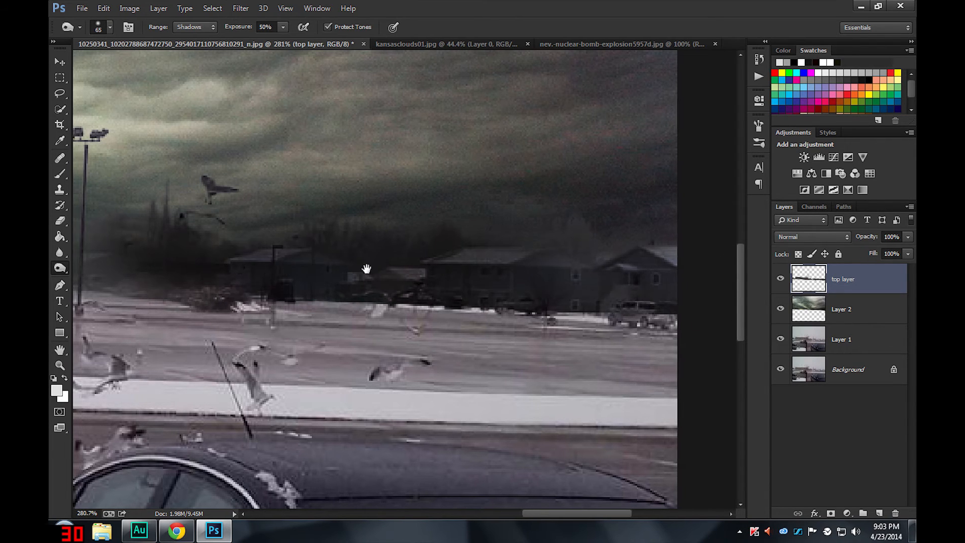
left_click_drag(366, 270, 401, 252)
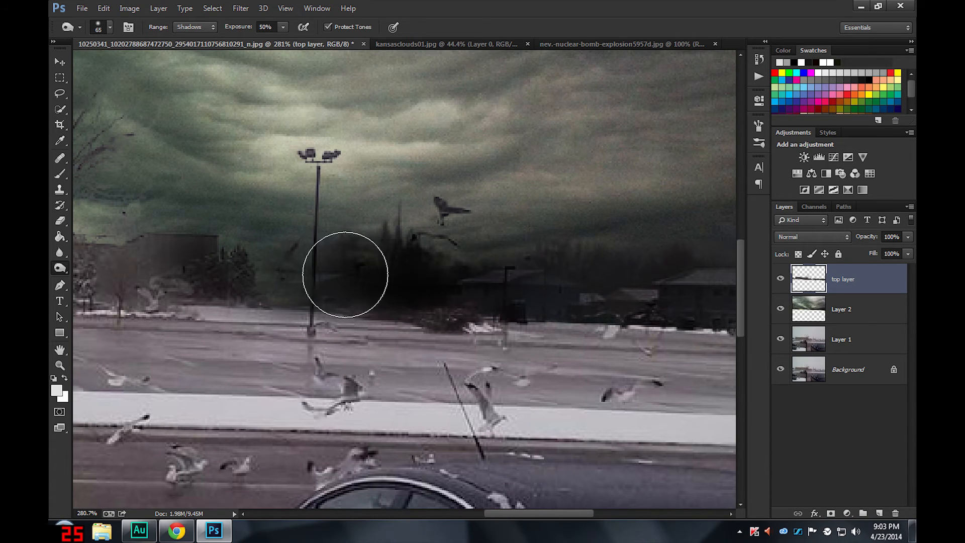
- Darken the sky around the light pole, the left-edge horizon and near the building
left_click_drag(345, 273, 201, 273)
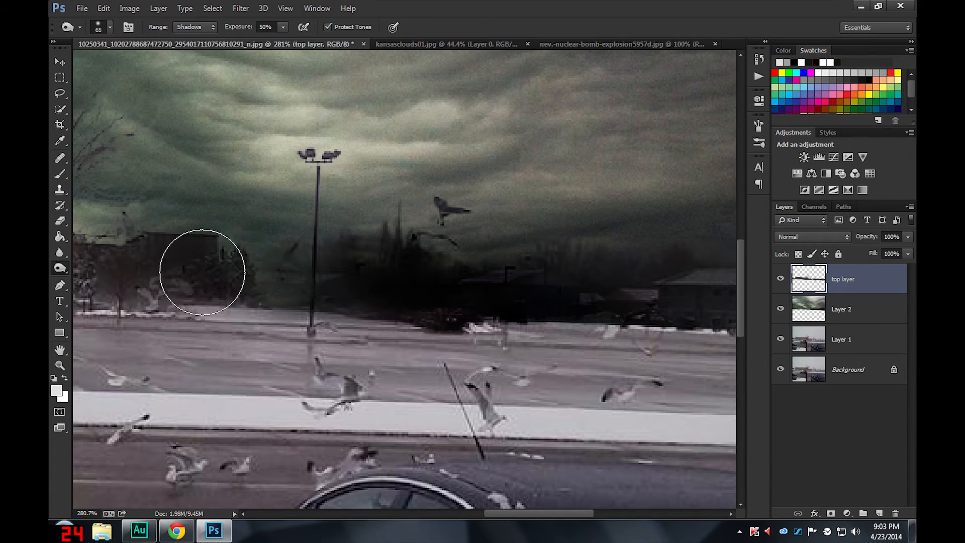
left_click_drag(201, 273, 138, 272)
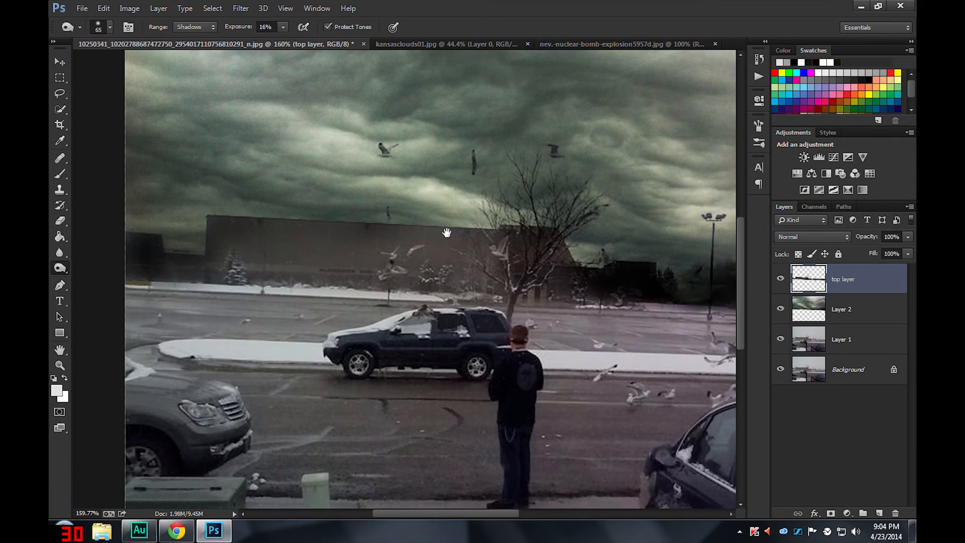
left_click_drag(446, 232, 234, 212)
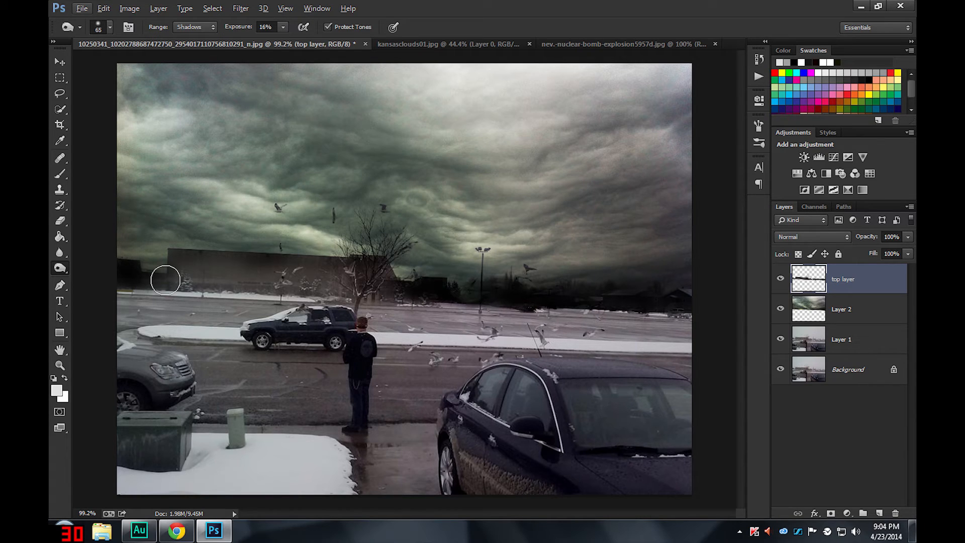
mouse_move(262, 191)
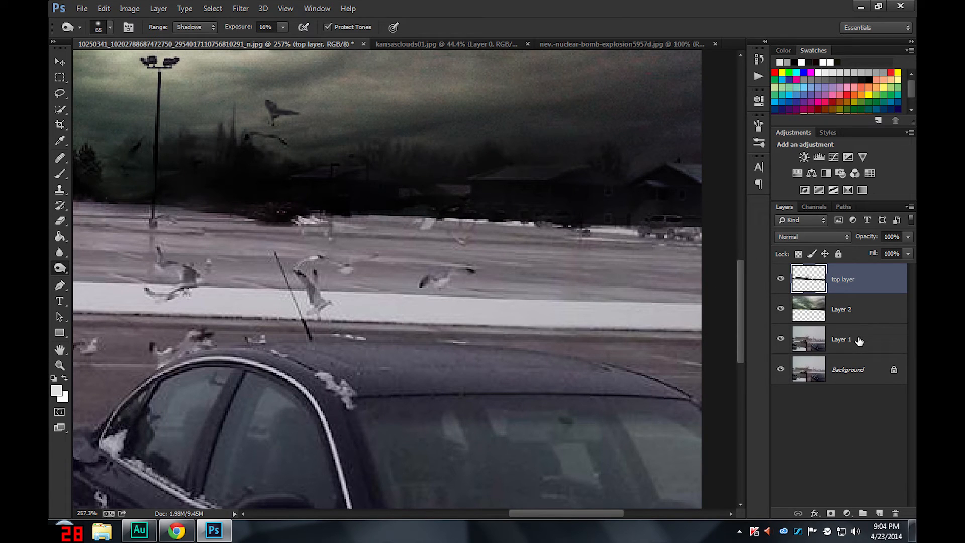
- Burn the bright far edge of the parking lot on Layer 1 with the range set to Highlights
left_click(841, 339)
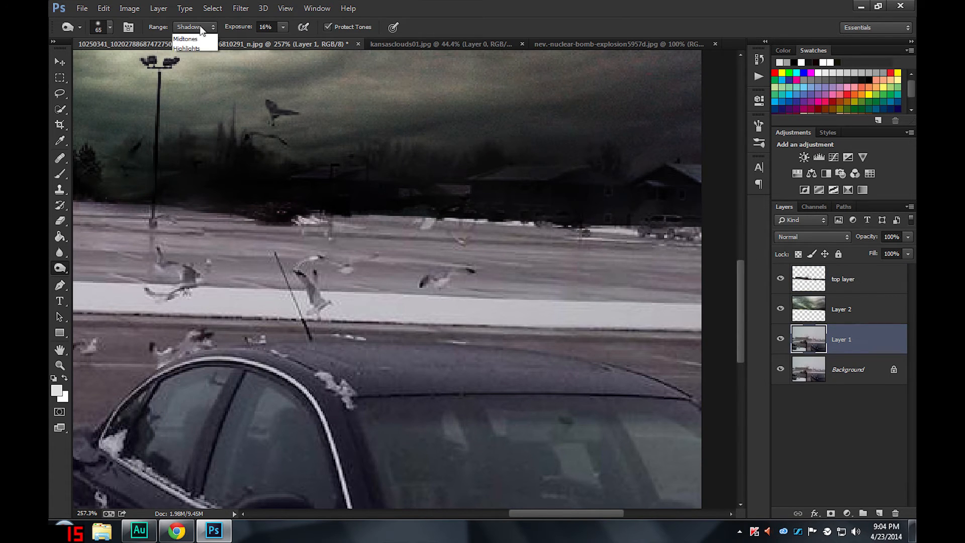
left_click(187, 48)
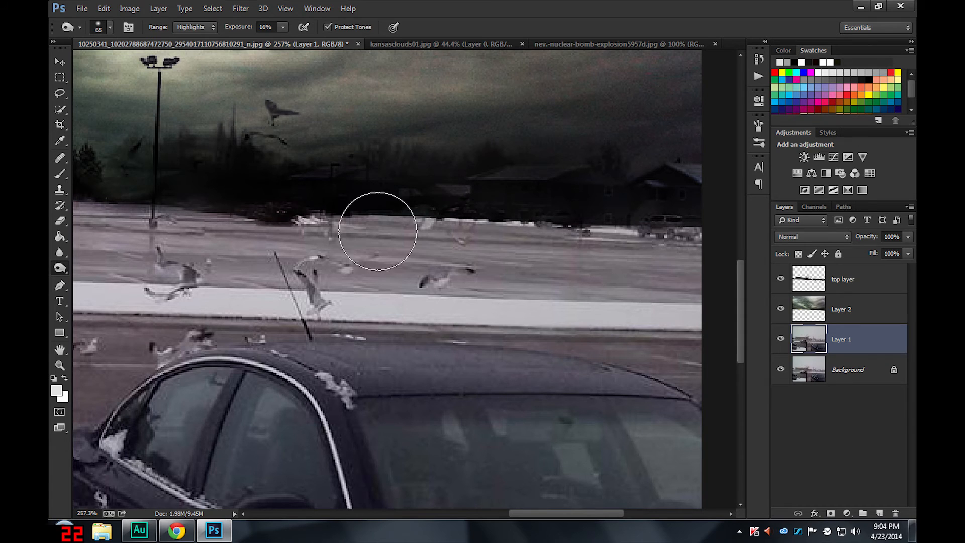
left_click_drag(377, 232, 187, 203)
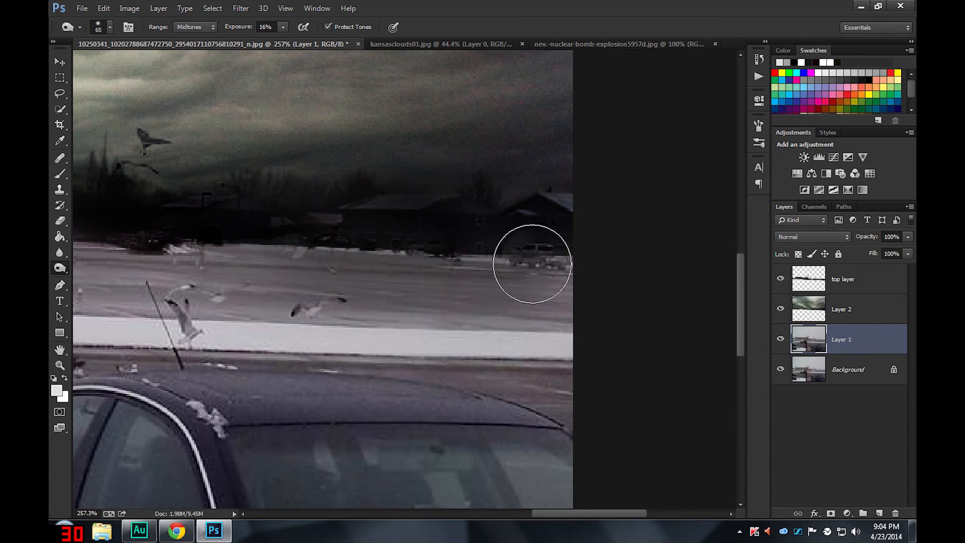
left_click_drag(533, 264, 144, 232)
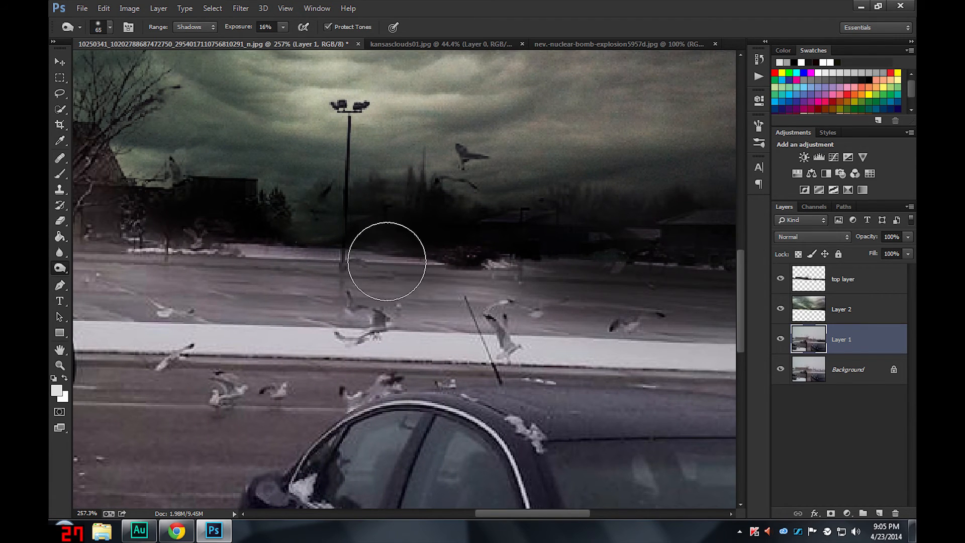
- Burn the horizon strip and far snowbank, switching the range between Midtones and Highlights
left_click(193, 26)
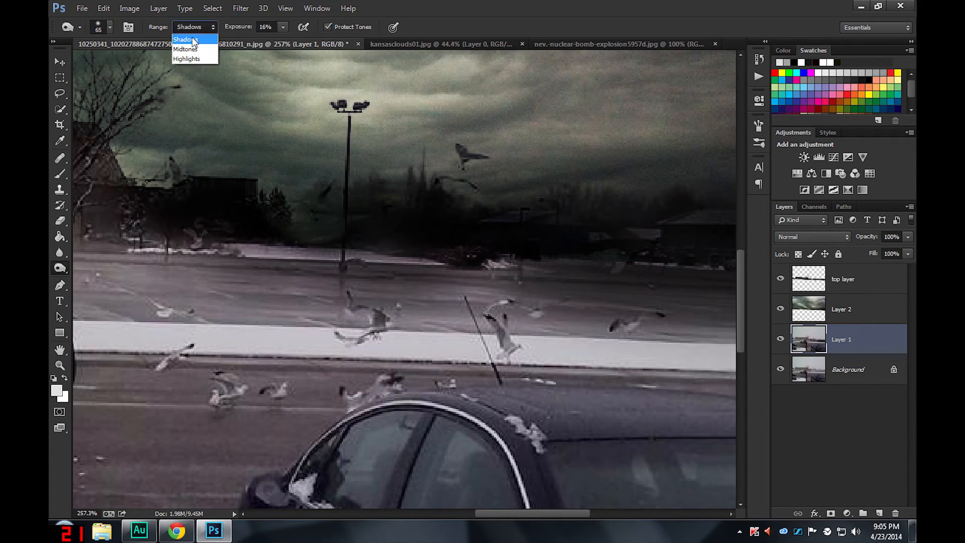
left_click(186, 58)
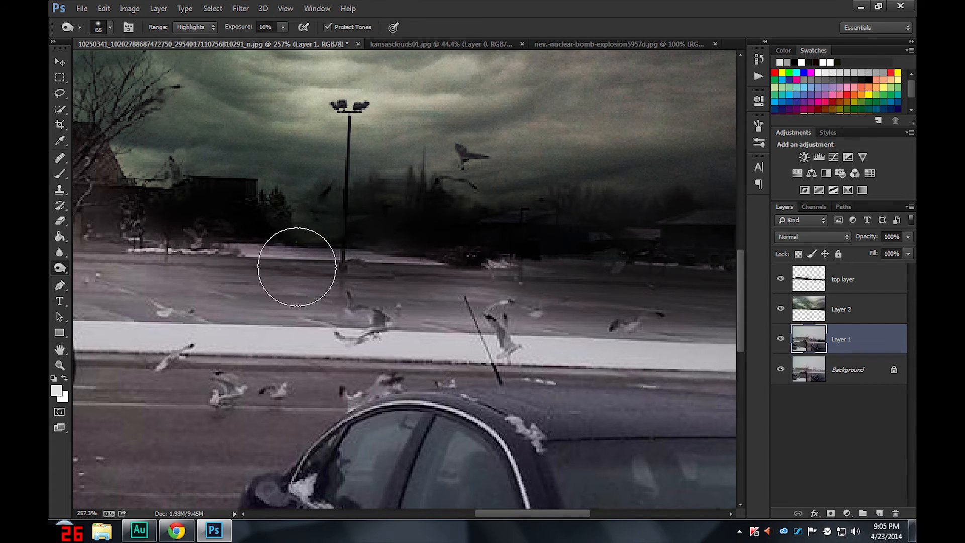
left_click(194, 26)
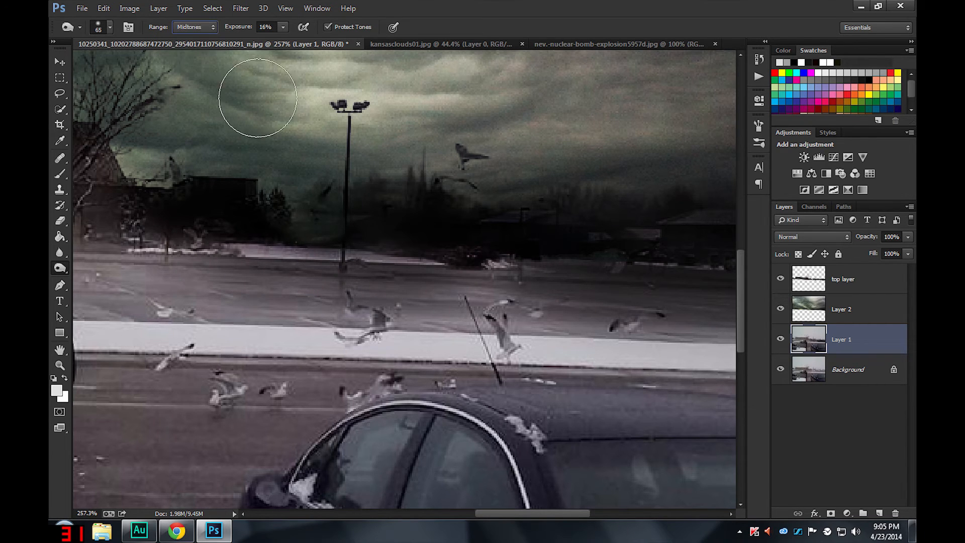
left_click_drag(257, 99, 469, 284)
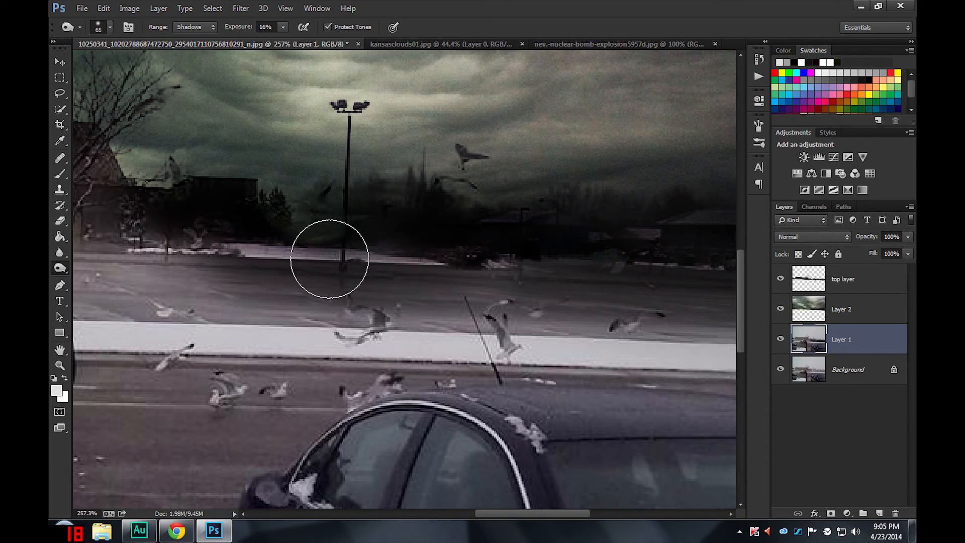
left_click_drag(327, 258, 212, 253)
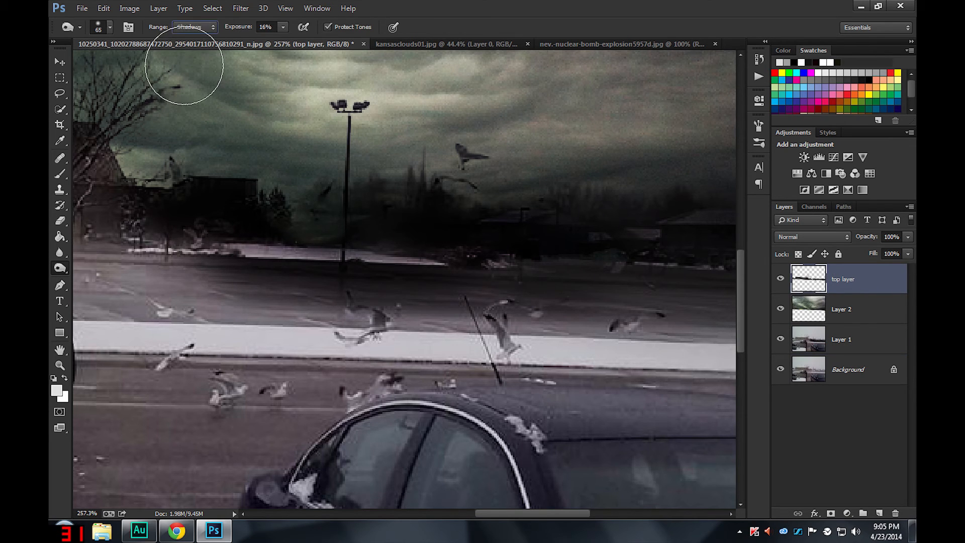
left_click_drag(182, 66, 271, 270)
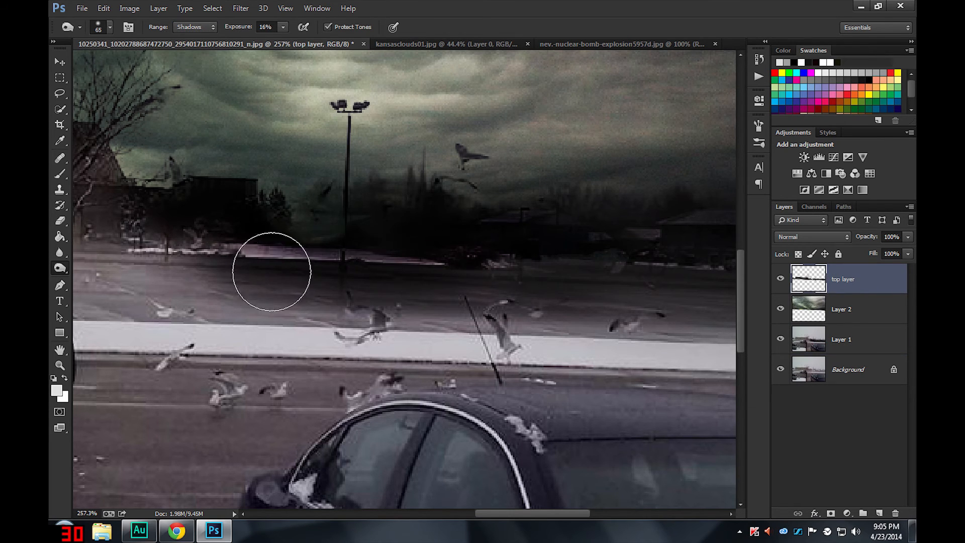
left_click(194, 26)
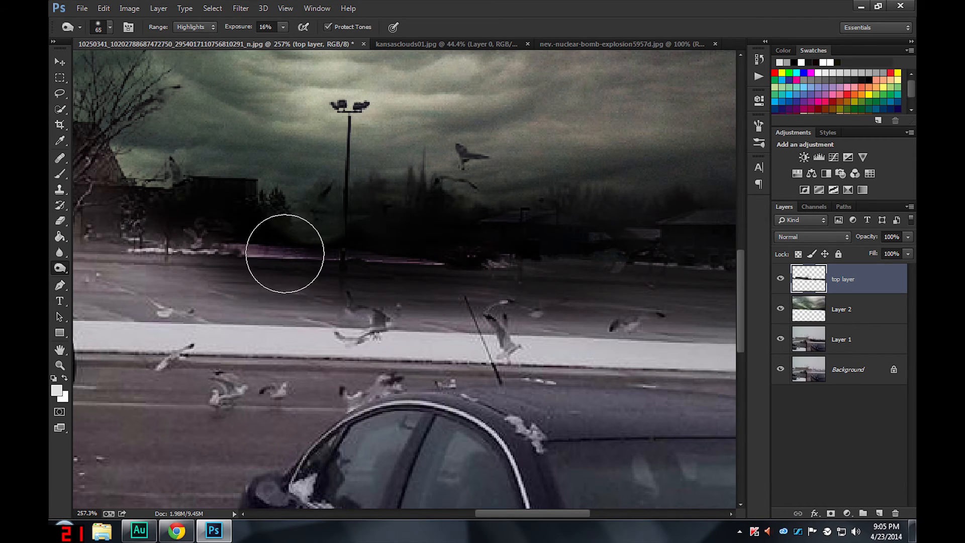
left_click(615, 44)
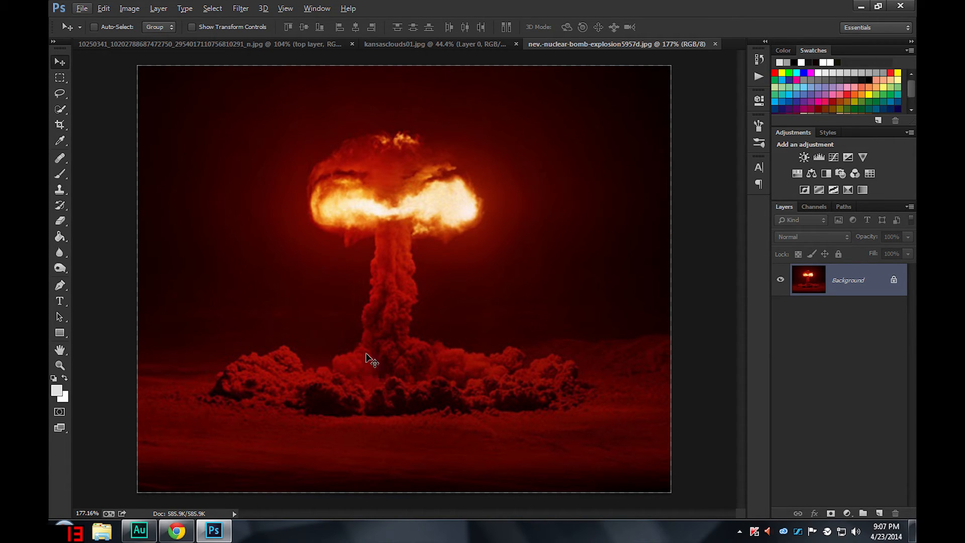
- Quick-select the mushroom cloud's spreading base, then add its stem and bright cap
left_click(59, 109)
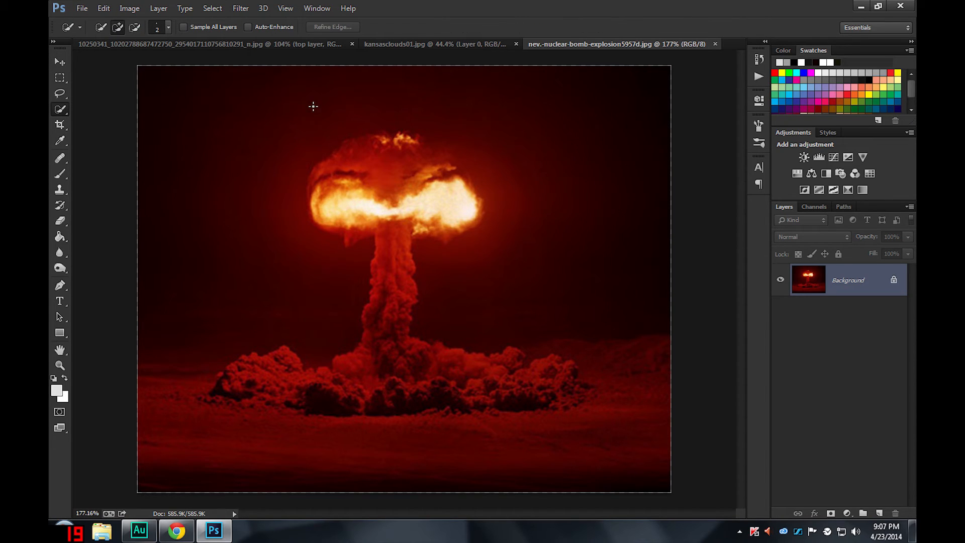
mouse_move(377, 212)
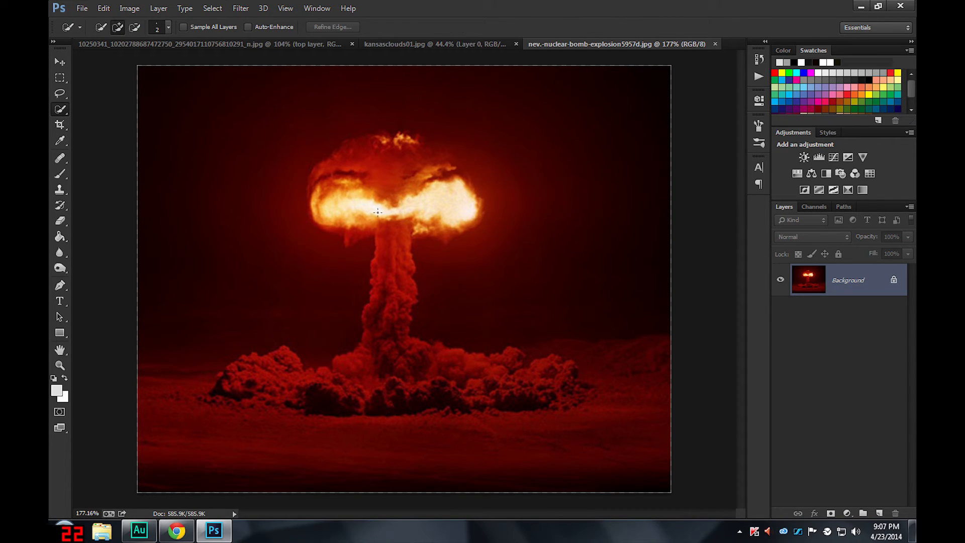
left_click_drag(369, 388, 551, 406)
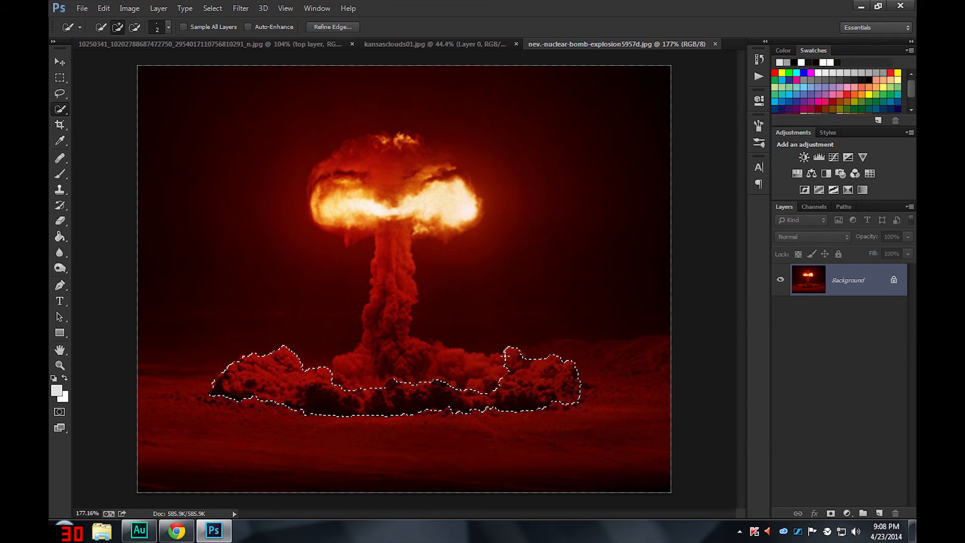
left_click(383, 150)
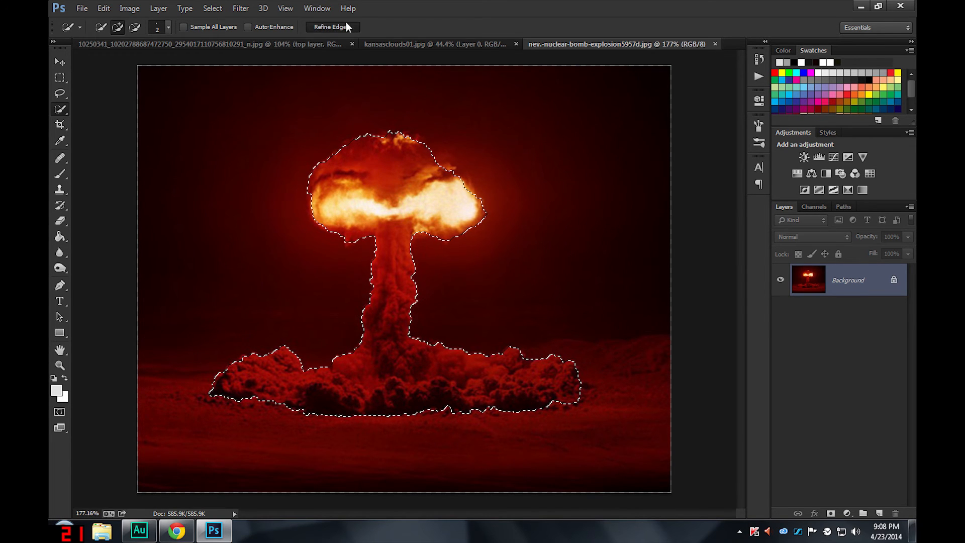
- Refine the cloud selection's smoky edges around cap, stem and base with Refine Radius, then confirm
left_click(332, 26)
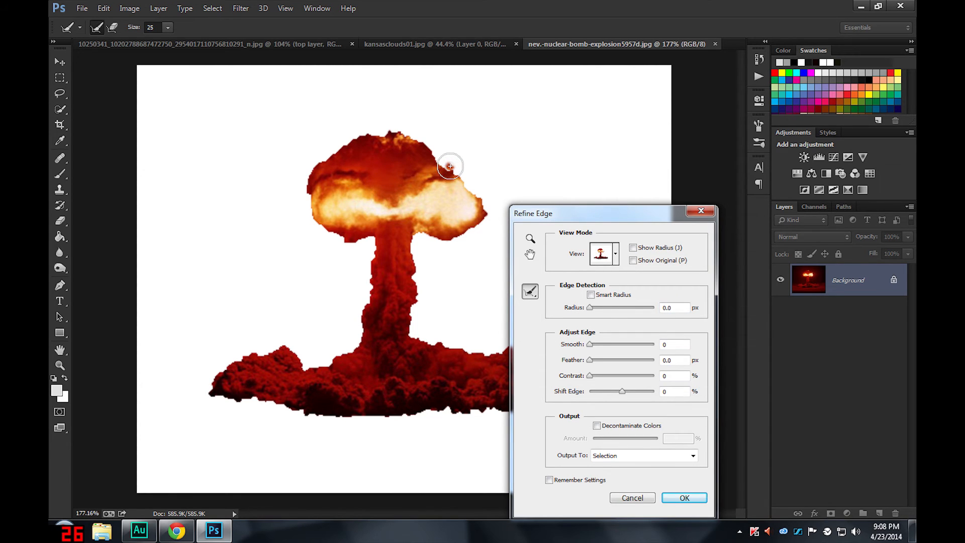
left_click_drag(449, 166, 310, 180)
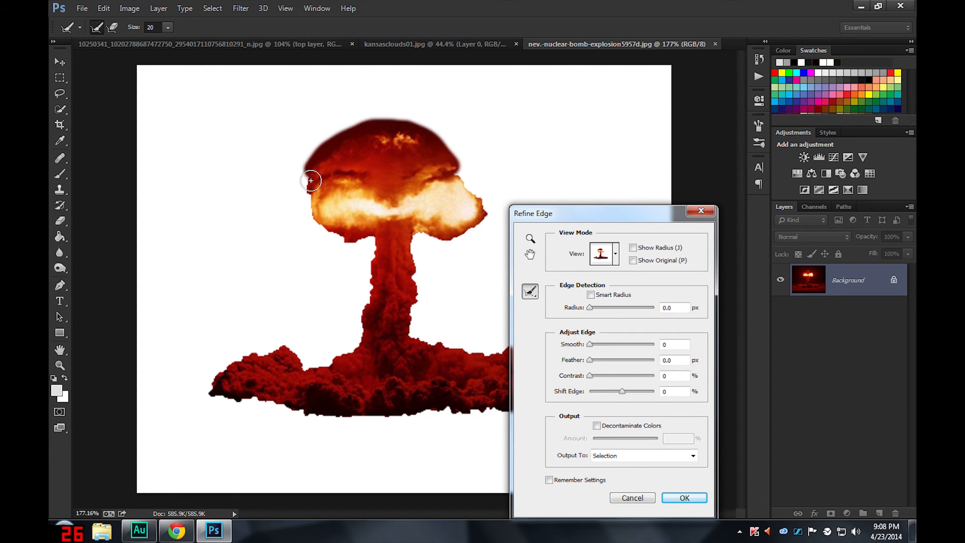
left_click_drag(311, 180, 331, 235)
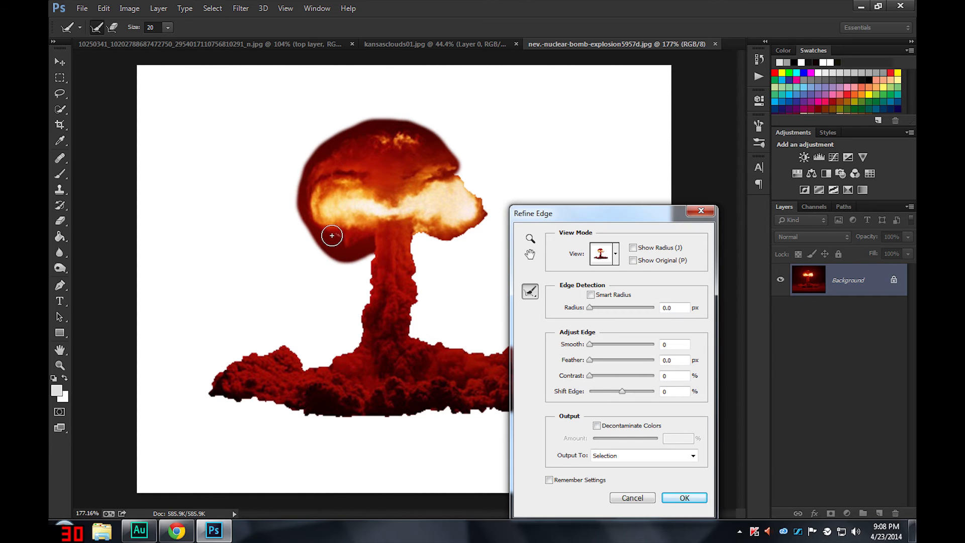
left_click_drag(330, 235, 342, 346)
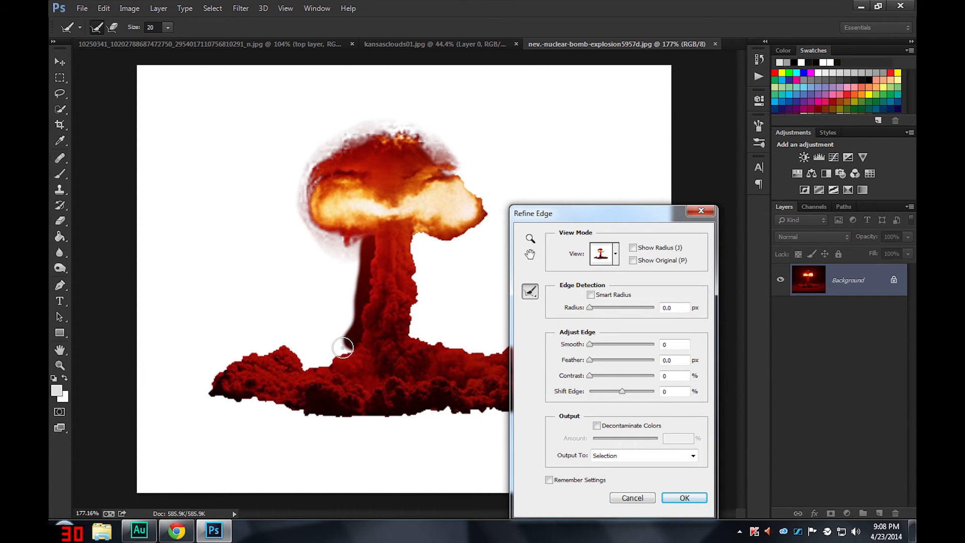
left_click_drag(343, 348, 209, 371)
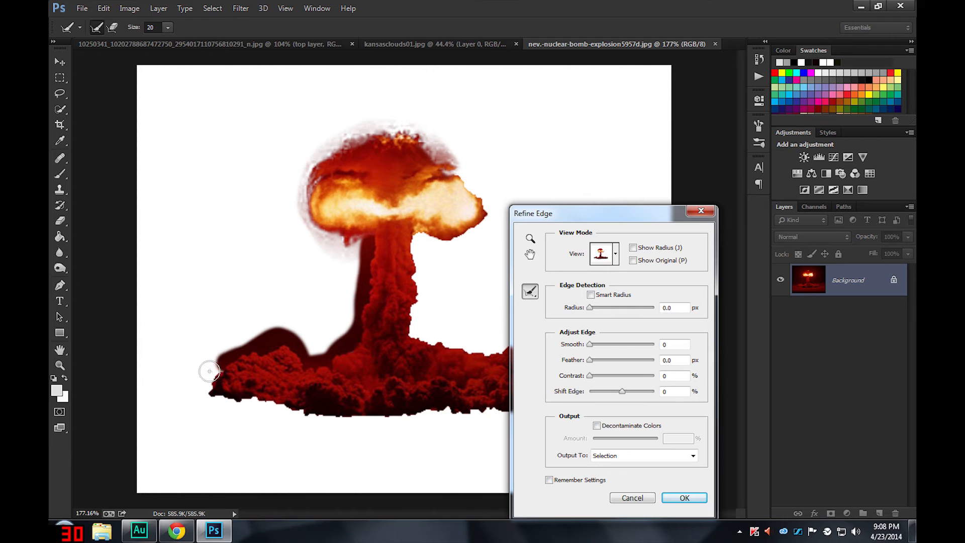
left_click_drag(209, 371, 390, 421)
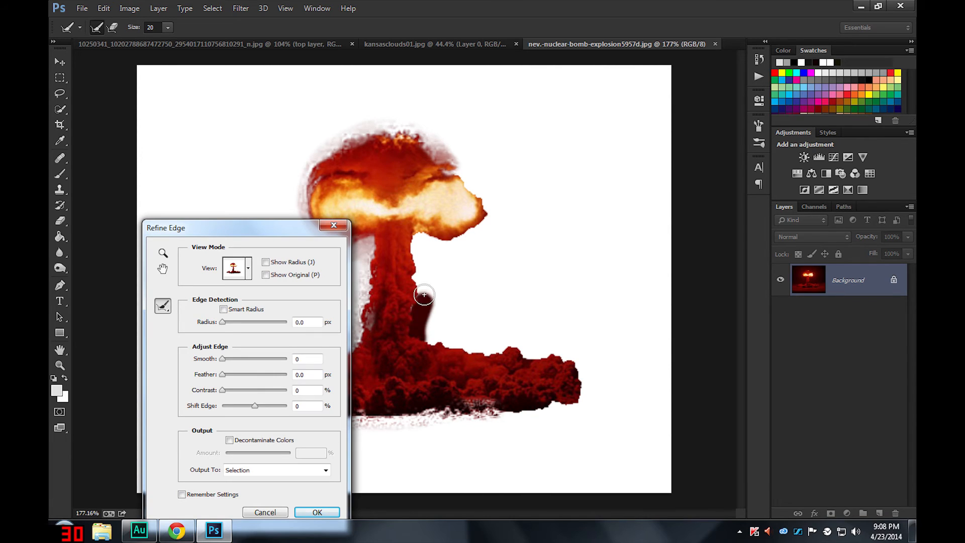
left_click_drag(423, 295, 490, 206)
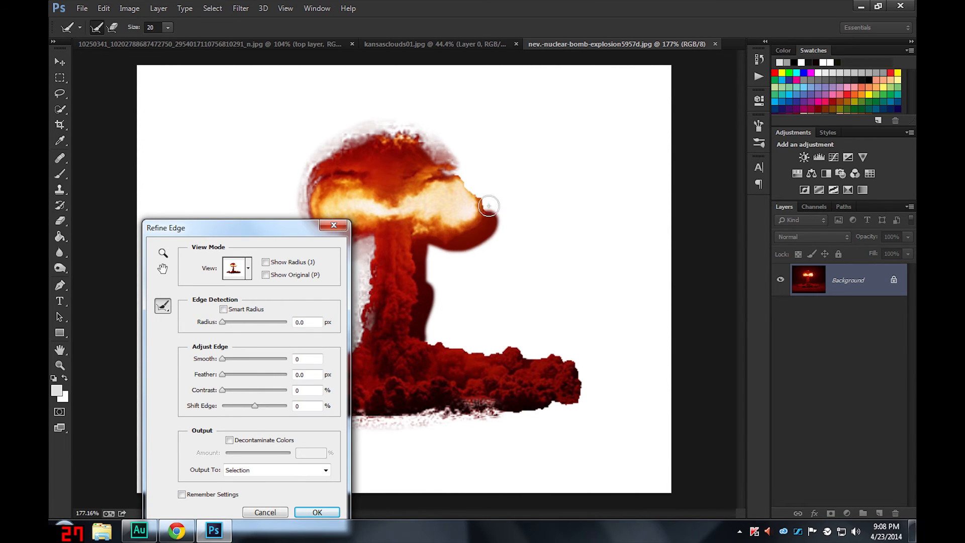
left_click_drag(489, 206, 532, 346)
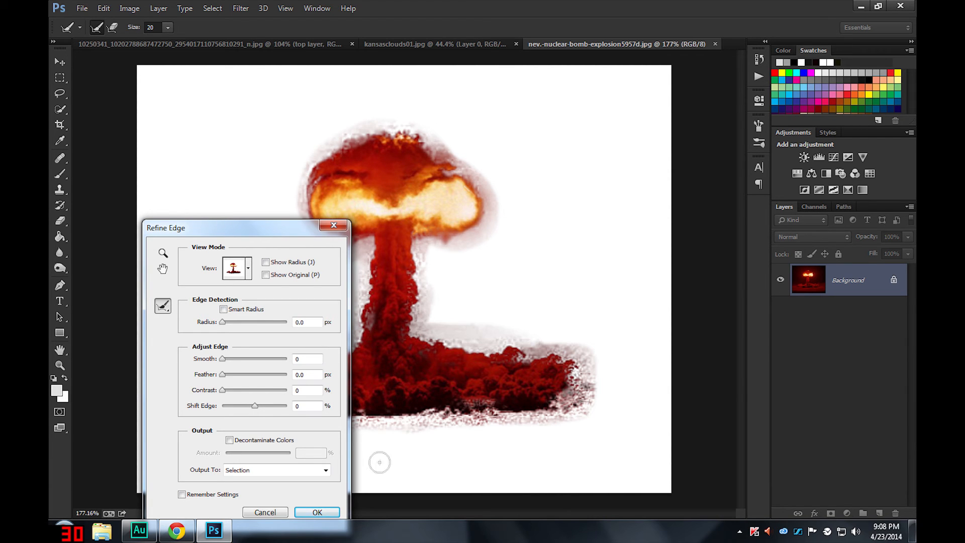
left_click(317, 511)
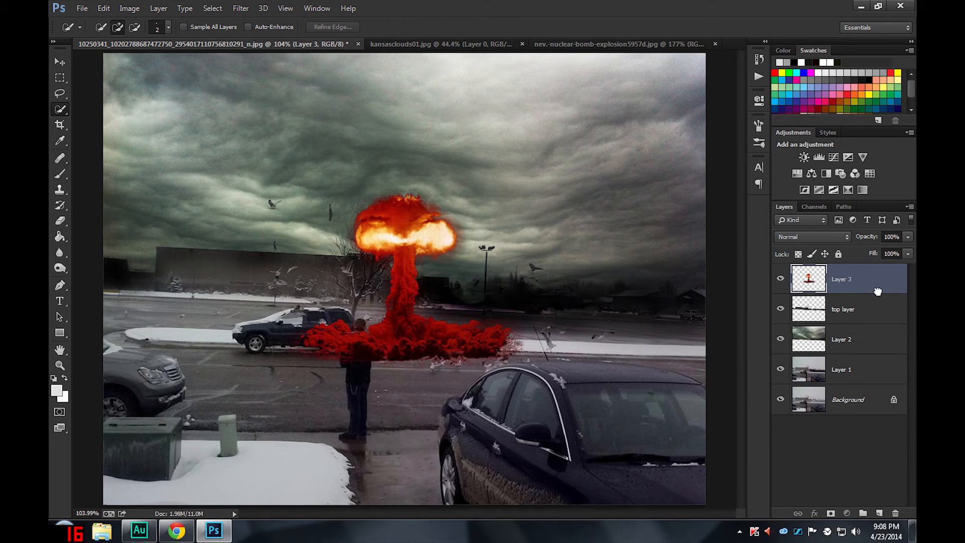
- Move Layer 3 below the top layer and position the cloud rising behind the buildings
left_click_drag(842, 278, 841, 309)
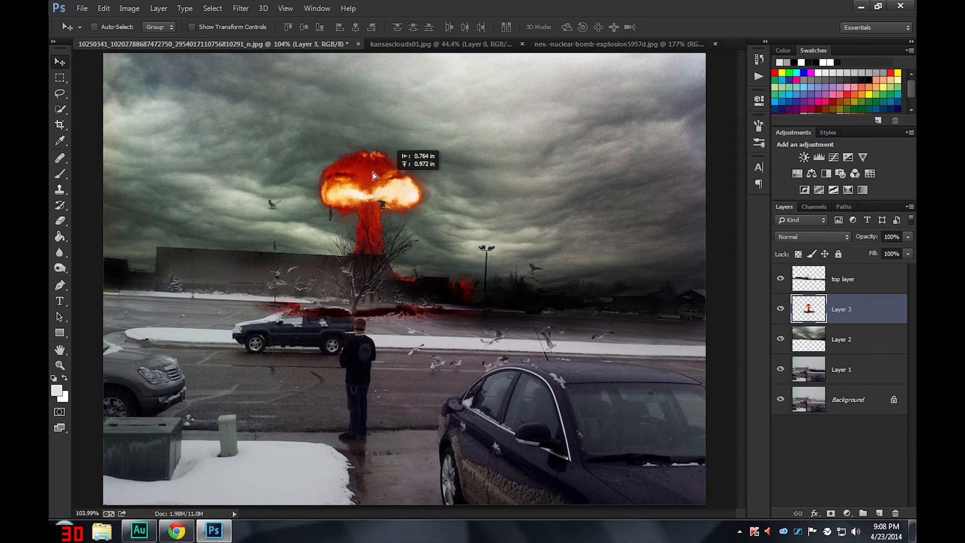
left_click_drag(372, 185, 191, 142)
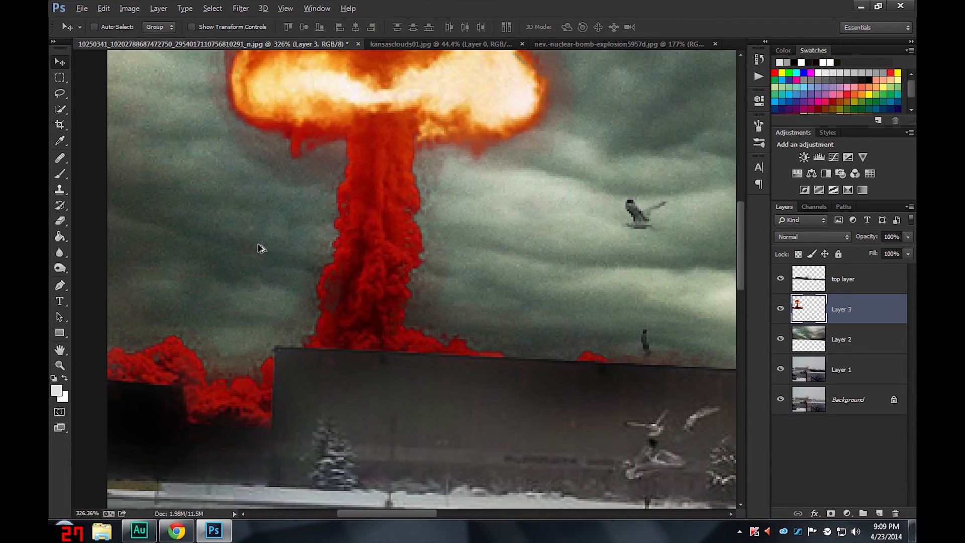
scroll("down", 3)
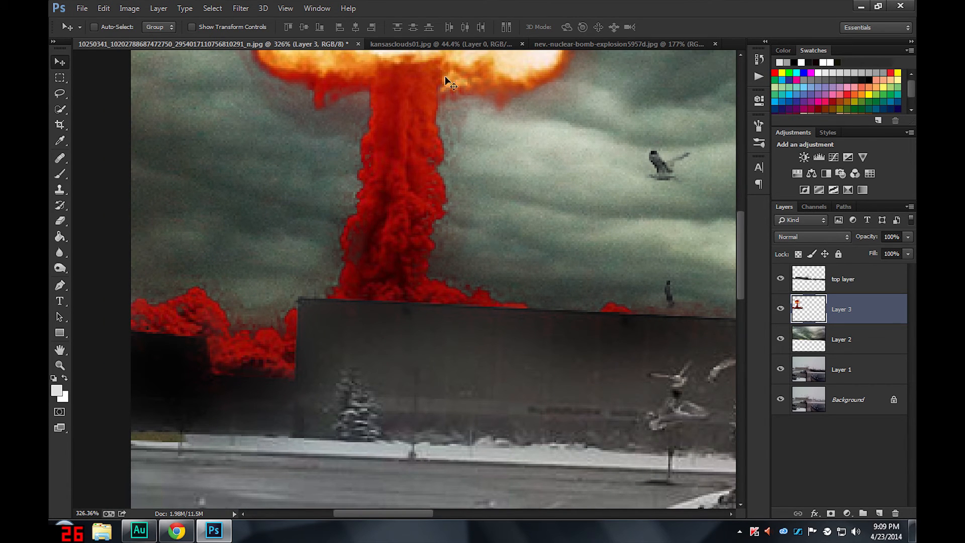
left_click(615, 43)
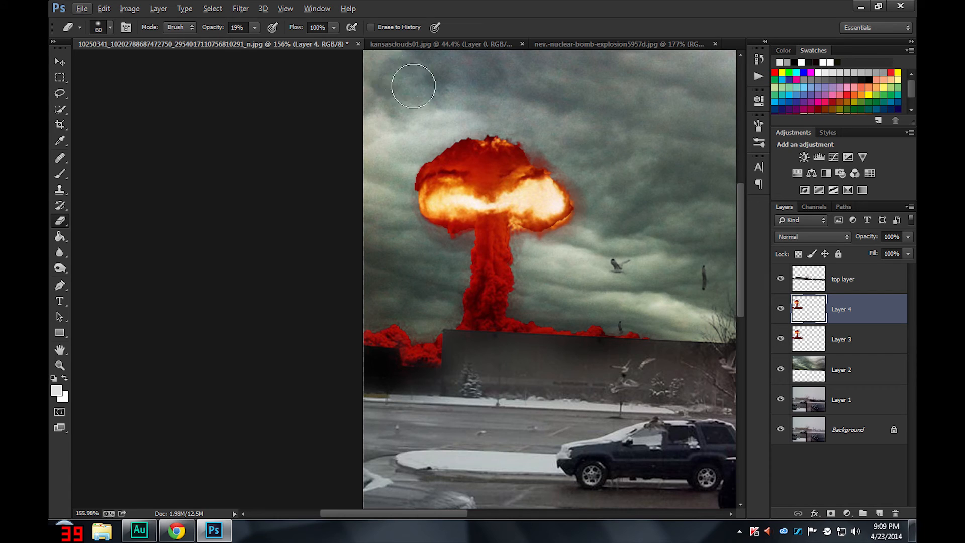
mouse_move(243, 165)
type("61")
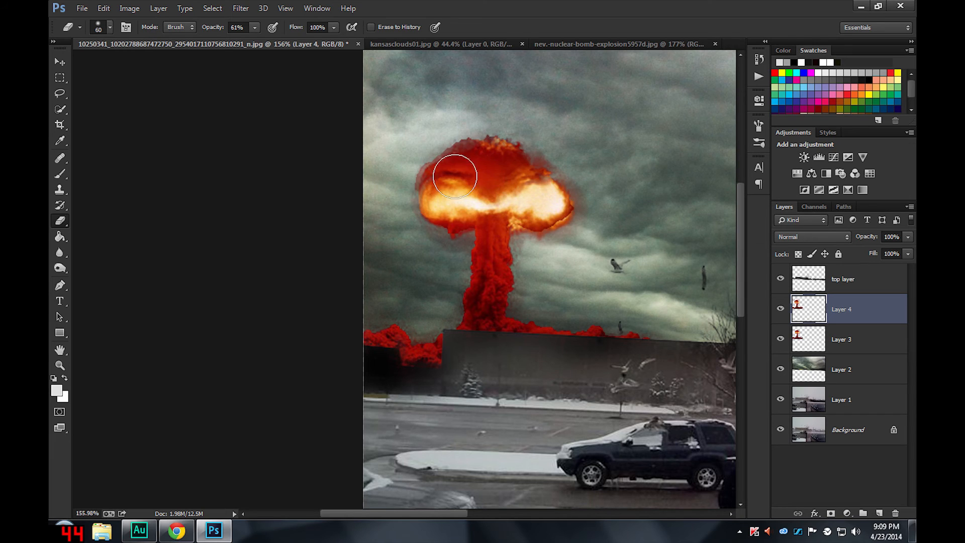
- Partly erase the duplicate cloud's cap and stem on Layer 4 at 61% opacity
left_click_drag(457, 177, 464, 232)
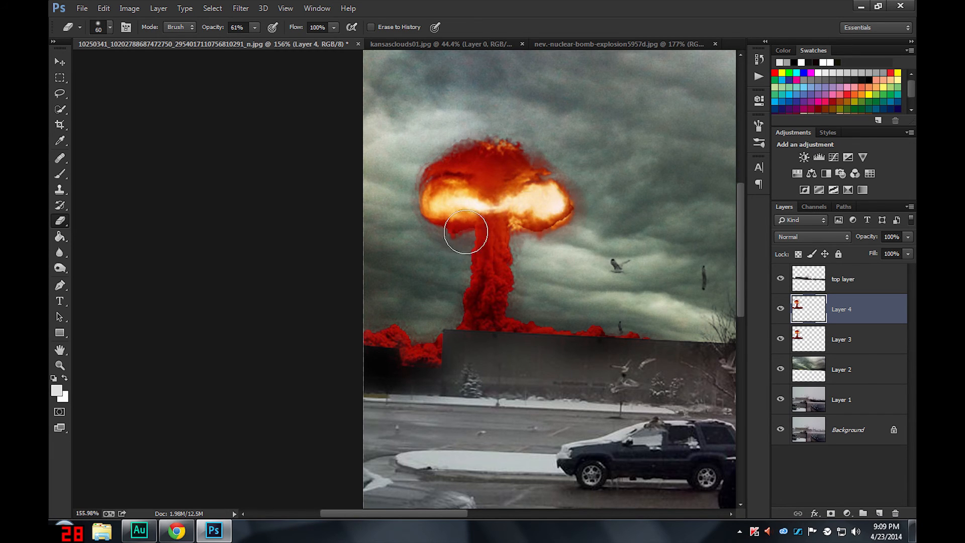
left_click_drag(466, 232, 478, 308)
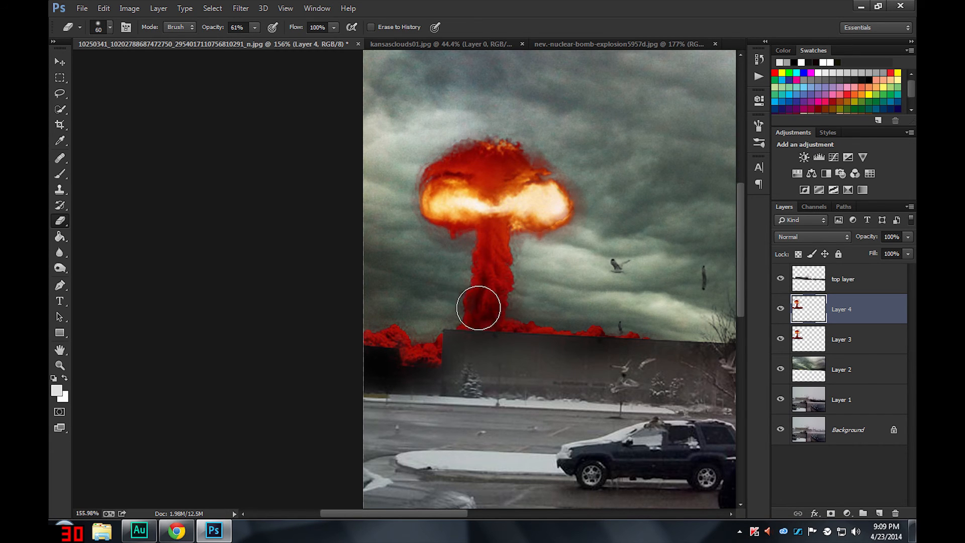
left_click_drag(479, 307, 438, 215)
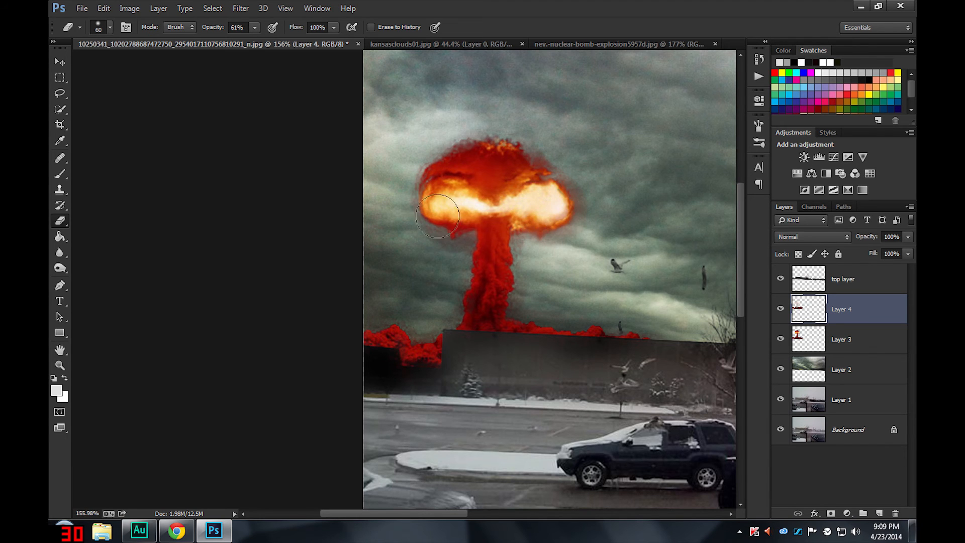
left_click_drag(438, 215, 517, 215)
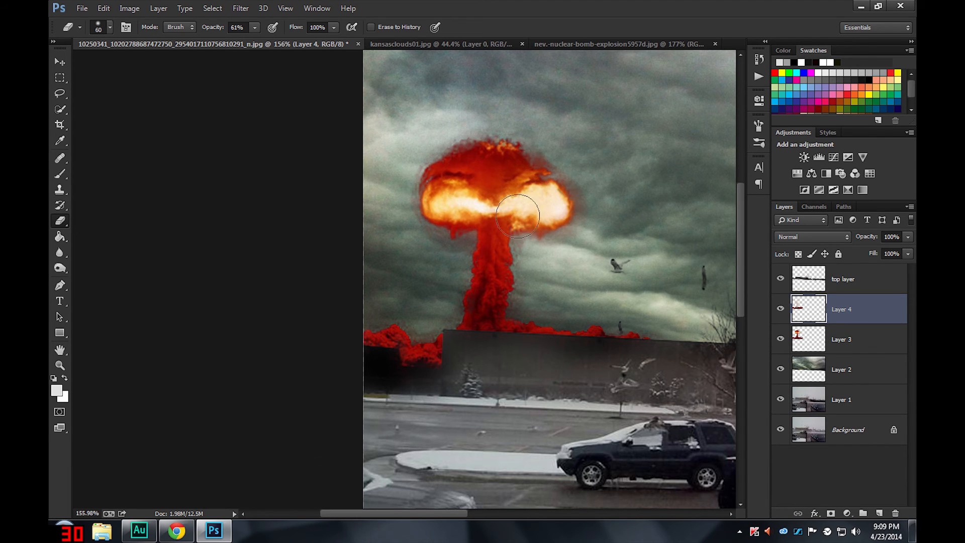
- Soften the original cloud's edges and stem on Layer 3 against the sky
left_click(841, 339)
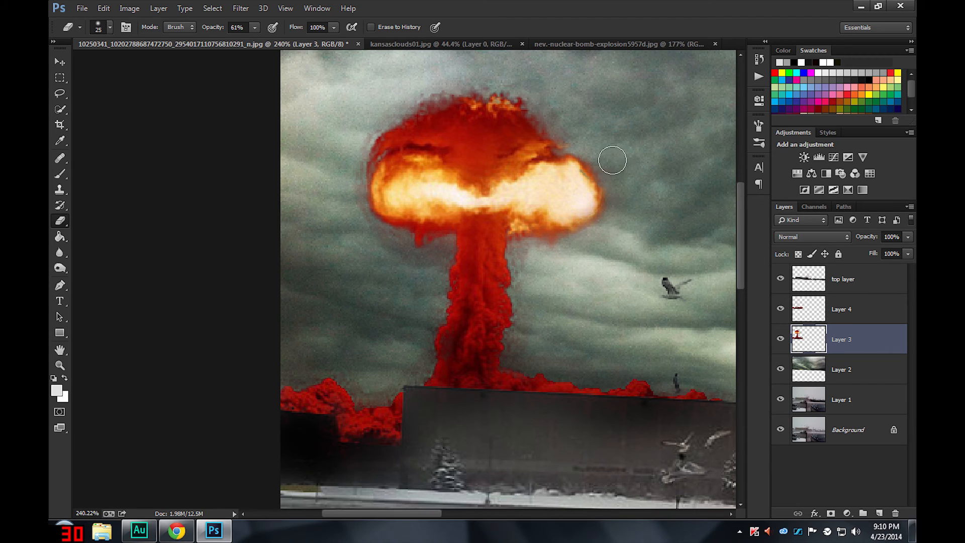
left_click_drag(612, 160, 531, 289)
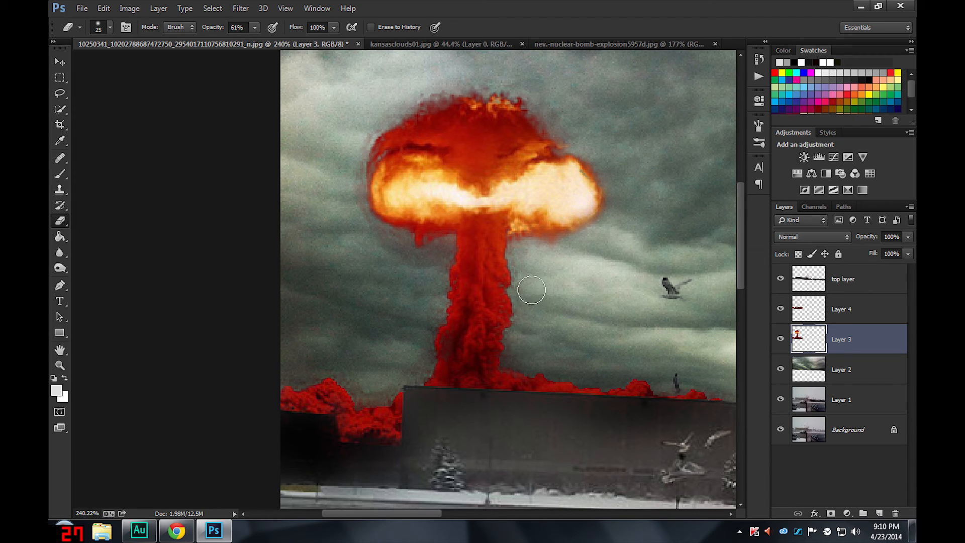
left_click_drag(531, 290, 393, 374)
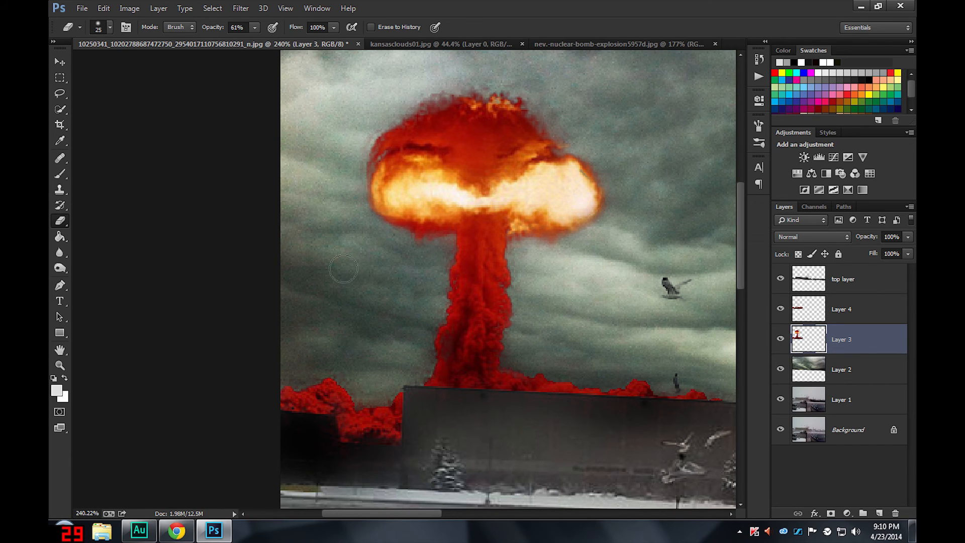
left_click(841, 309)
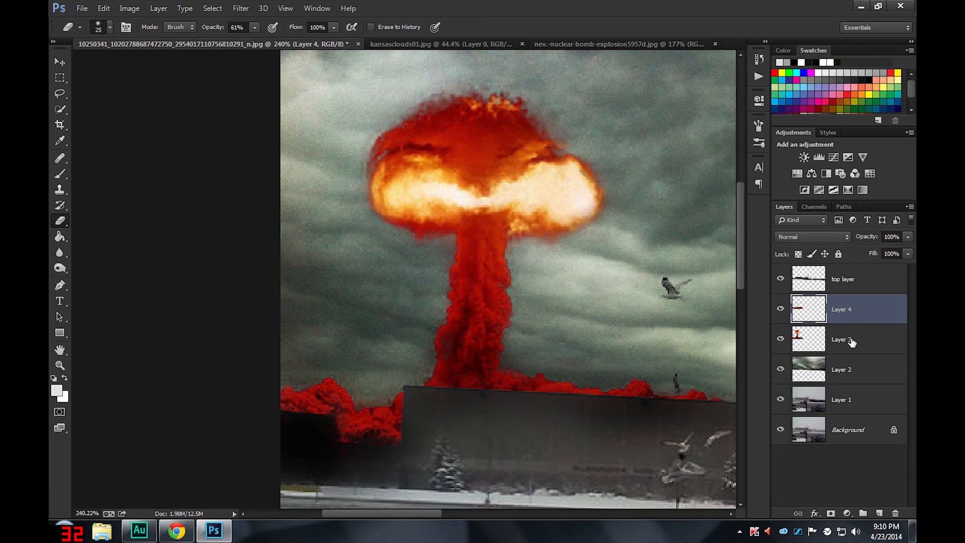
- Merge Layer 4 down into Layer 3 and make the top layer active
left_click(841, 338)
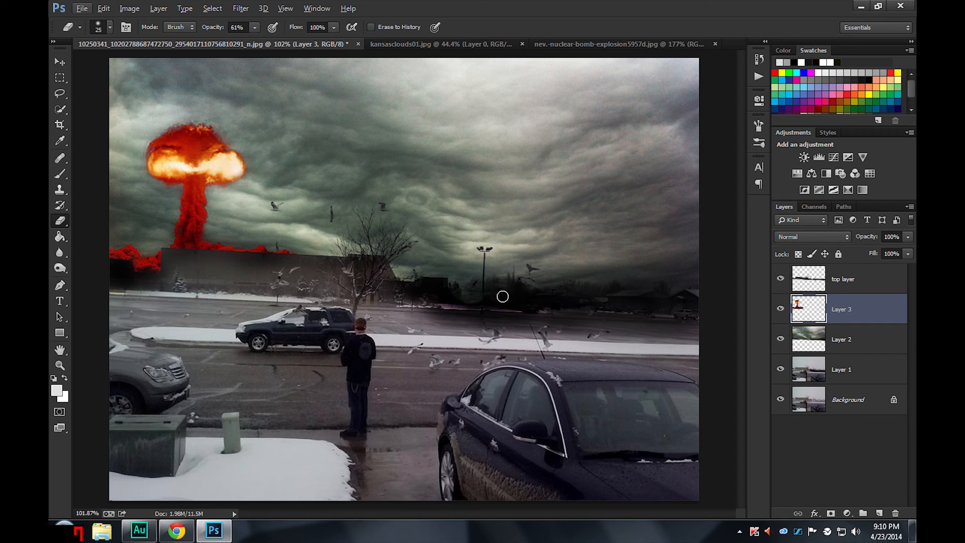
mouse_move(800, 318)
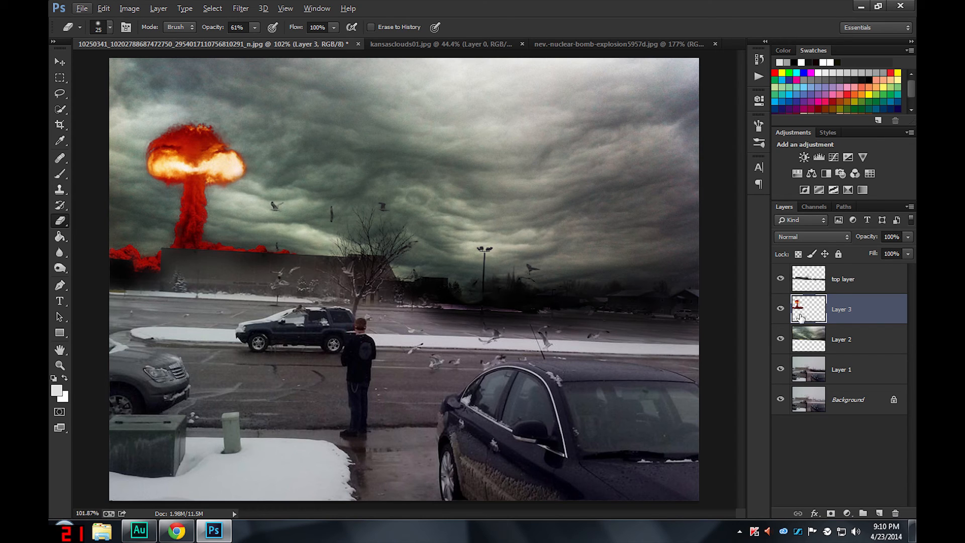
left_click(842, 278)
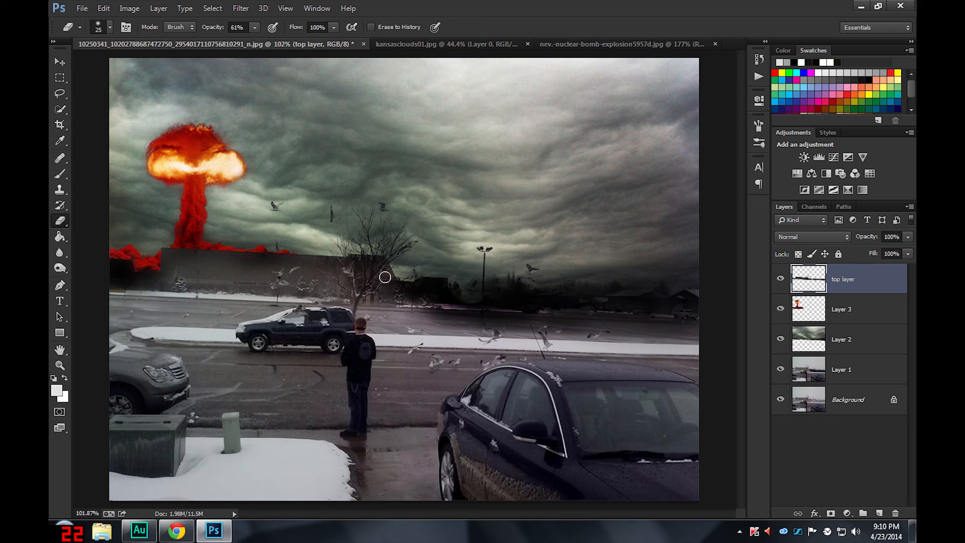
mouse_move(555, 407)
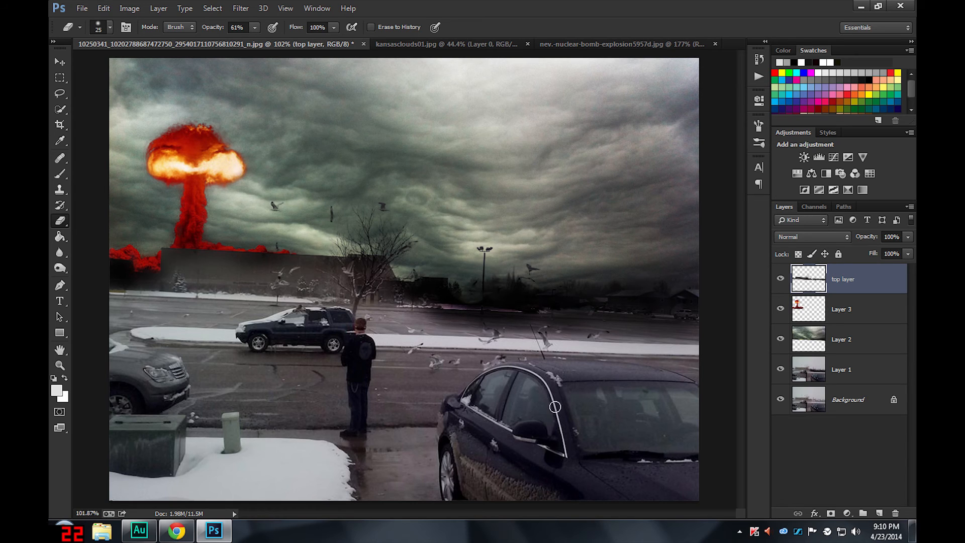
mouse_move(861, 282)
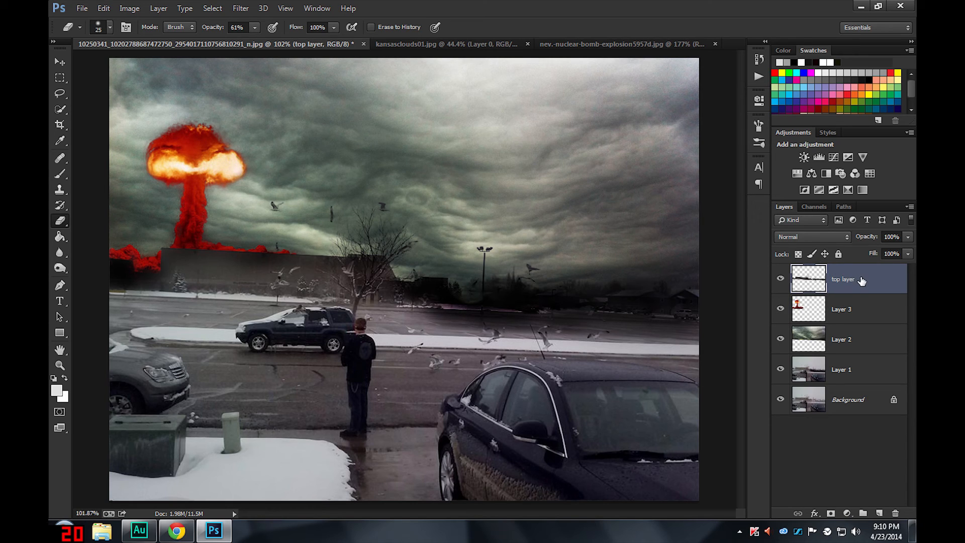
- Add a Brightness/Contrast adjustment, slightly darker with more contrast
left_click(804, 157)
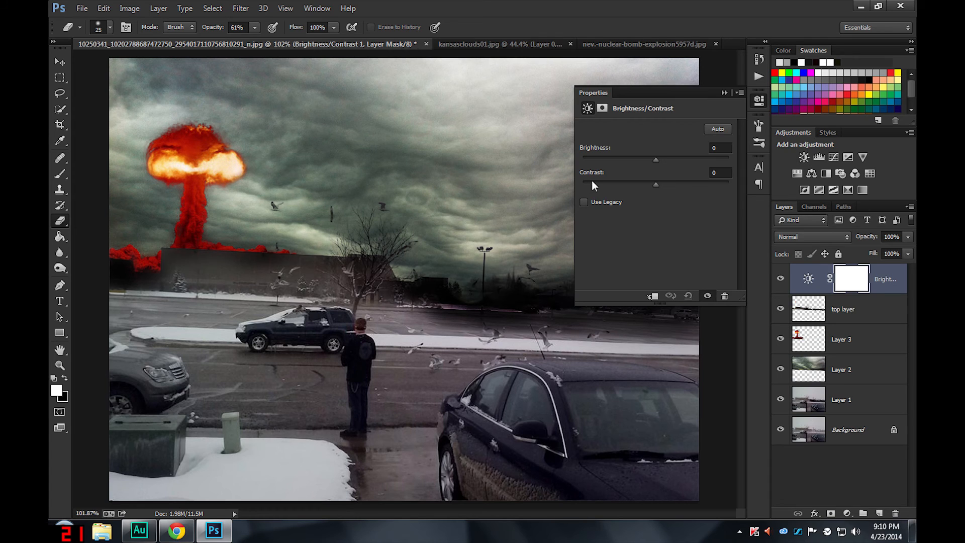
left_click_drag(656, 160, 647, 160)
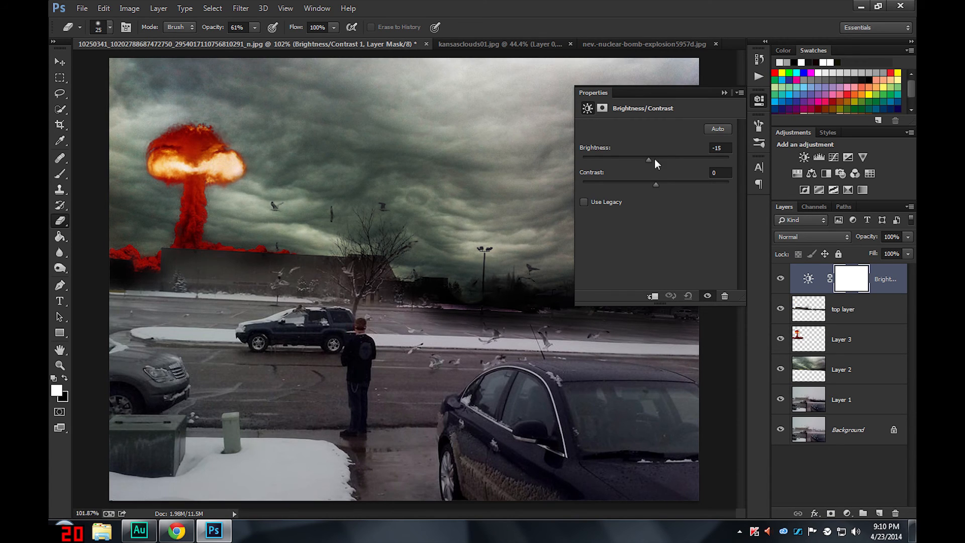
left_click_drag(655, 184, 662, 184)
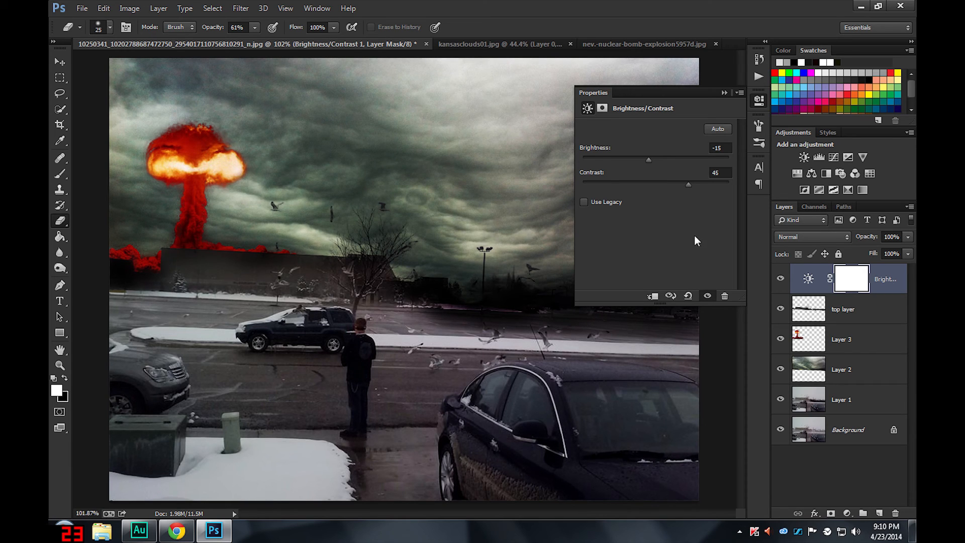
- Merge the Brightness/Contrast 1 layer down into the cut-out foreground layer
left_click(759, 185)
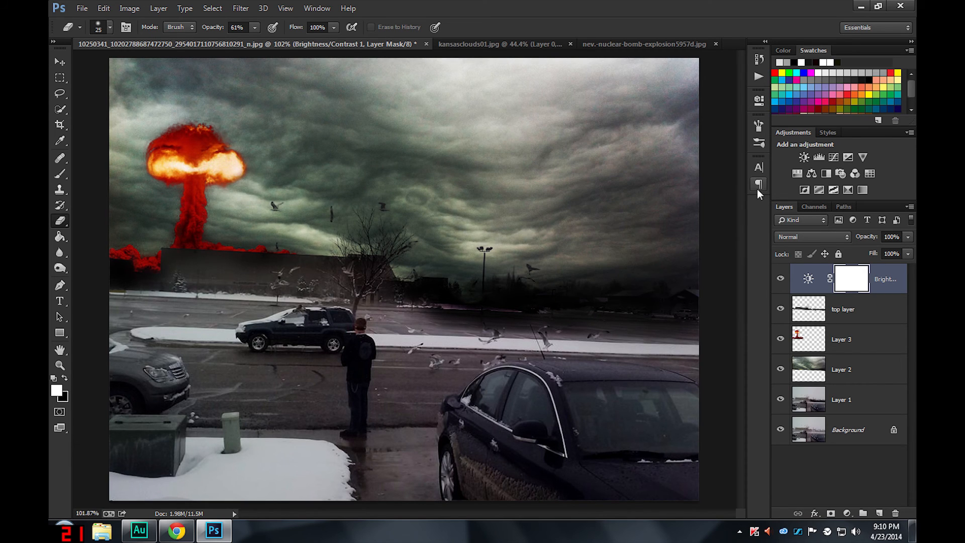
right_click(852, 278)
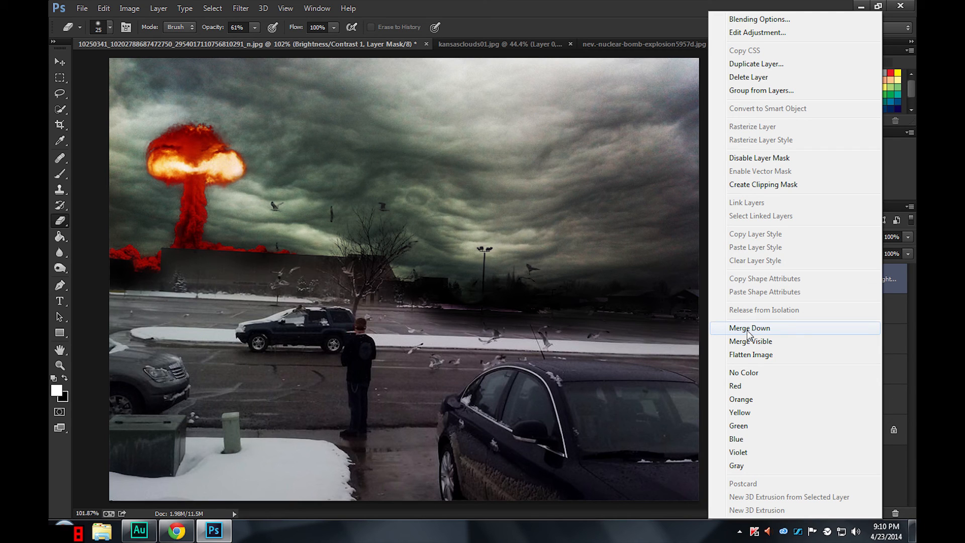
left_click(750, 327)
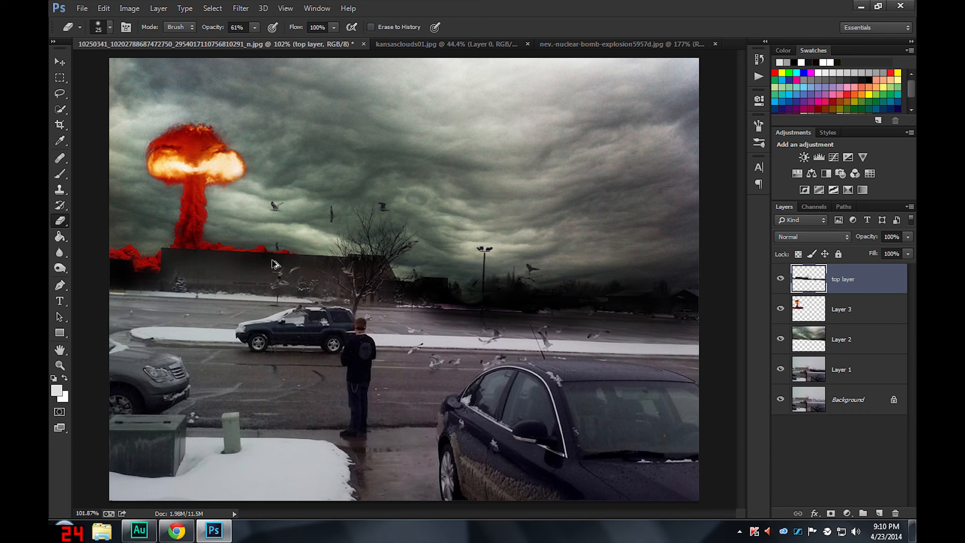
left_click(803, 157)
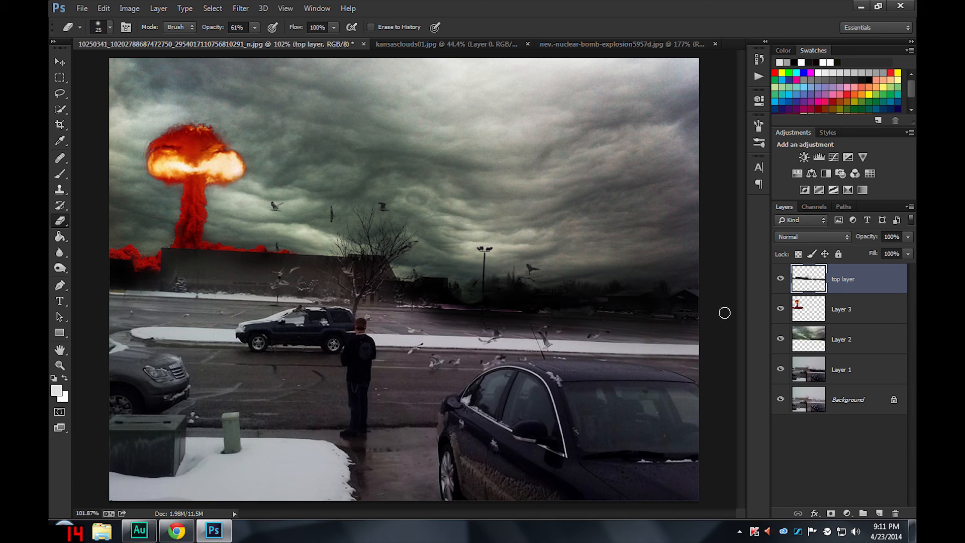
mouse_move(864, 281)
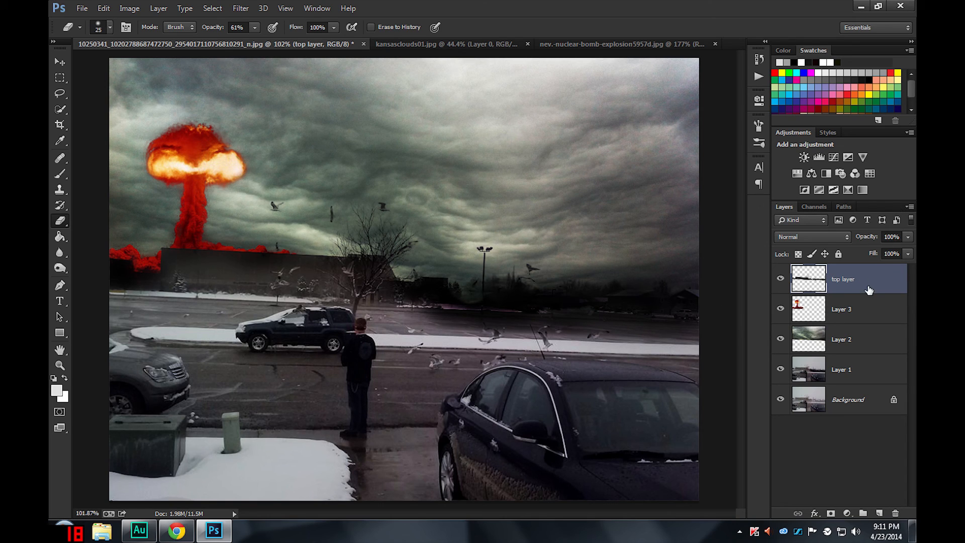
mouse_move(368, 201)
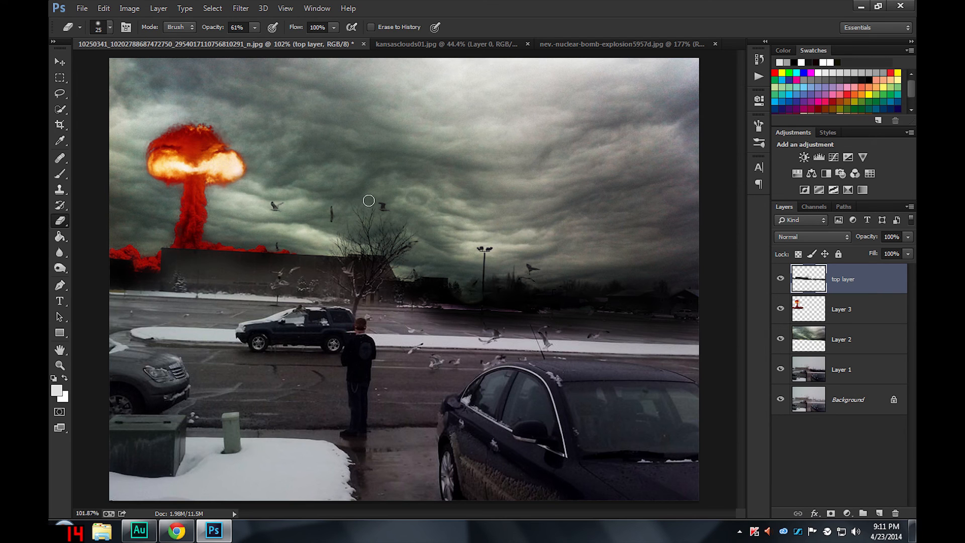
mouse_move(519, 298)
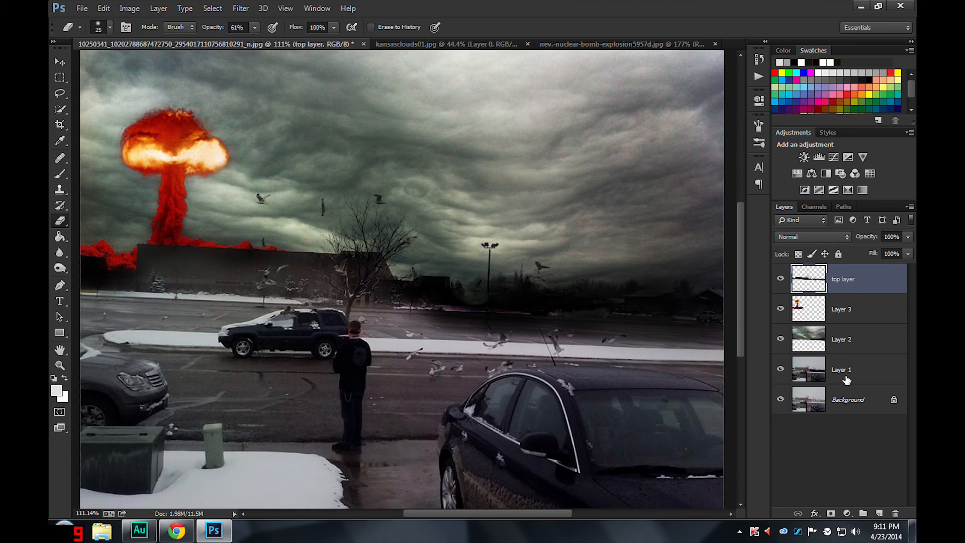
- Merge the explosion, cloud and edited layers into one top layer above Background
right_click(842, 279)
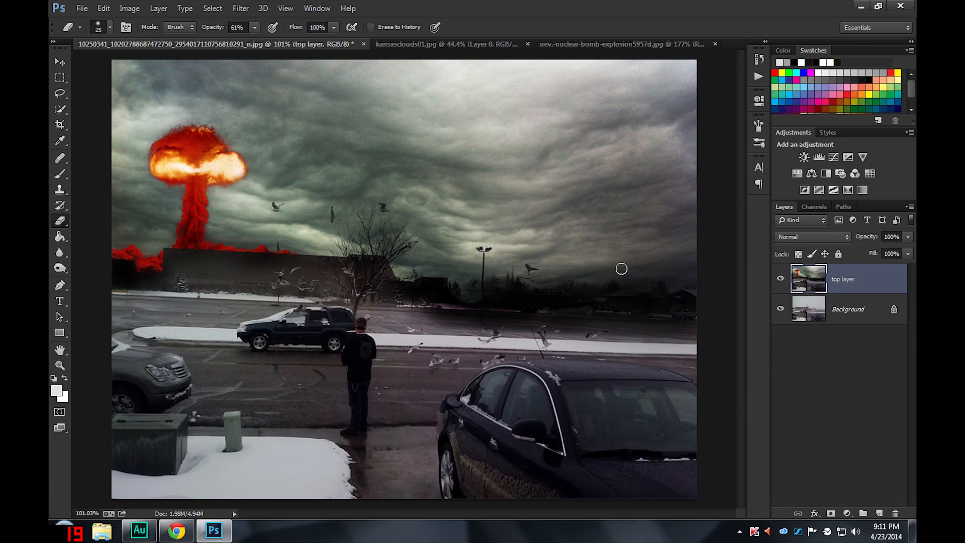
mouse_move(455, 192)
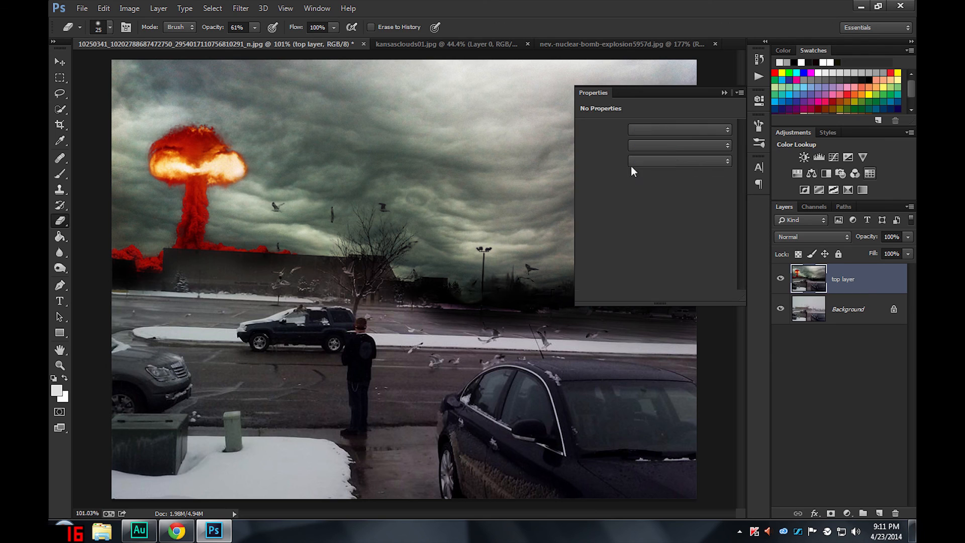
- Add a Color Lookup adjustment, preview several 3DLUT presets, and settle on Candlelight.CUBE
left_click(834, 174)
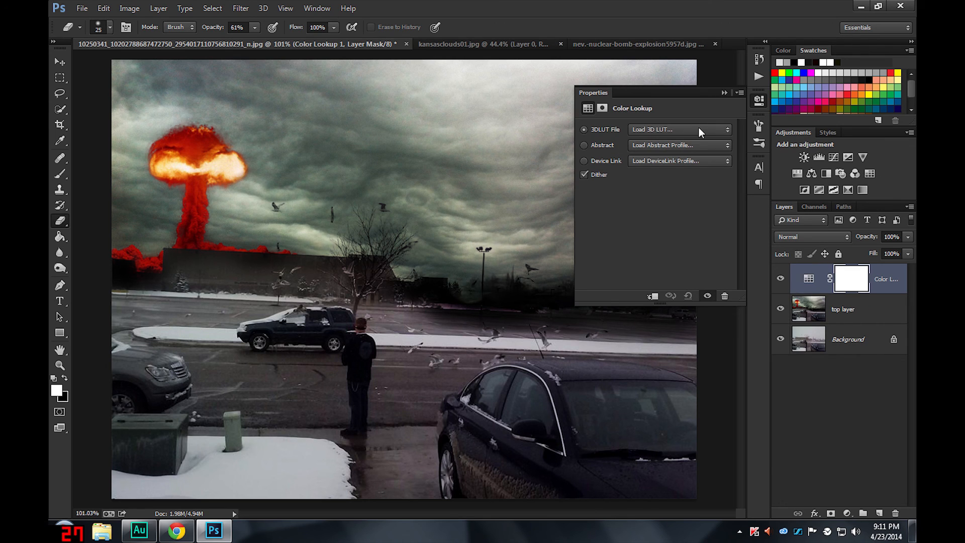
left_click(678, 130)
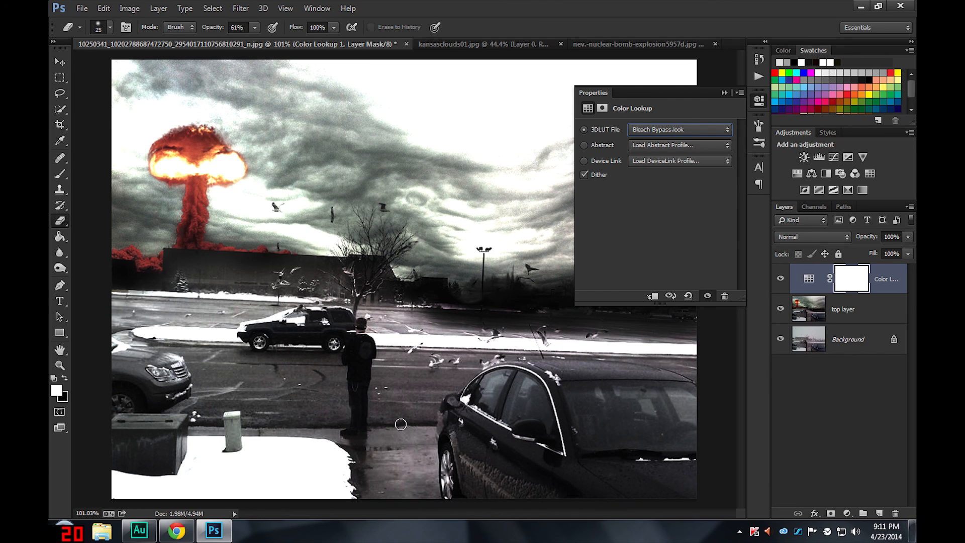
left_click(680, 130)
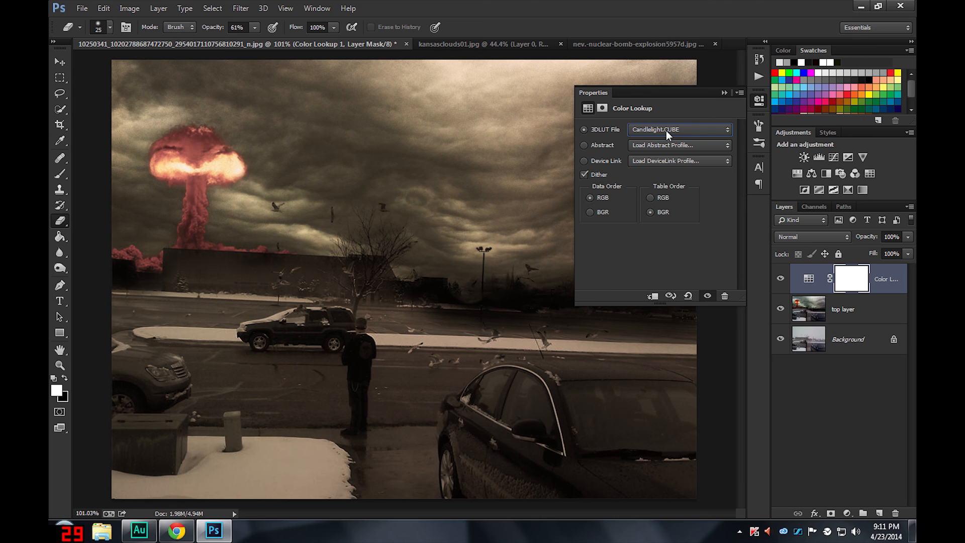
left_click(680, 129)
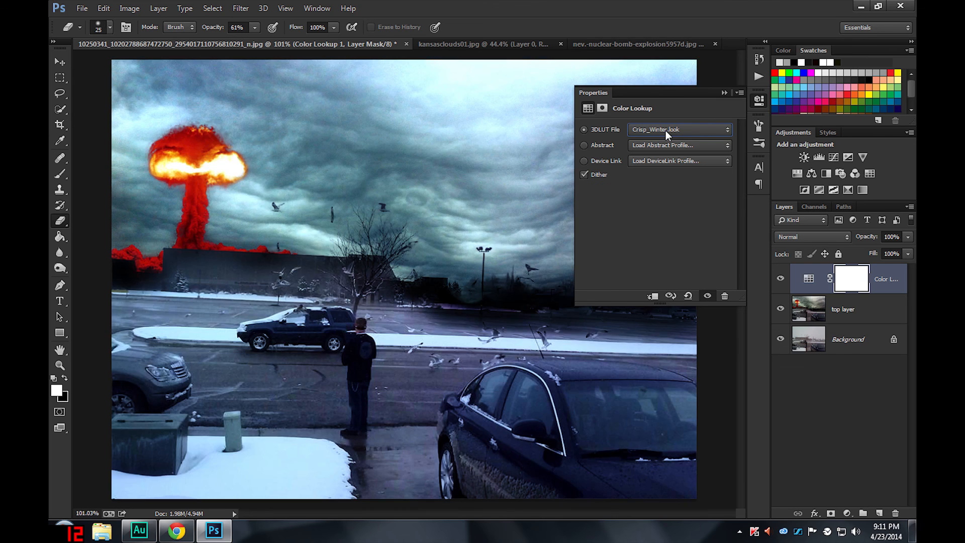
left_click(678, 130)
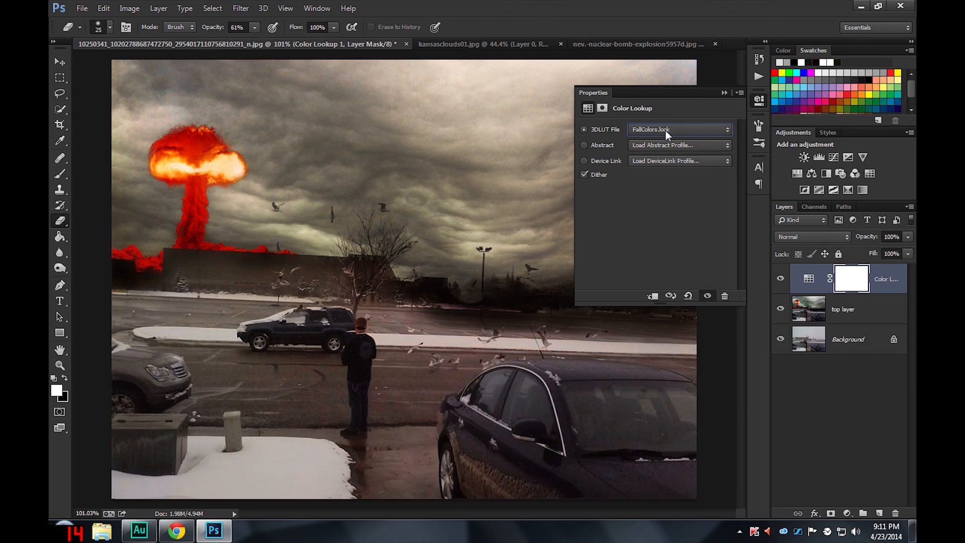
left_click(680, 130)
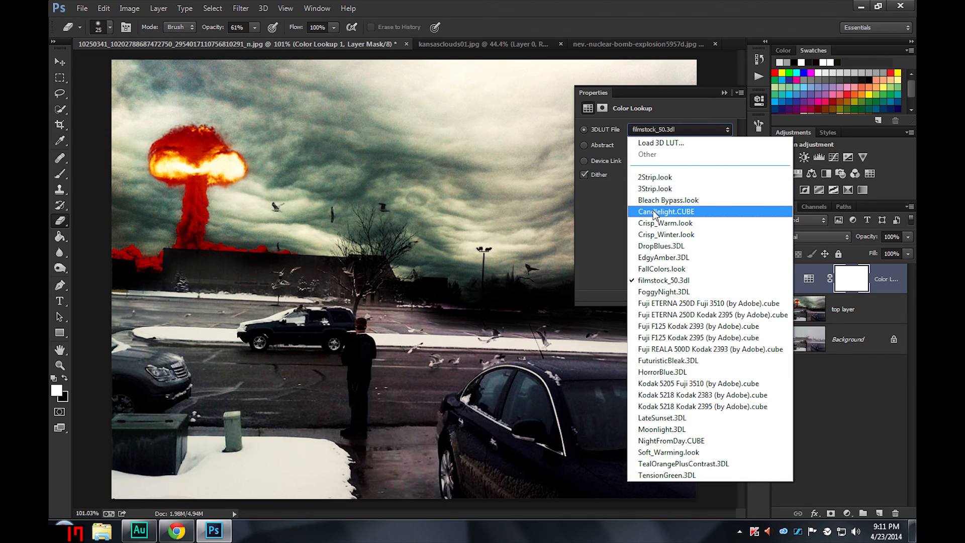
left_click(663, 211)
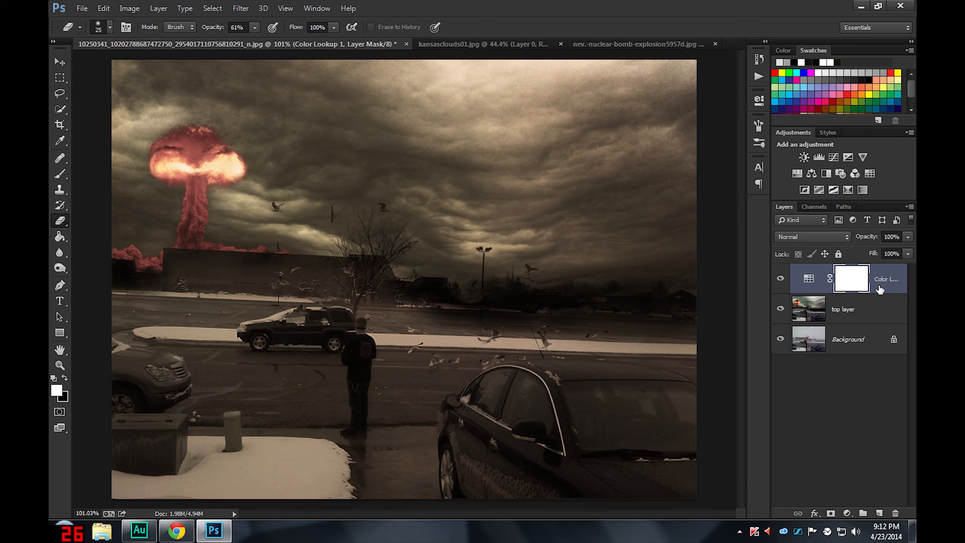
left_click(843, 309)
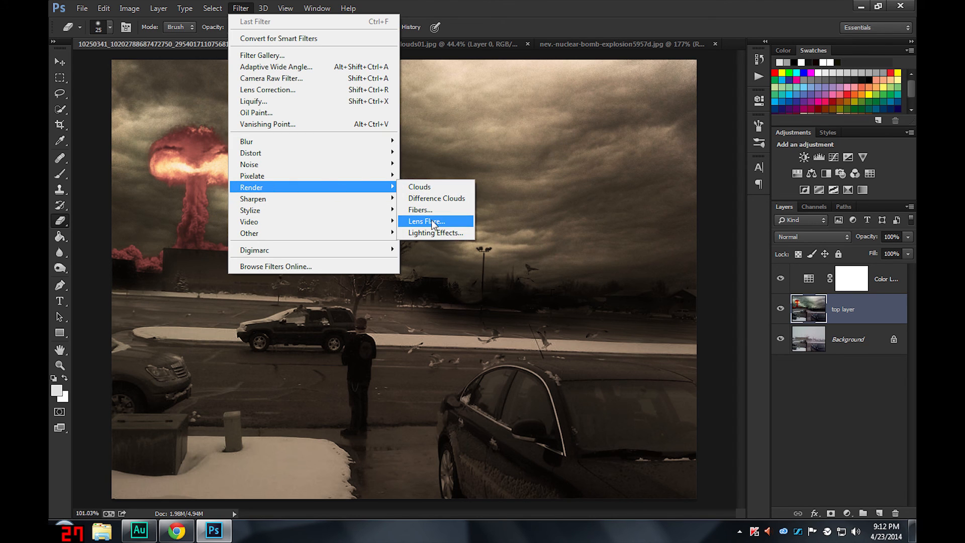
- Render a Lens Flare centred on the mushroom cloud at 125% brightness
left_click(425, 222)
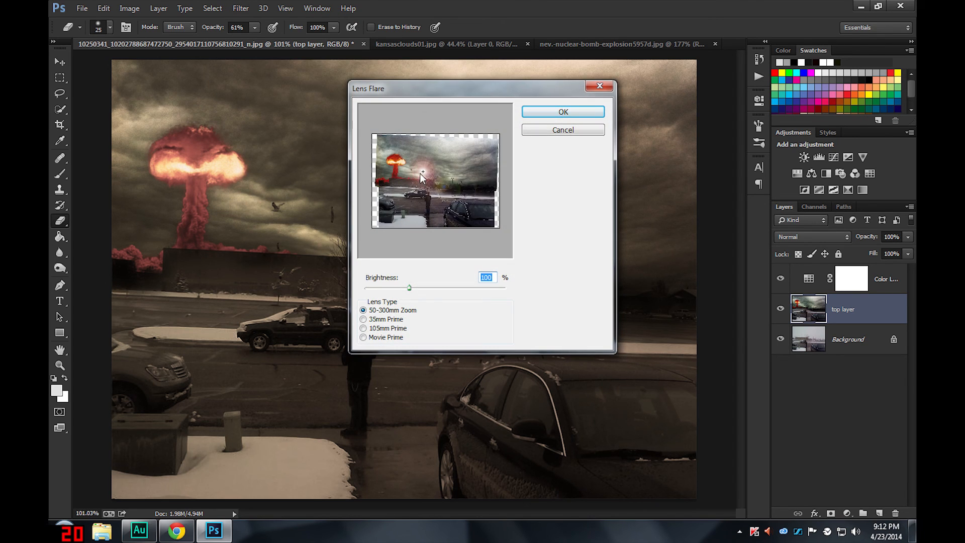
left_click_drag(421, 172, 400, 168)
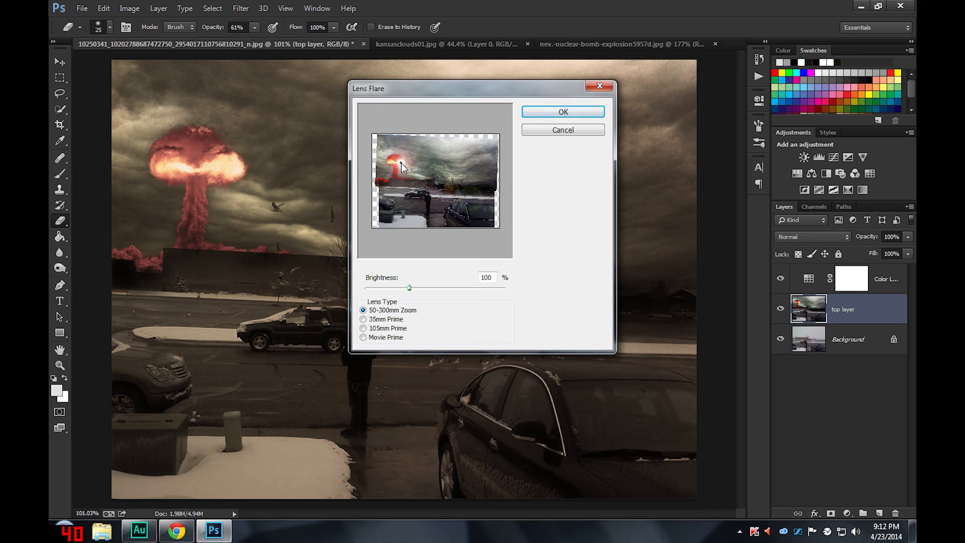
left_click_drag(408, 287, 417, 287)
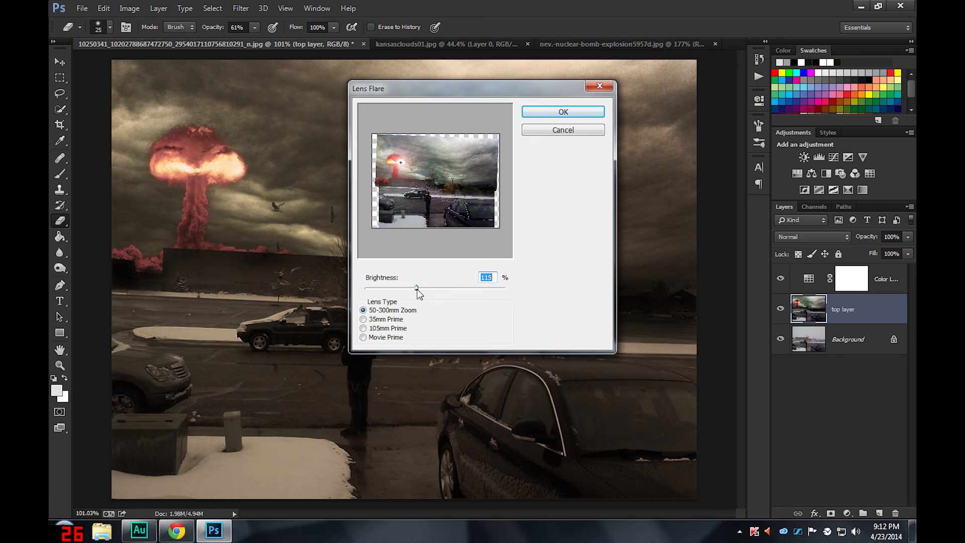
left_click_drag(417, 288, 421, 288)
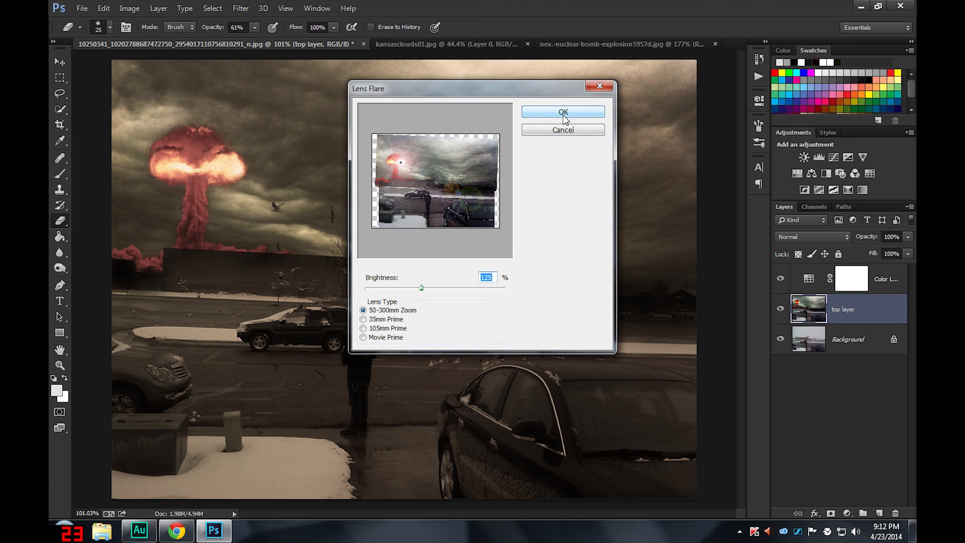
left_click(562, 112)
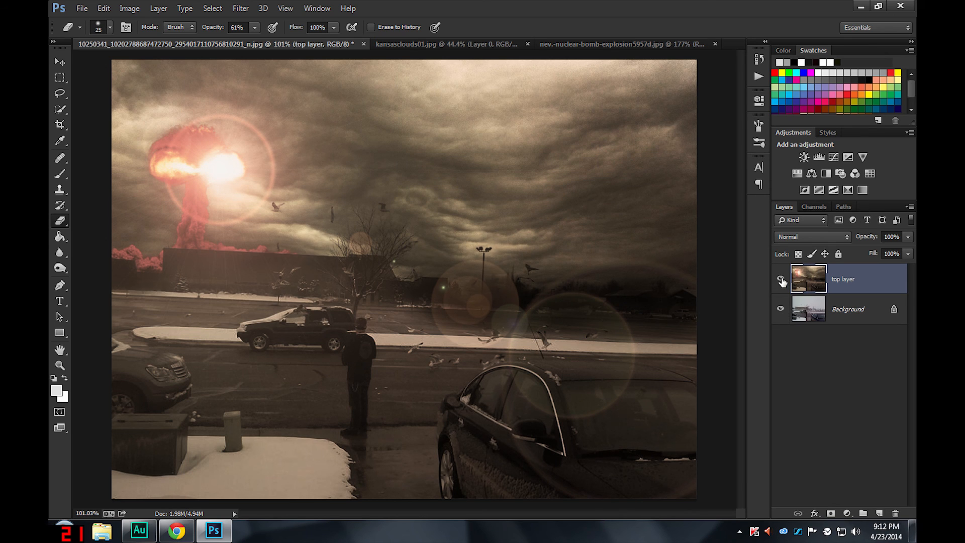
- Hide the finished composite layer to reveal the original snowy parking-lot photo beneath
left_click(780, 278)
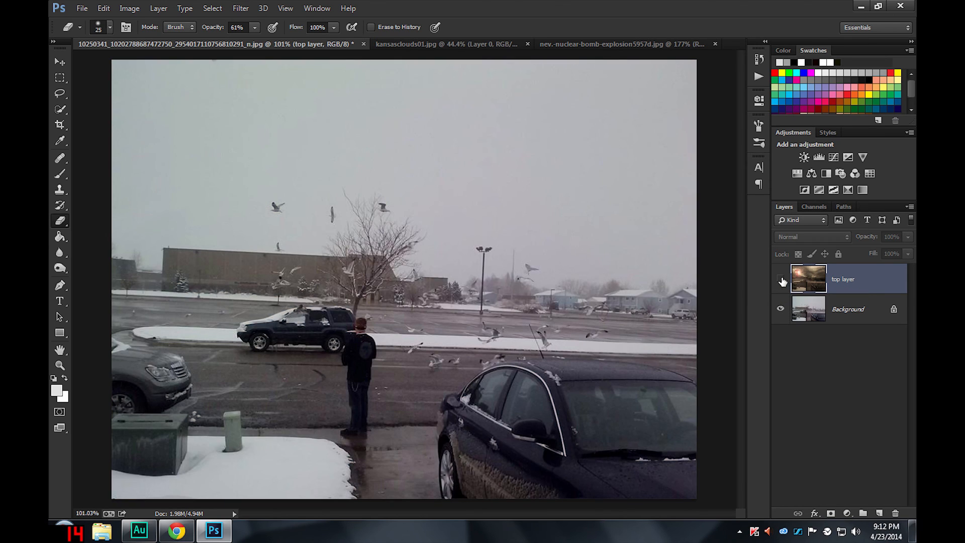